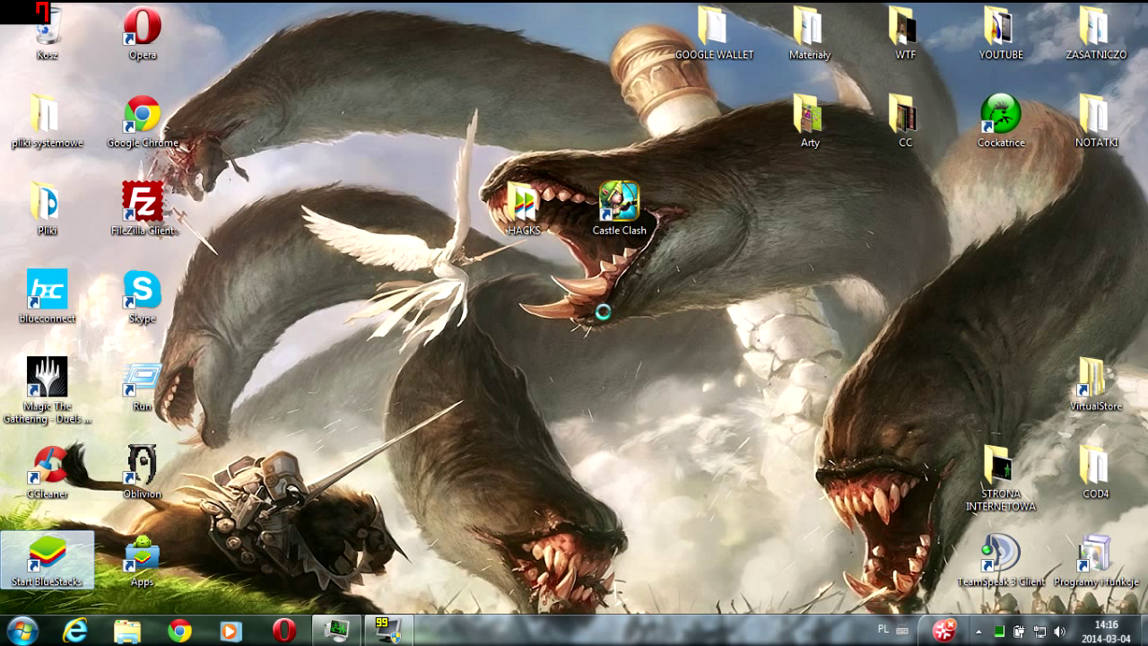
Step: Launch BlueStacks from the desktop icon and choose ADW.Launcher as the home screen
double_click(46, 549)
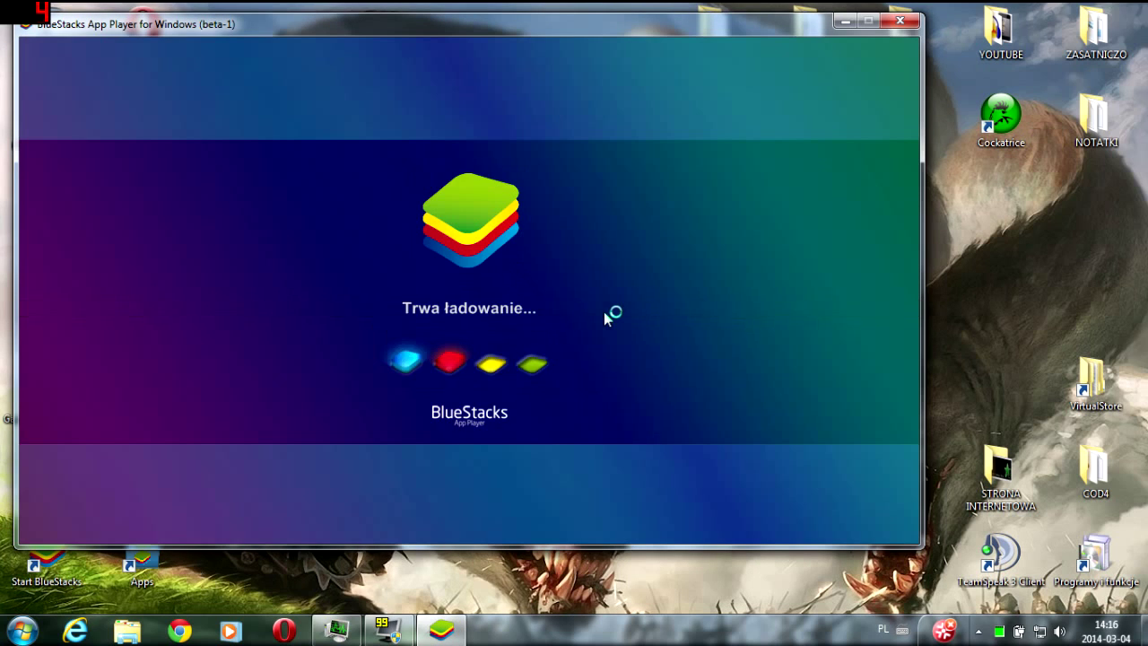
mouse_move(386, 137)
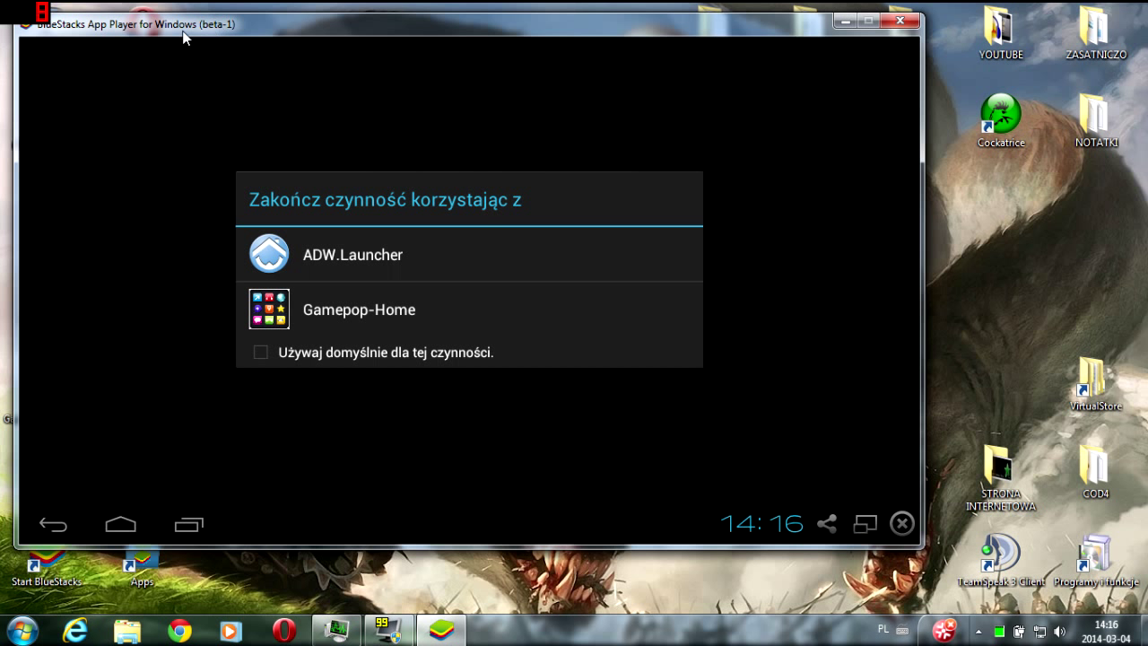
mouse_move(240, 194)
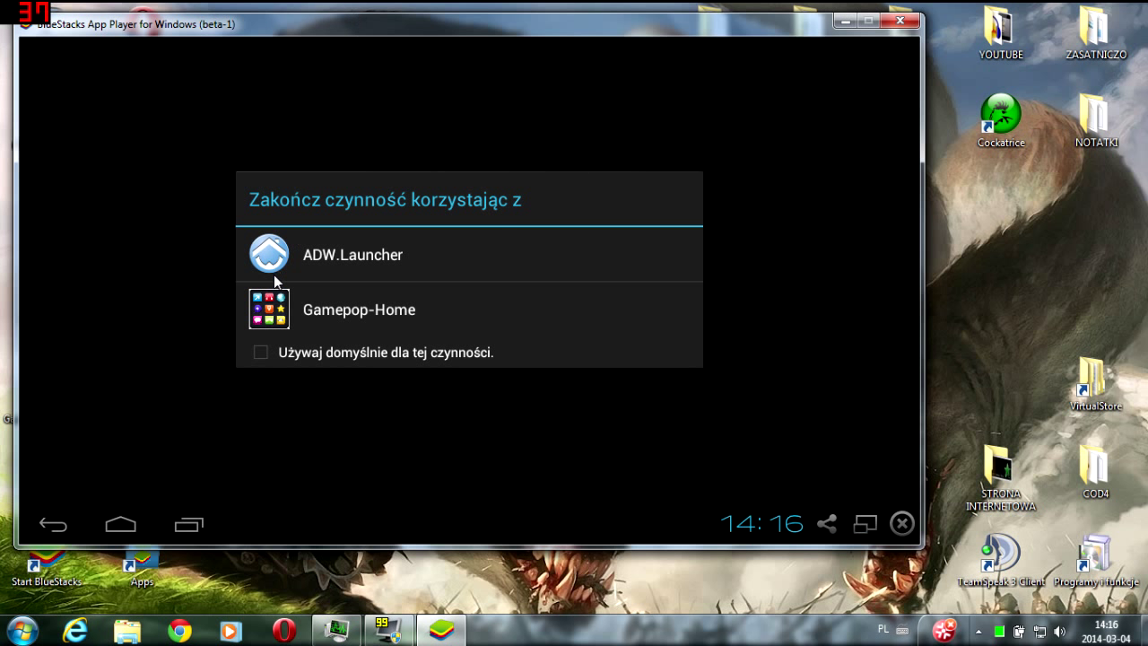
mouse_move(326, 266)
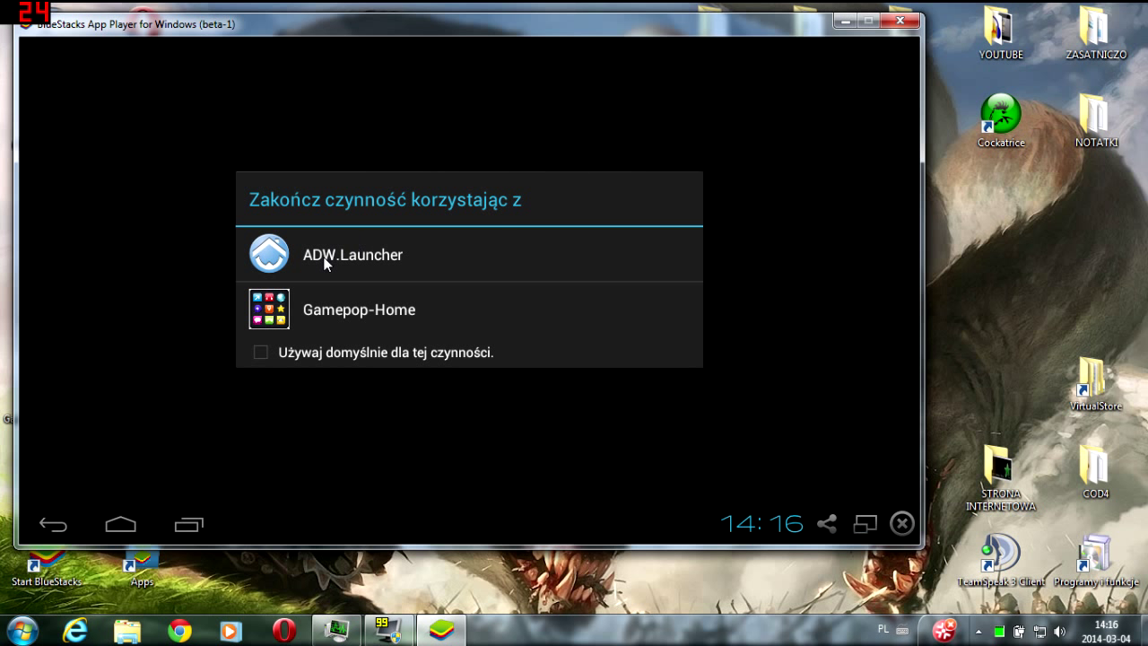
mouse_move(441, 260)
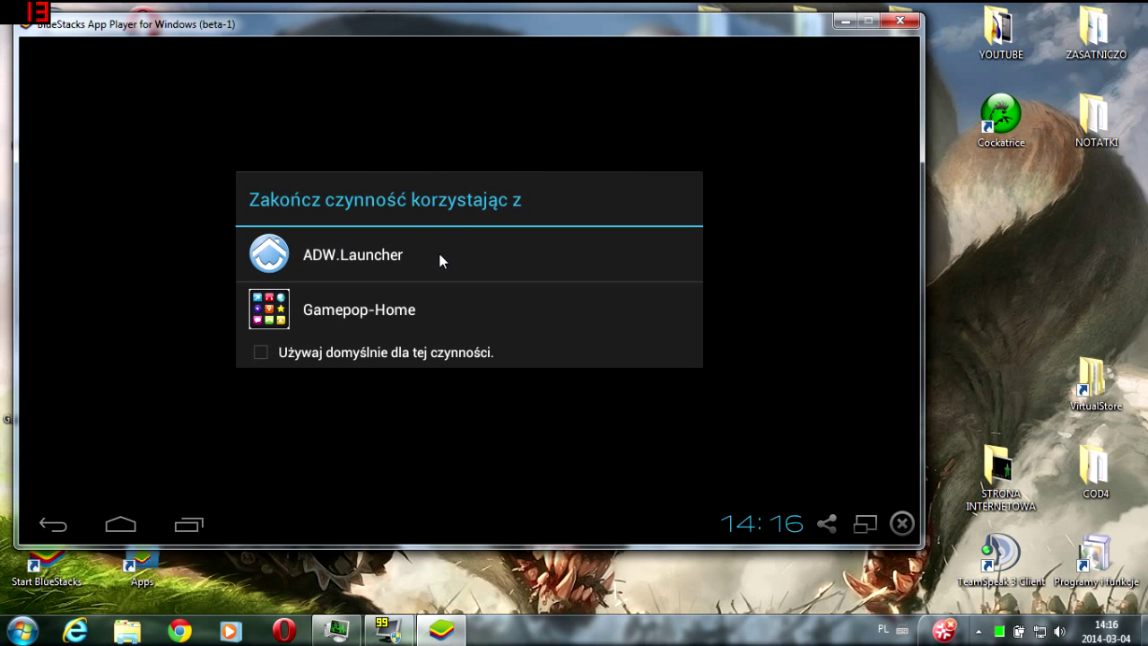
left_click(352, 254)
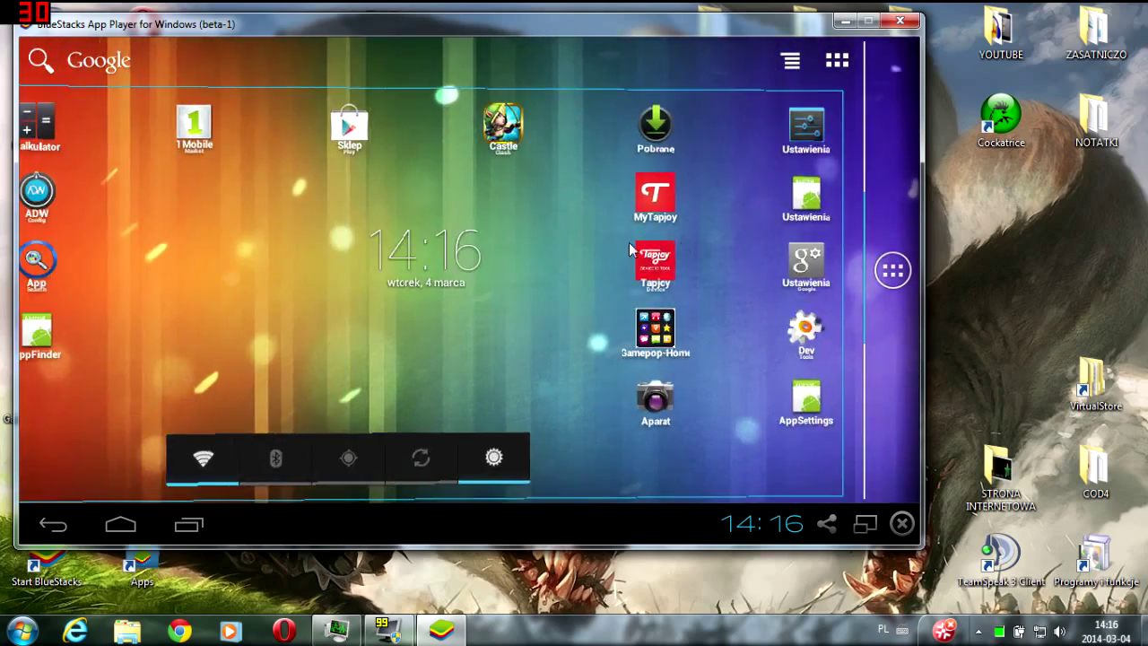
left_click(120, 524)
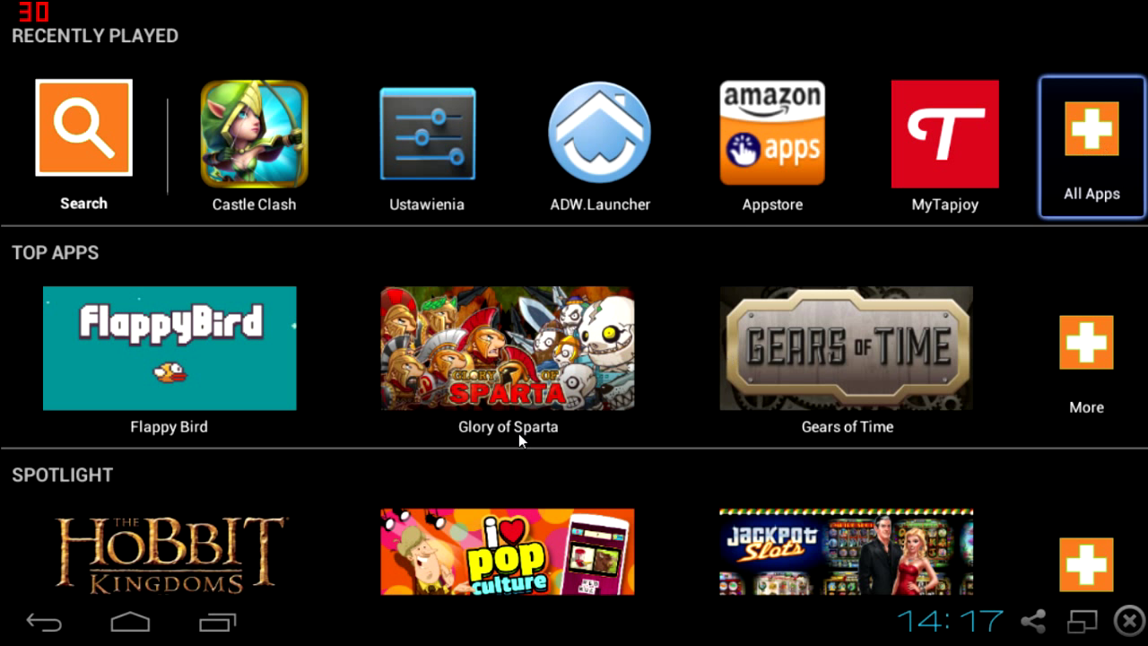
left_click(1090, 136)
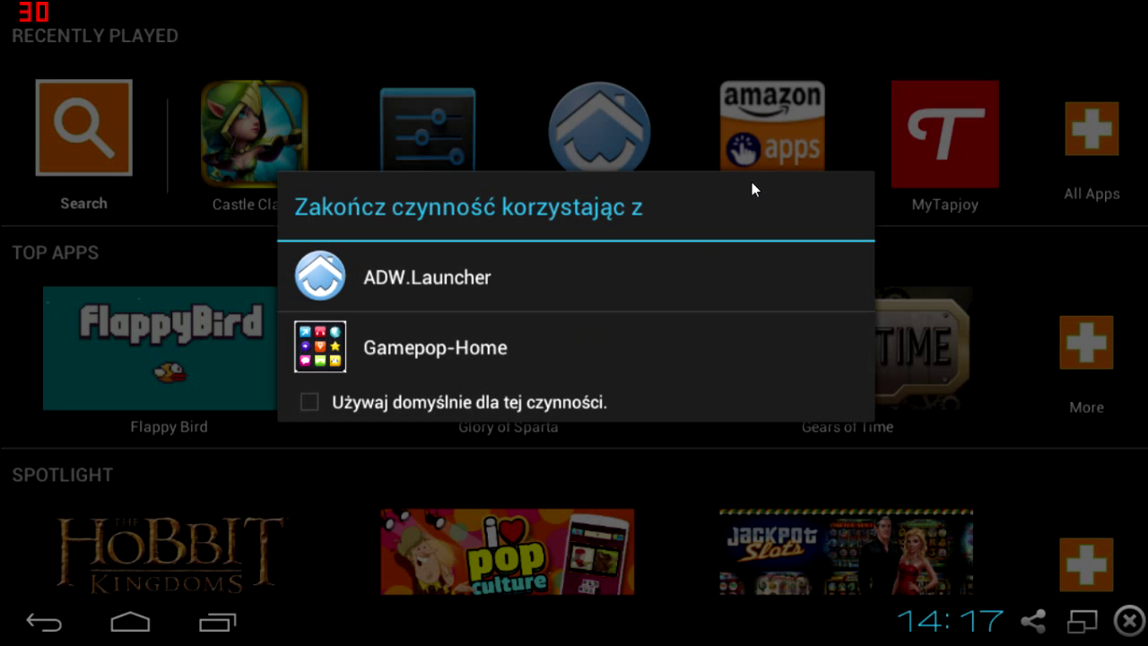
left_click(429, 276)
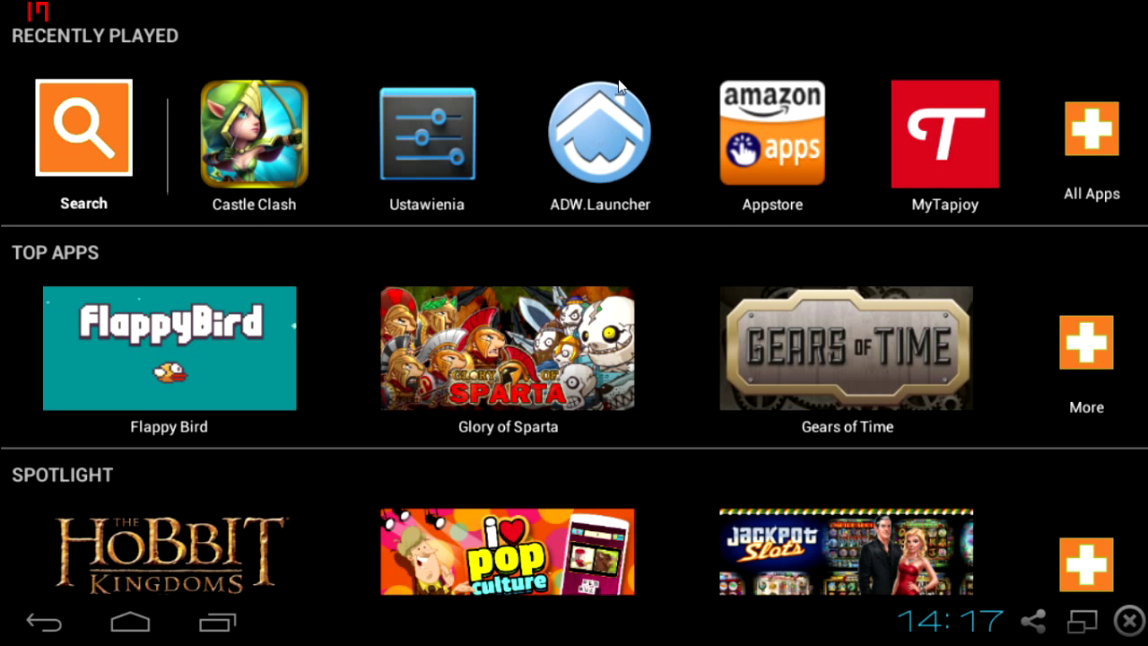
left_click(599, 135)
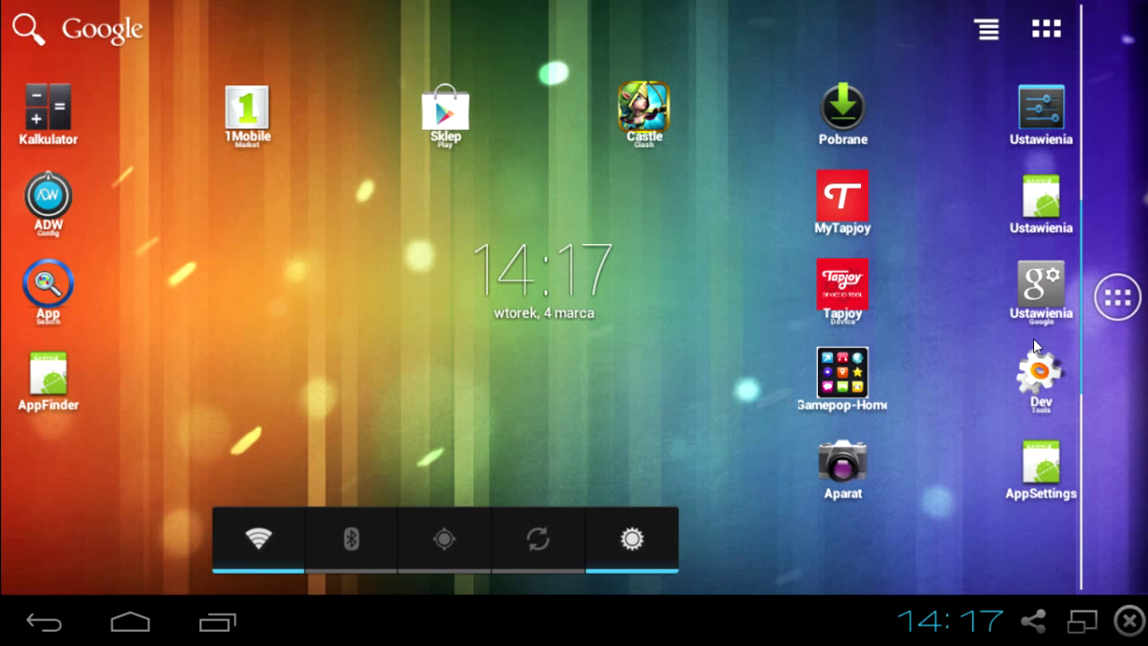
mouse_move(582, 628)
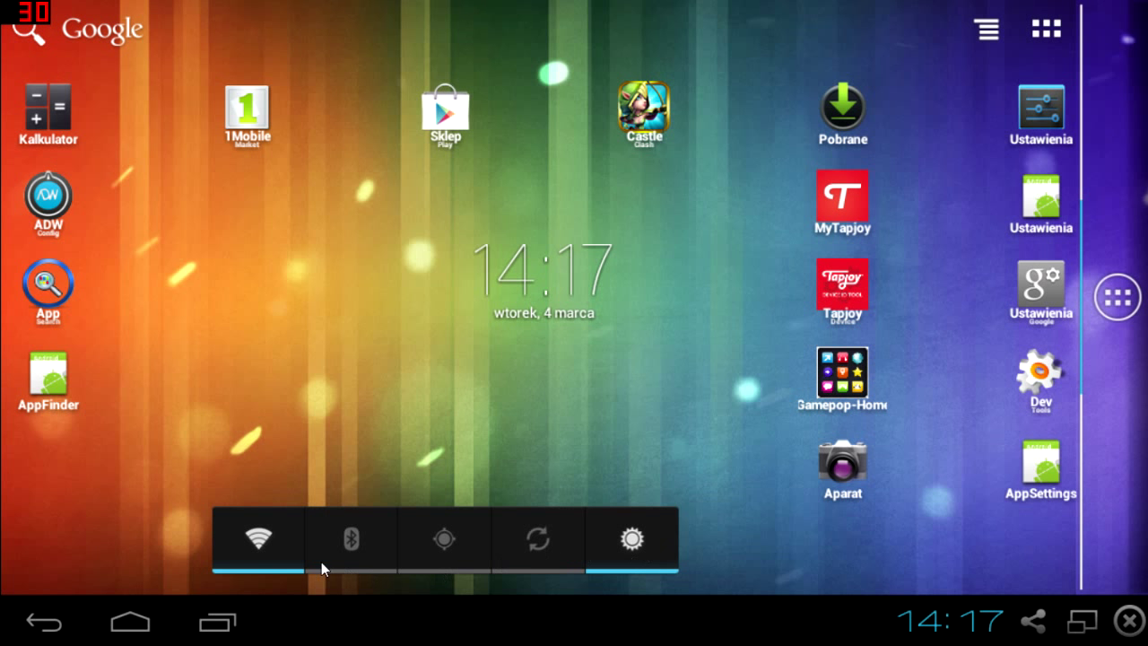
mouse_move(699, 111)
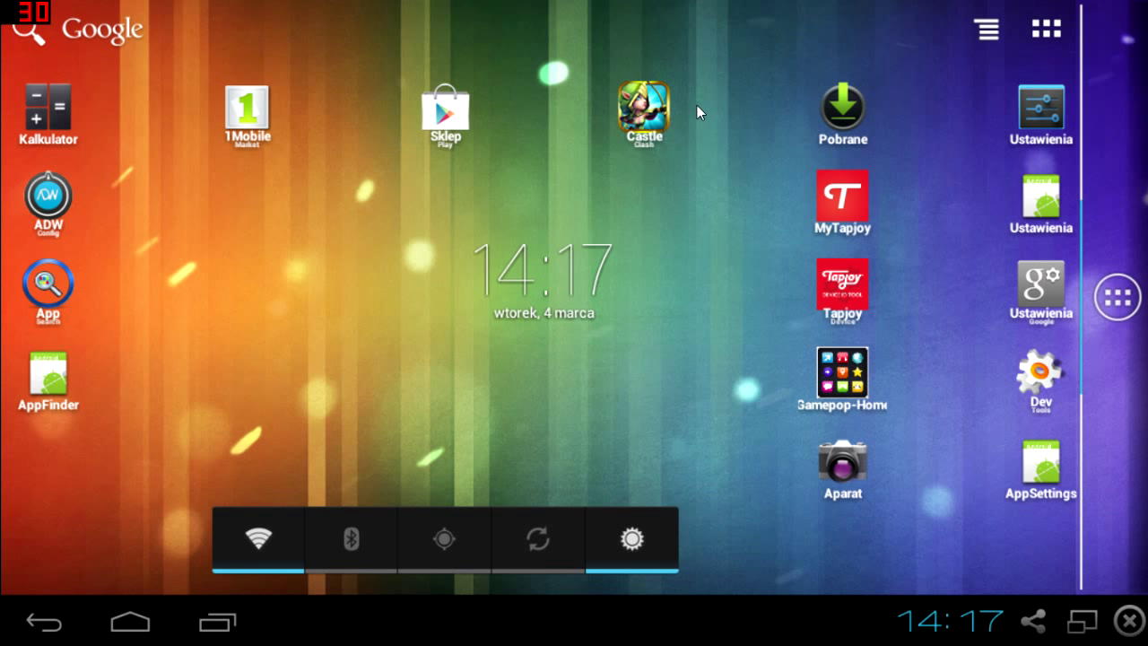
mouse_move(1037, 122)
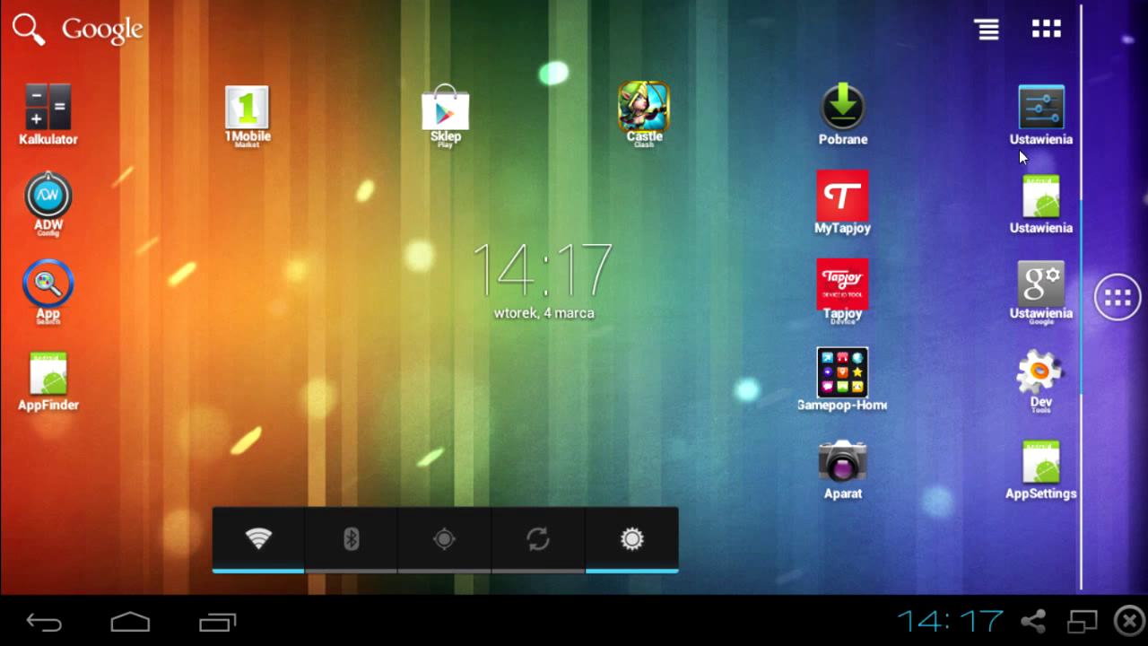
left_click(1041, 107)
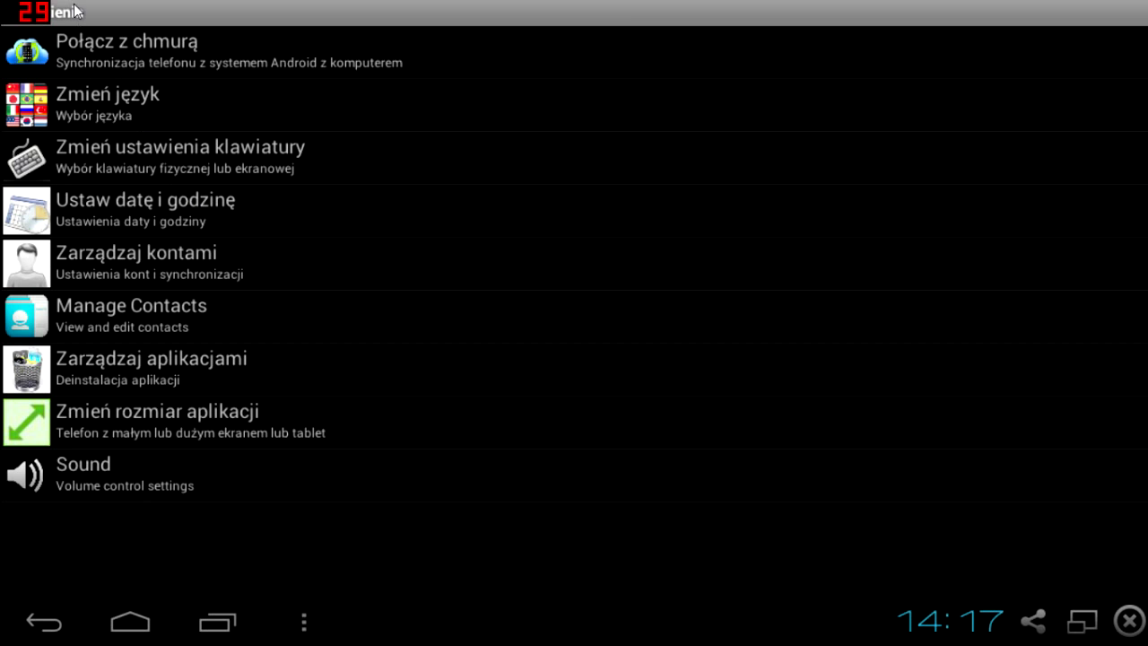
mouse_move(226, 75)
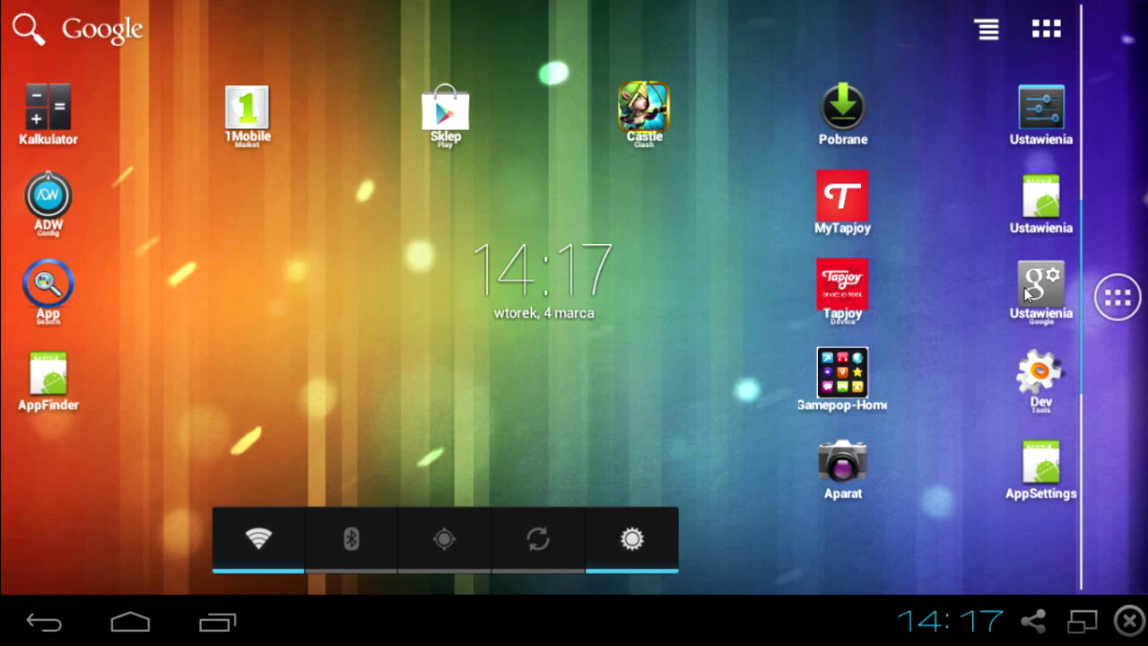
left_click(1040, 281)
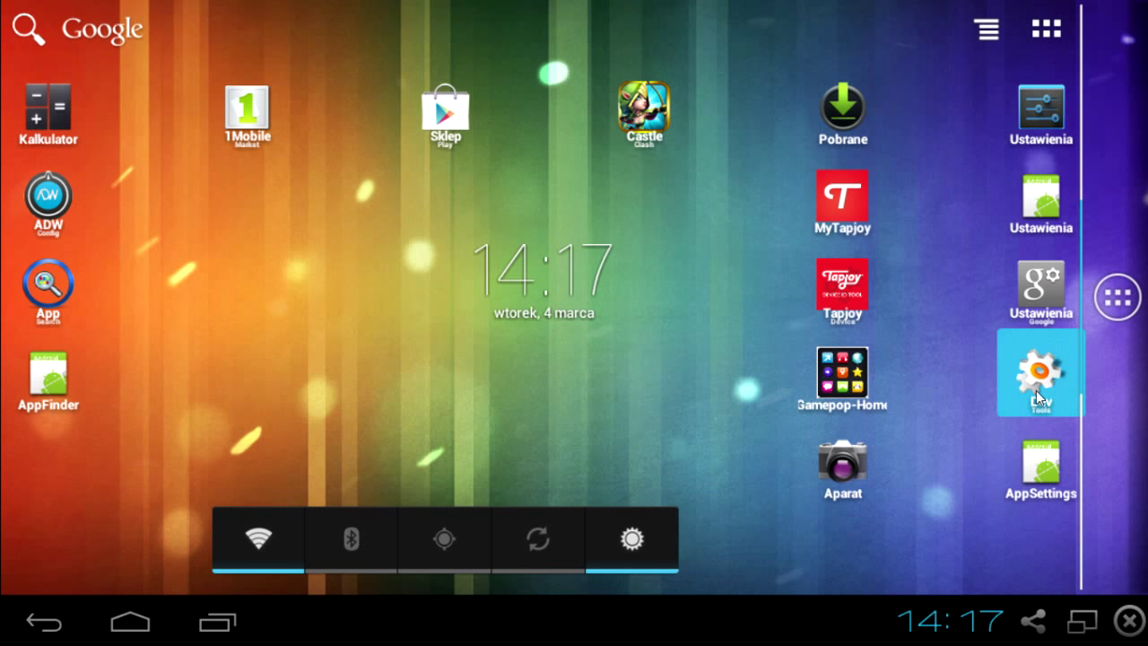
left_click(1041, 371)
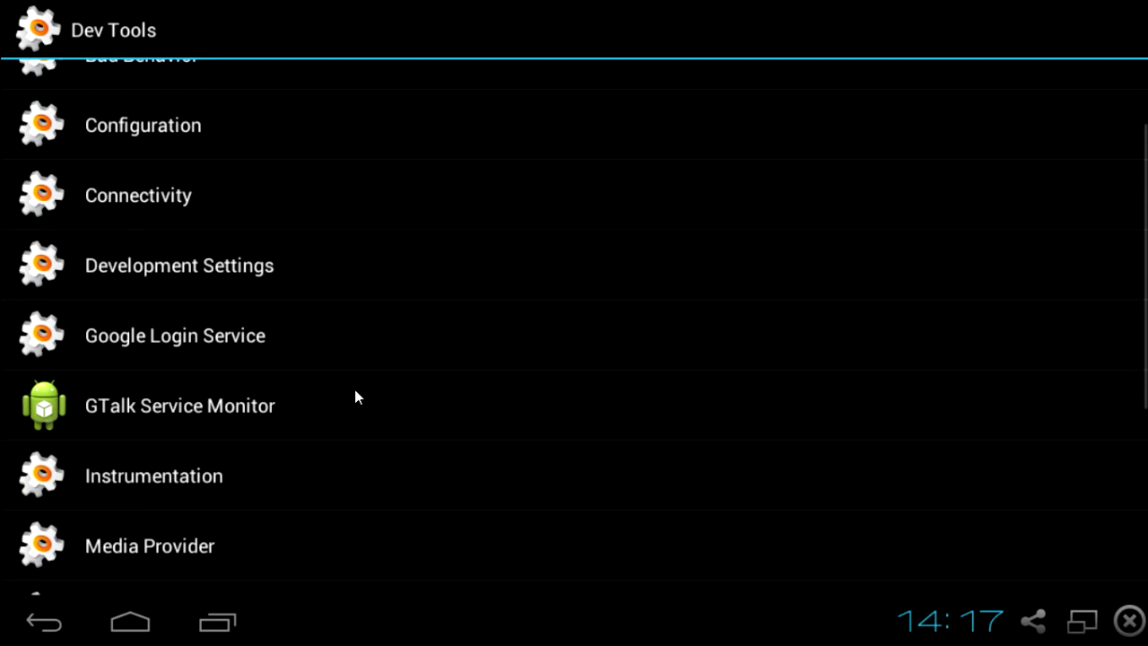
scroll("up", 3)
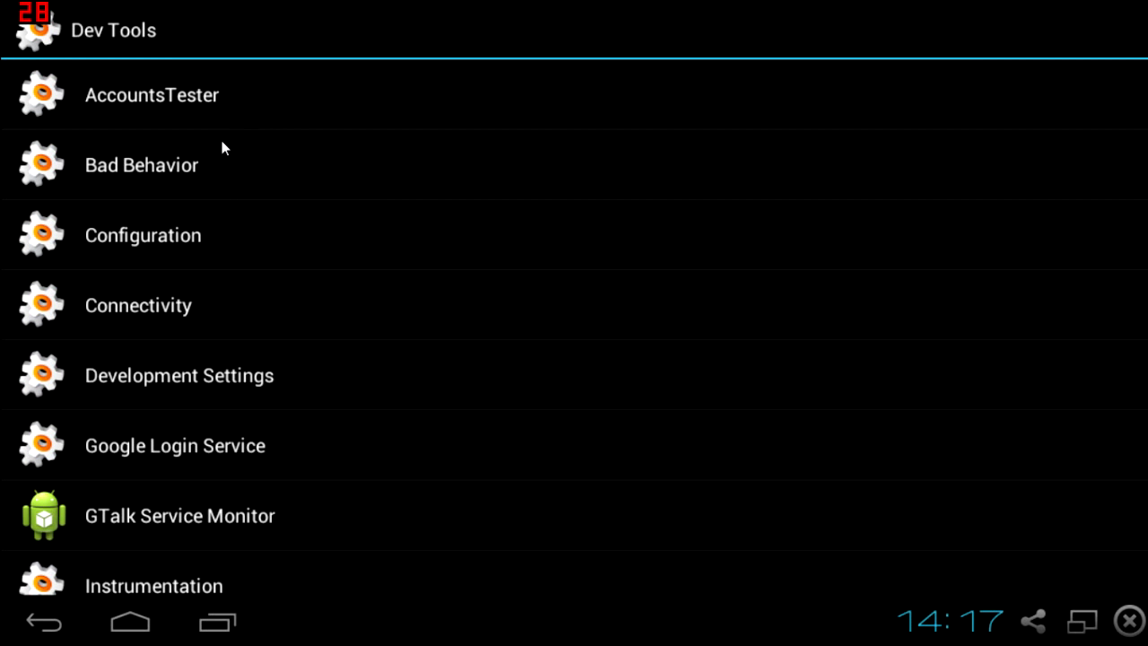
left_click(152, 93)
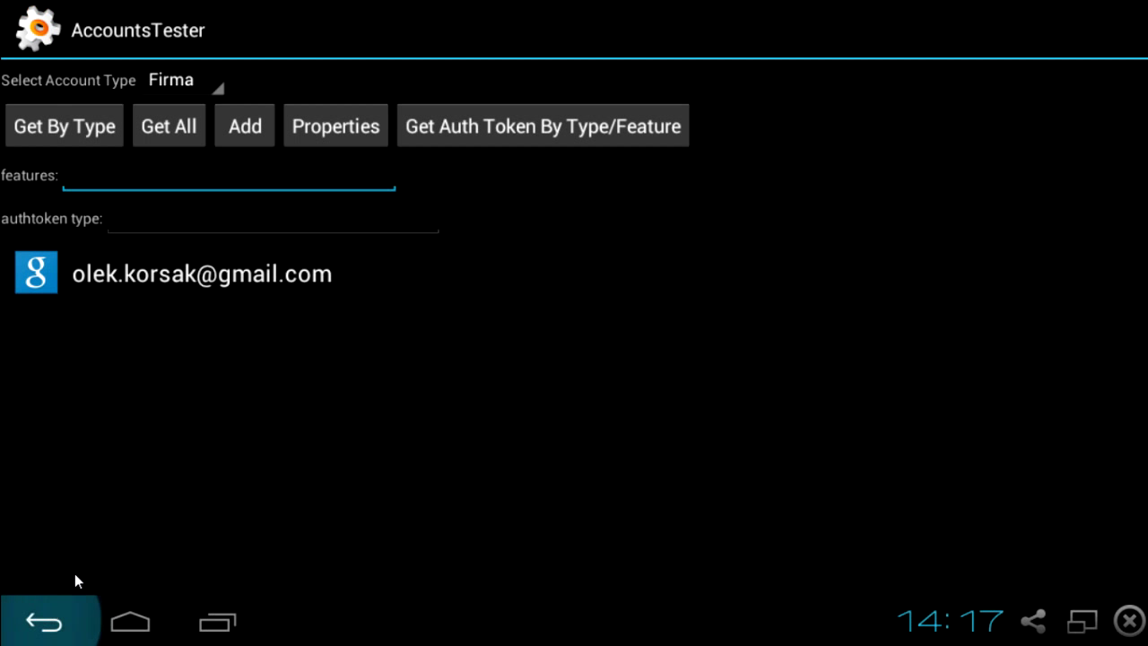
left_click(43, 621)
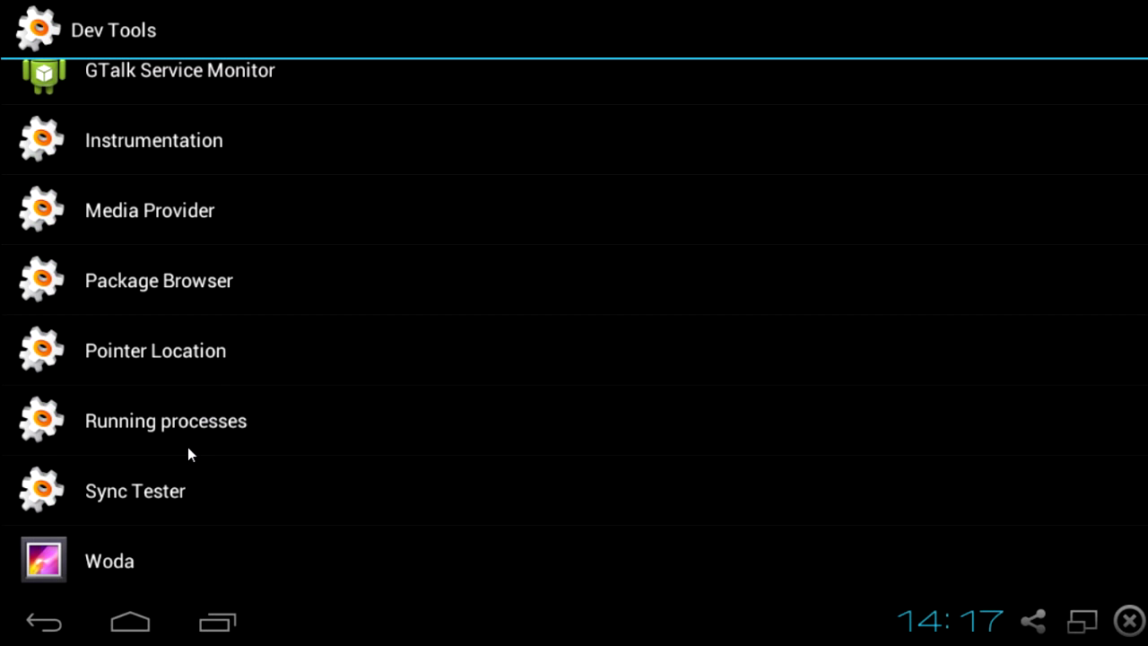
left_click(165, 420)
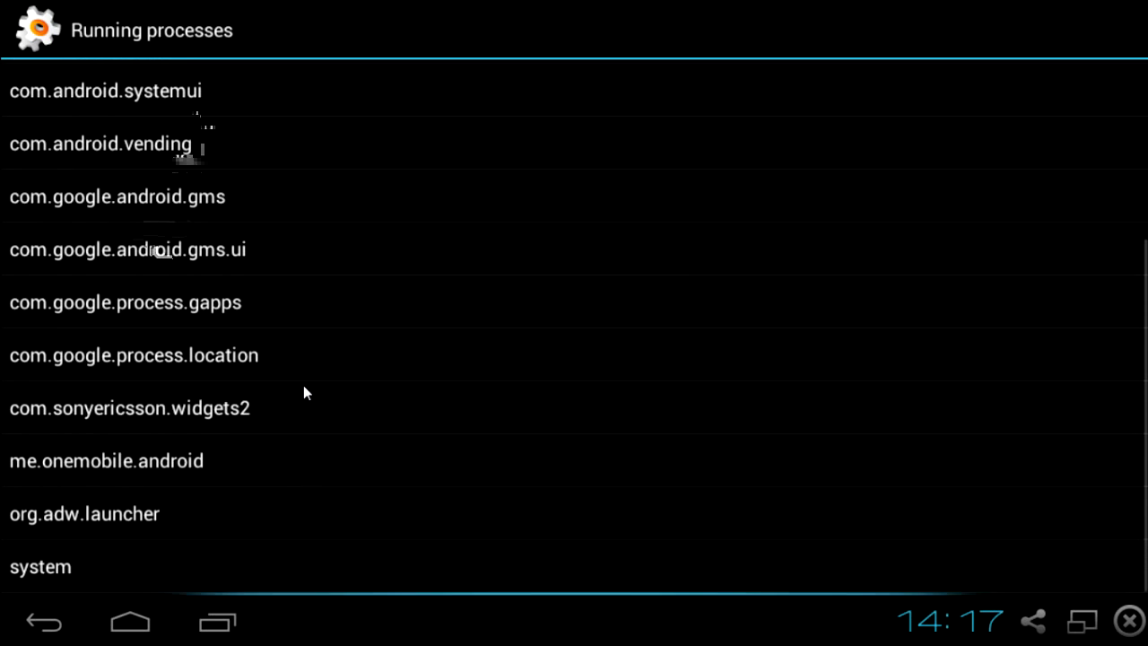
left_click(43, 617)
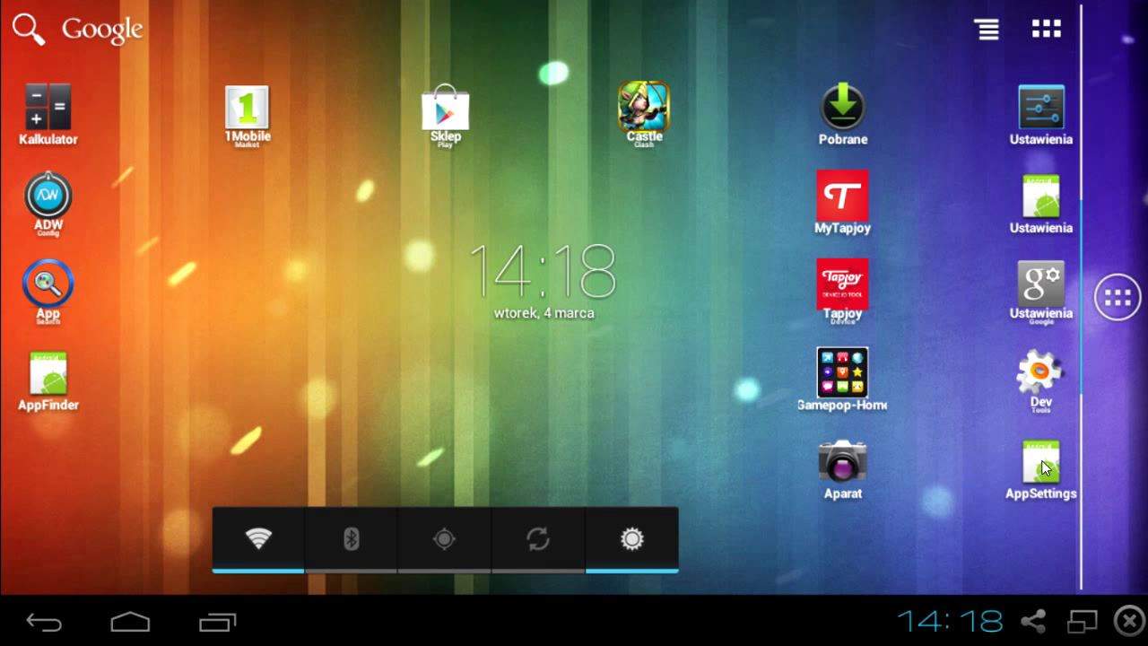
left_click(1040, 463)
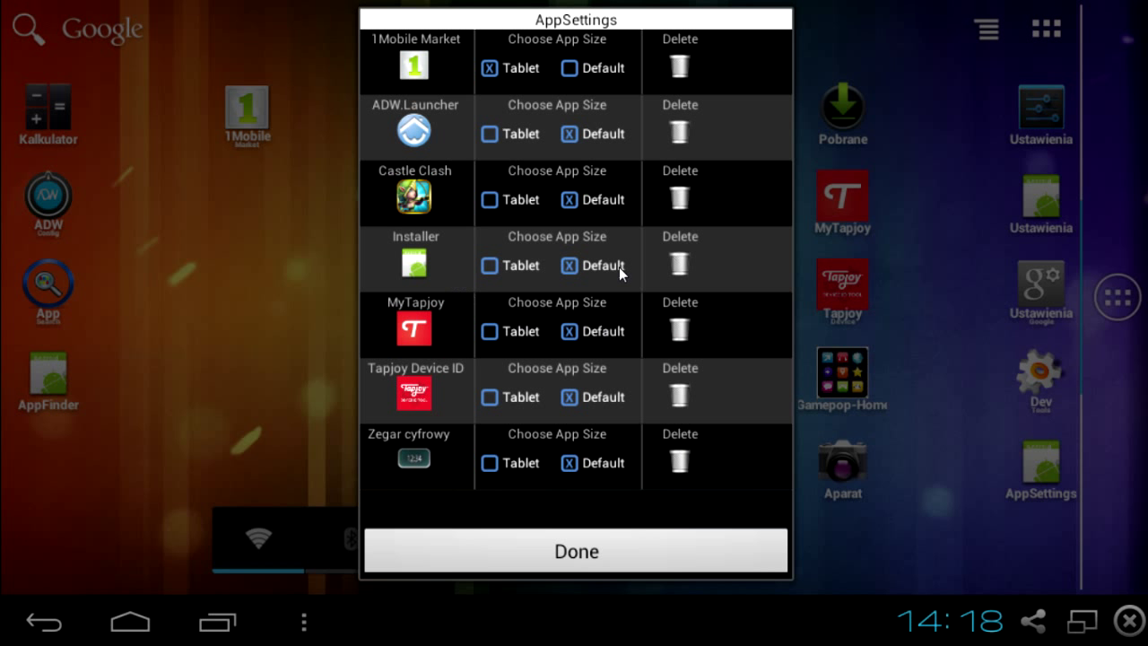
mouse_move(478, 265)
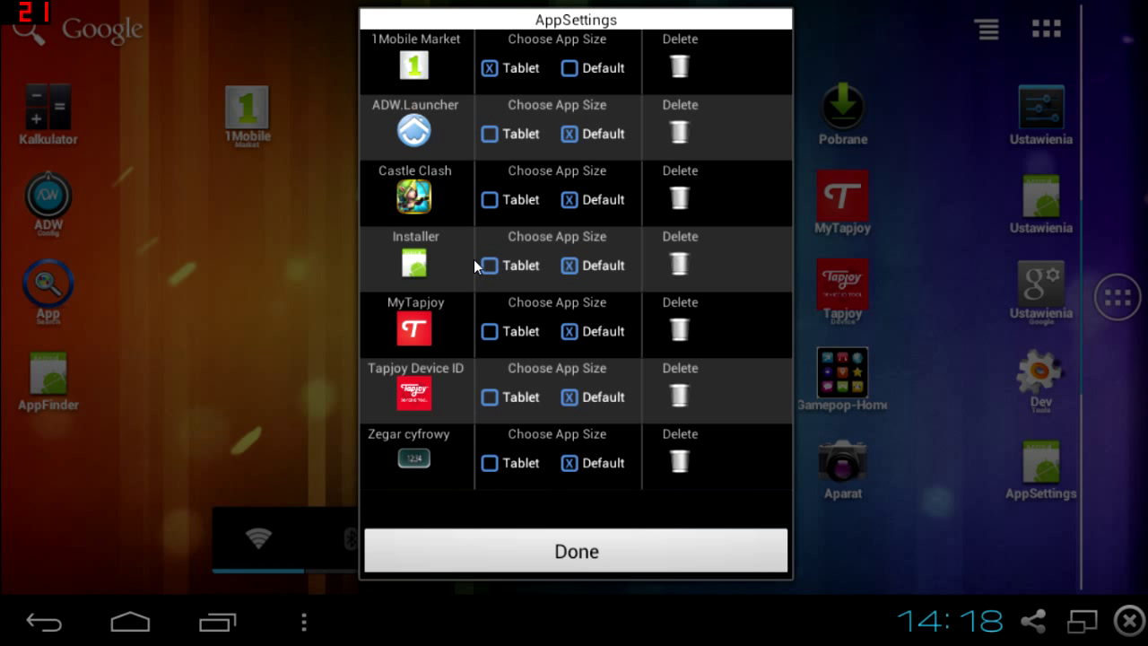
mouse_move(481, 87)
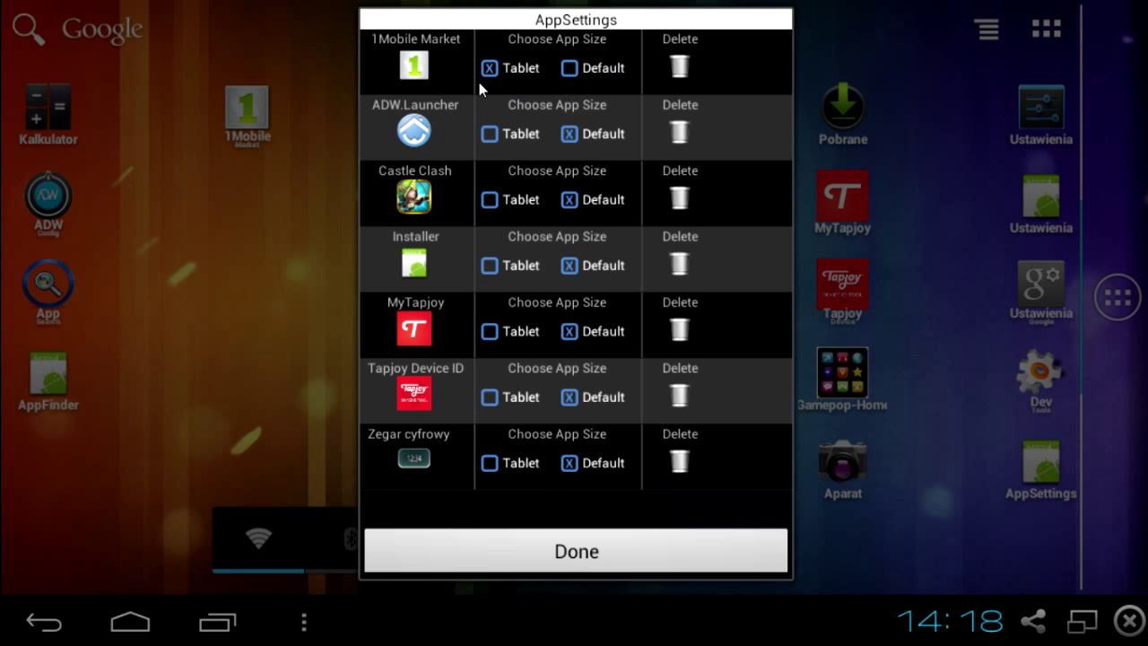
mouse_move(581, 110)
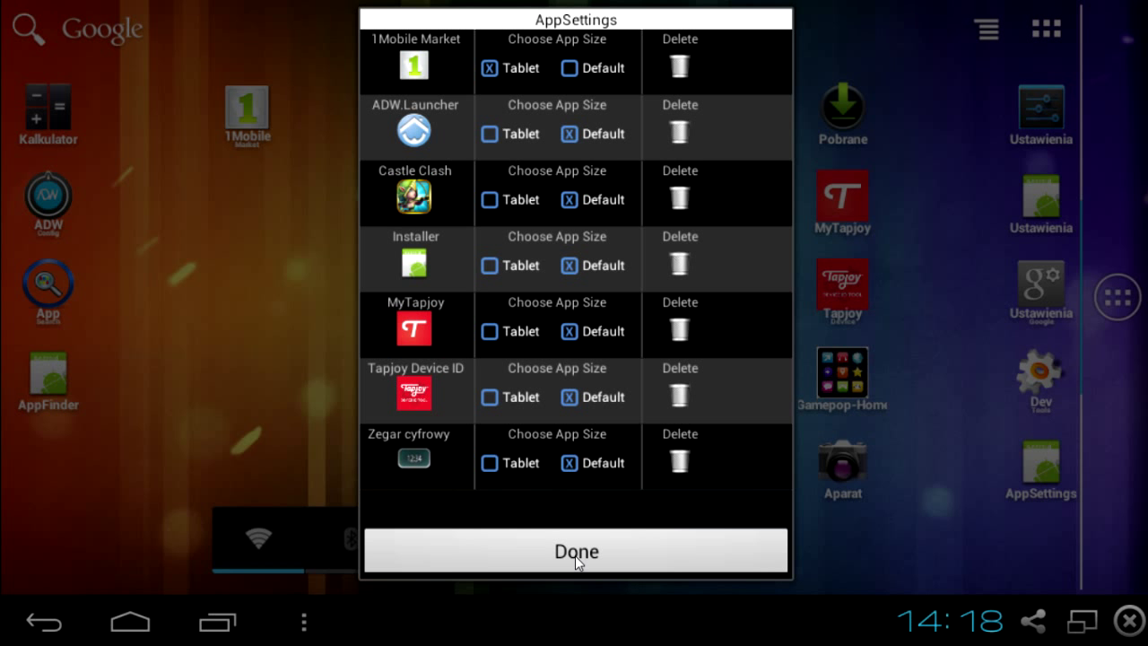
left_click(574, 553)
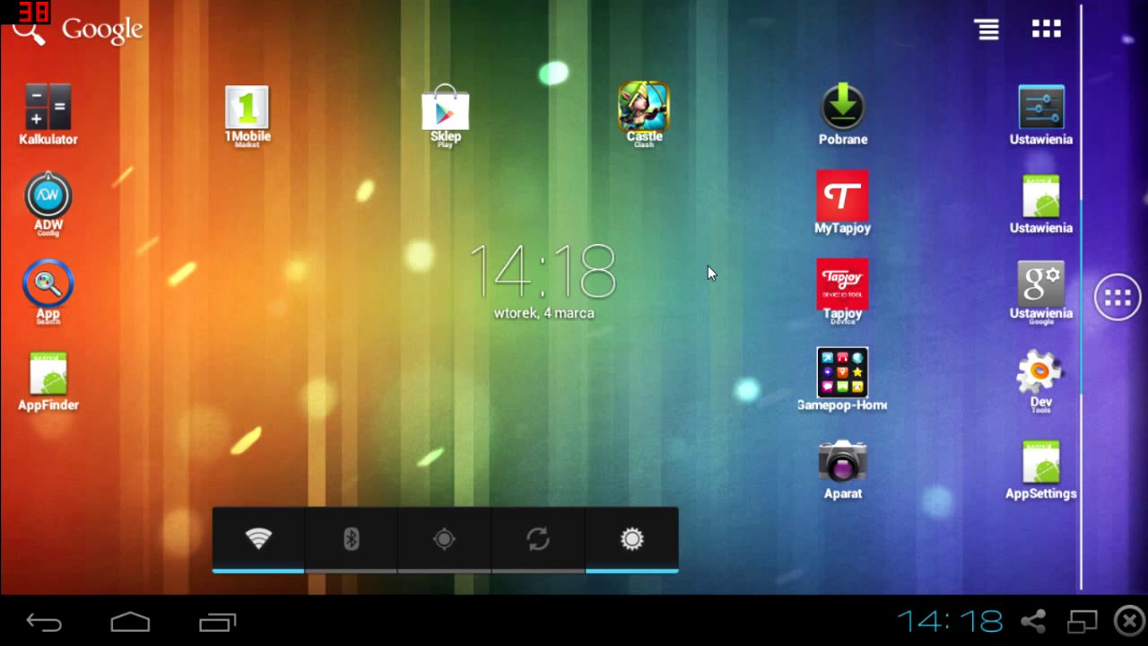
mouse_move(536, 309)
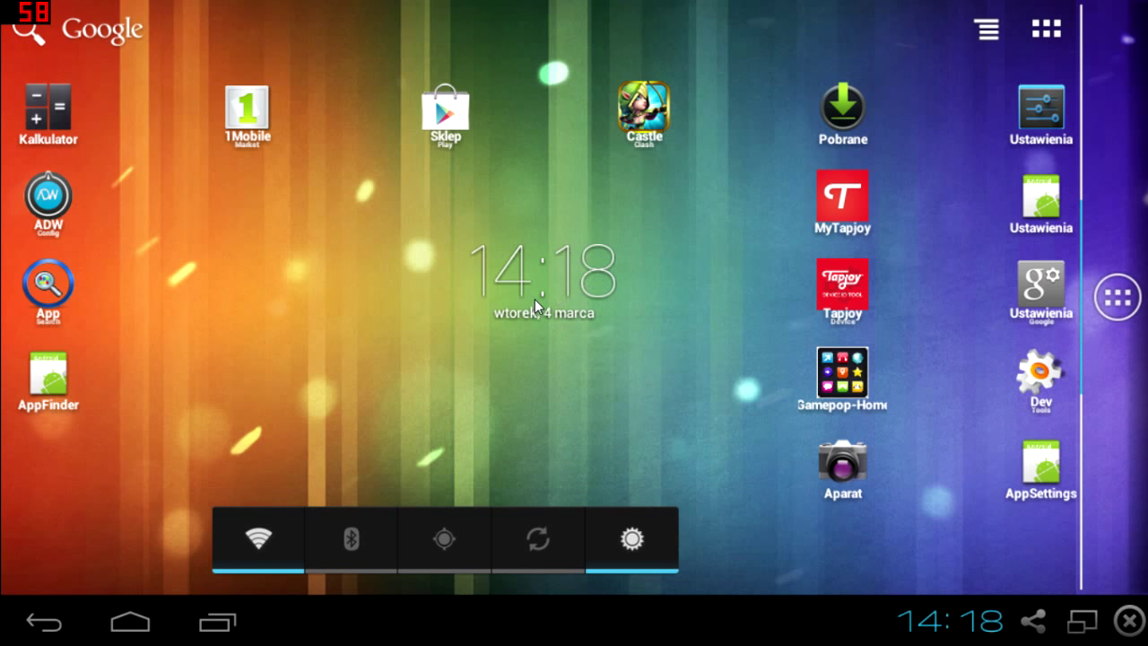
mouse_move(466, 233)
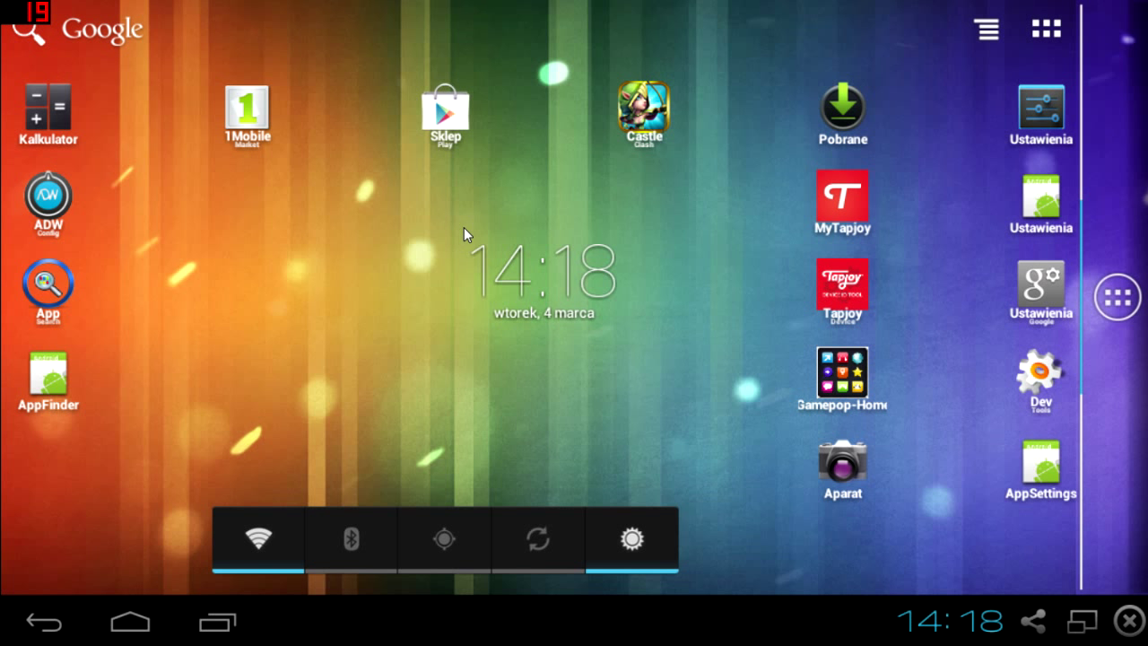
mouse_move(405, 180)
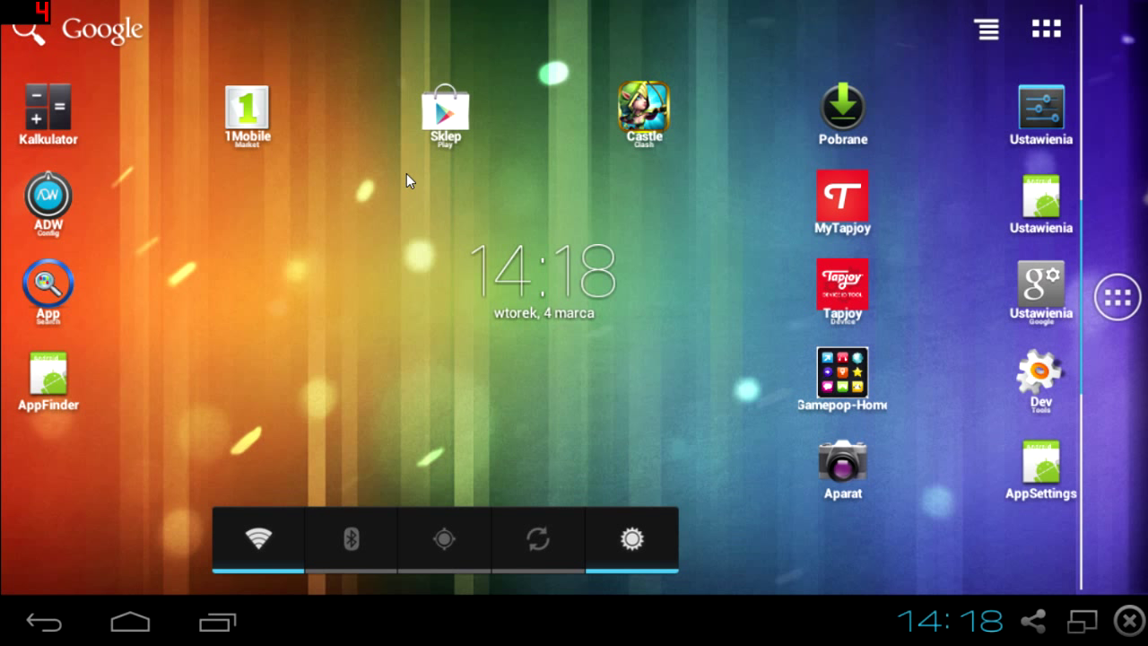
mouse_move(215, 83)
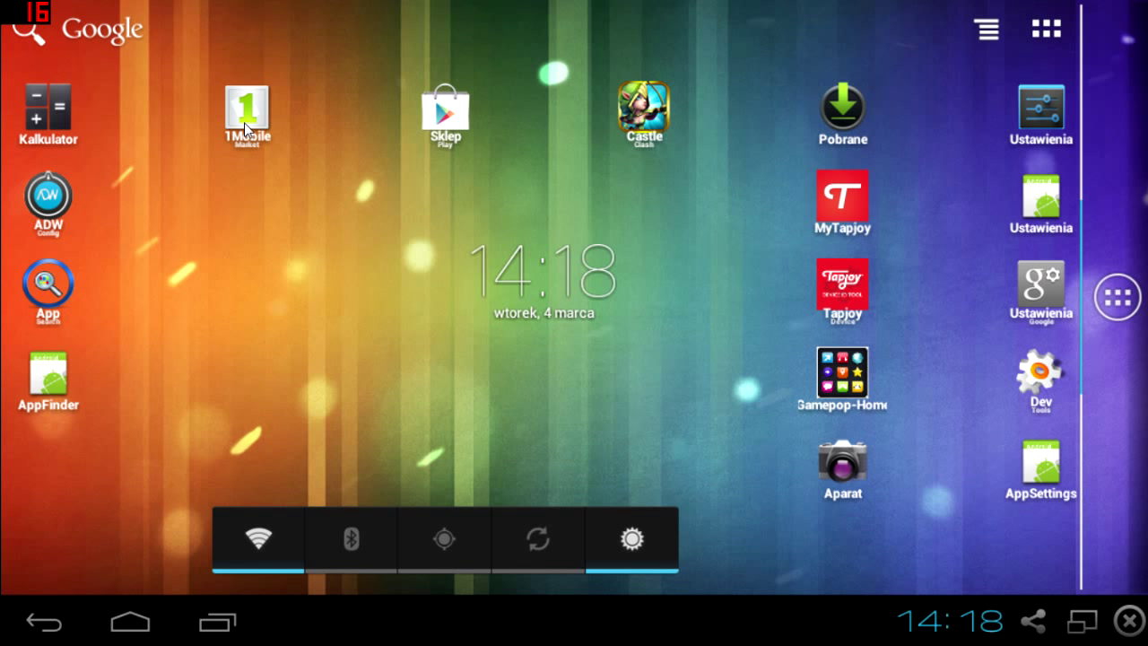
mouse_move(381, 119)
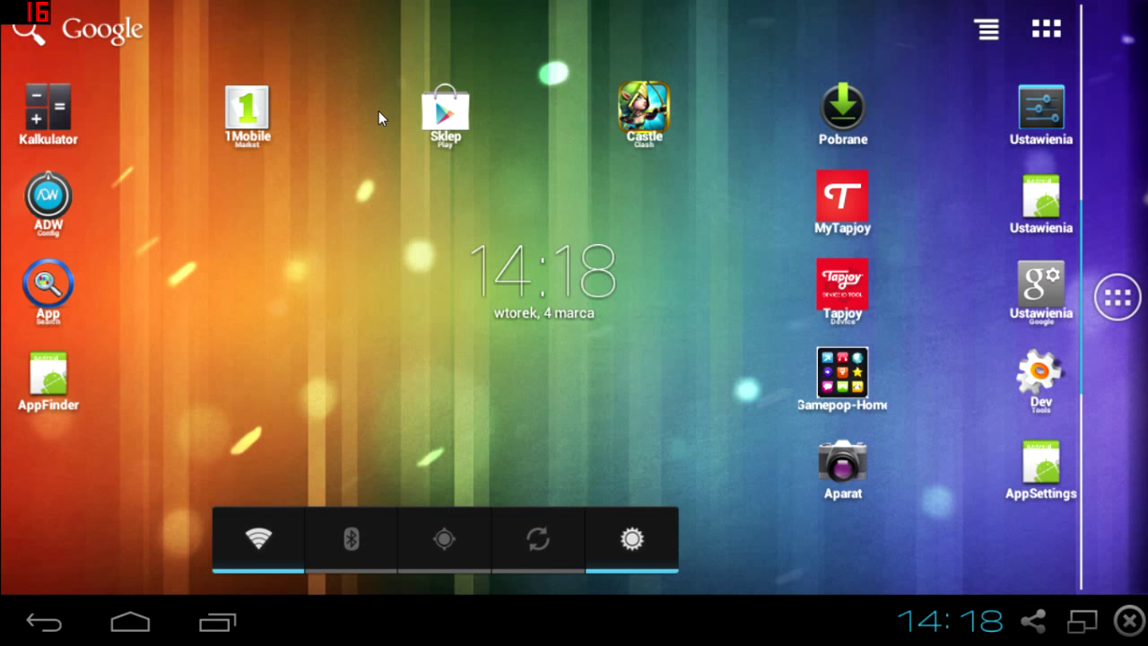
mouse_move(488, 106)
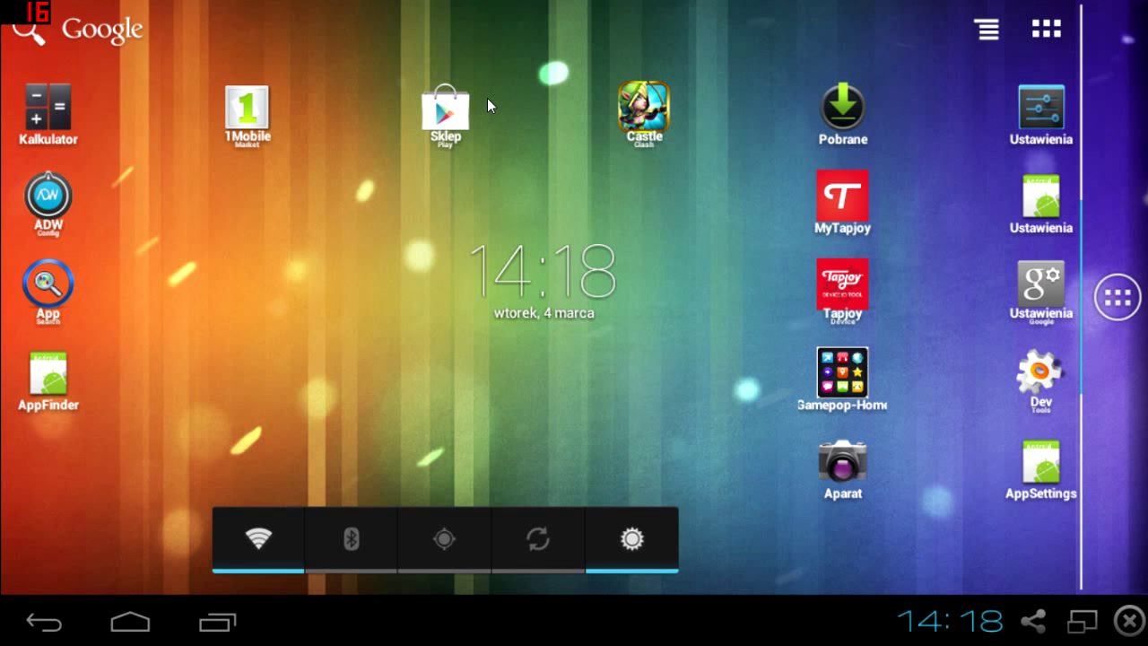
mouse_move(359, 115)
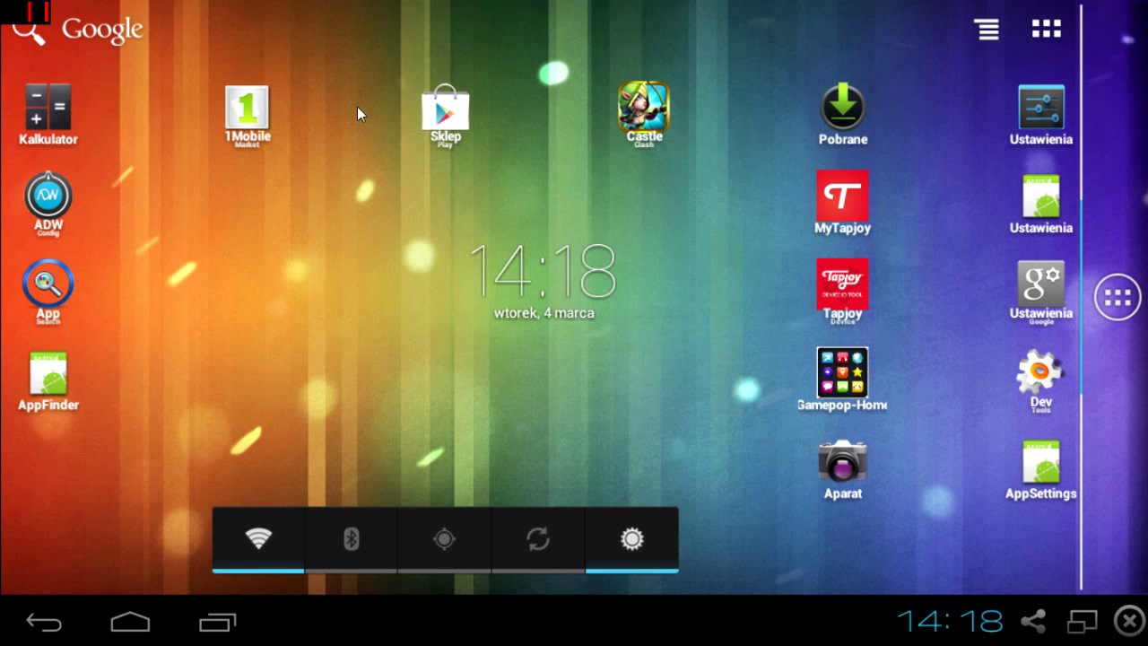
mouse_move(542, 212)
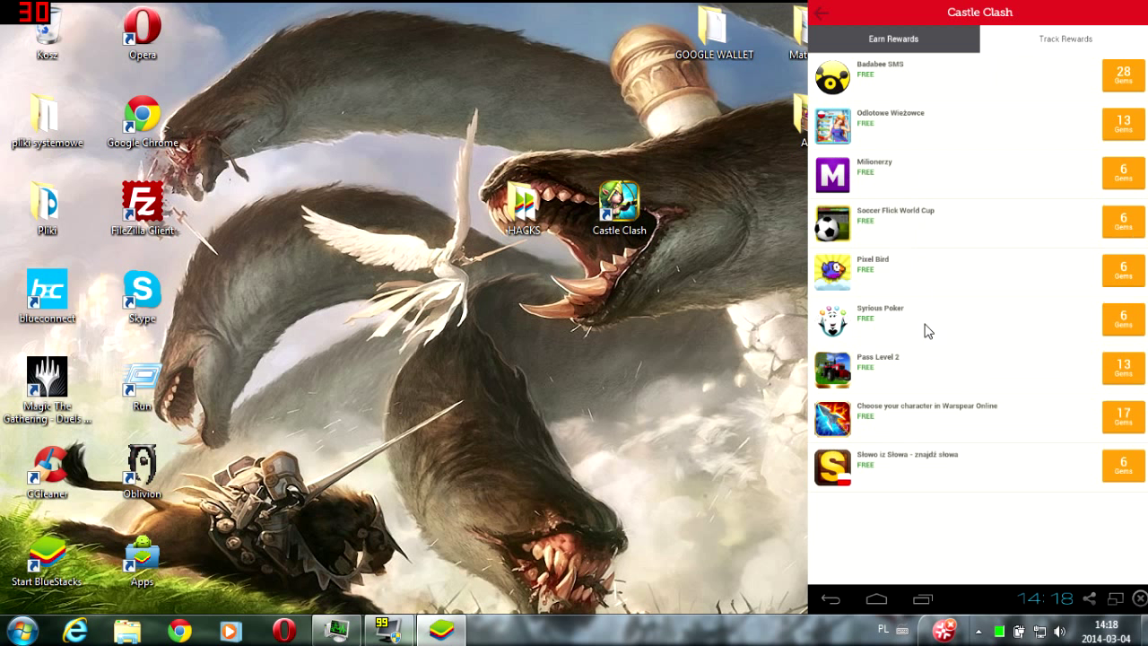
mouse_move(1026, 56)
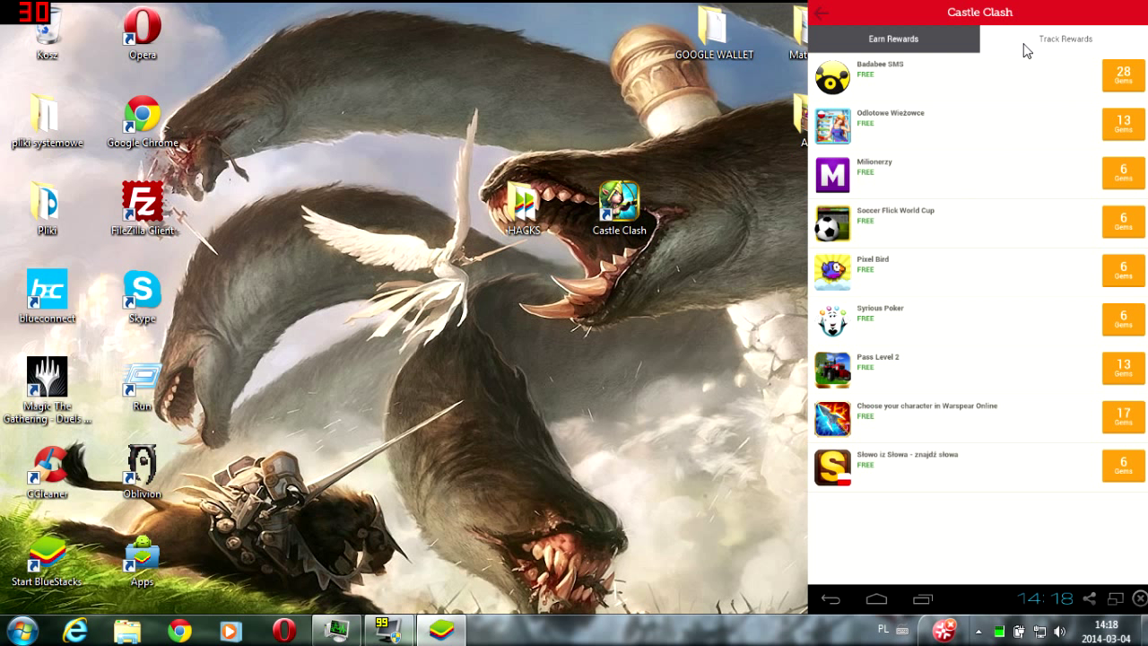
mouse_move(974, 147)
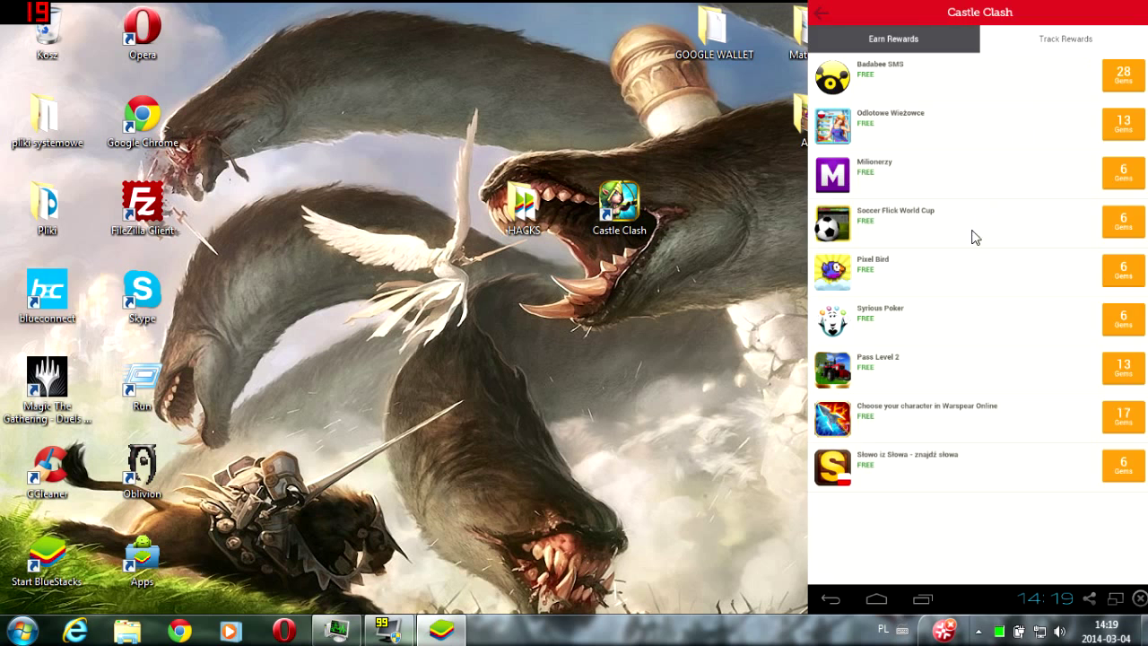
Step: Return the BlueStacks window to full screen from the Castle Clash offers list
left_click(1067, 39)
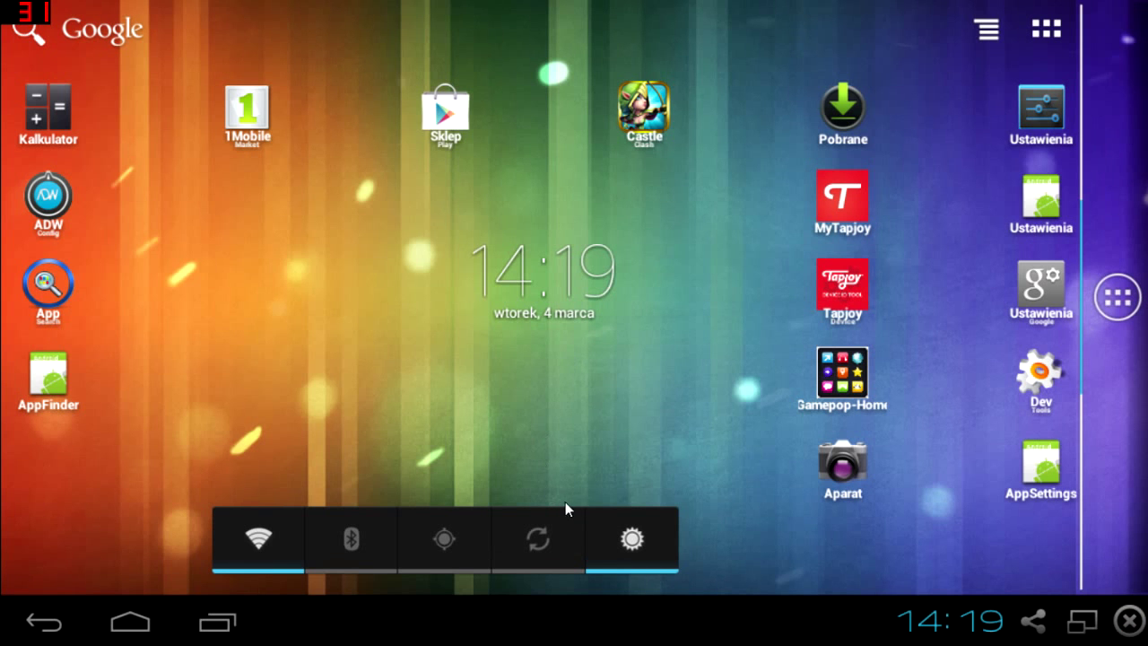
Step: Dismiss the Castle Clash rewards panel and land back on the ADW.Launcher home screen
left_click(133, 622)
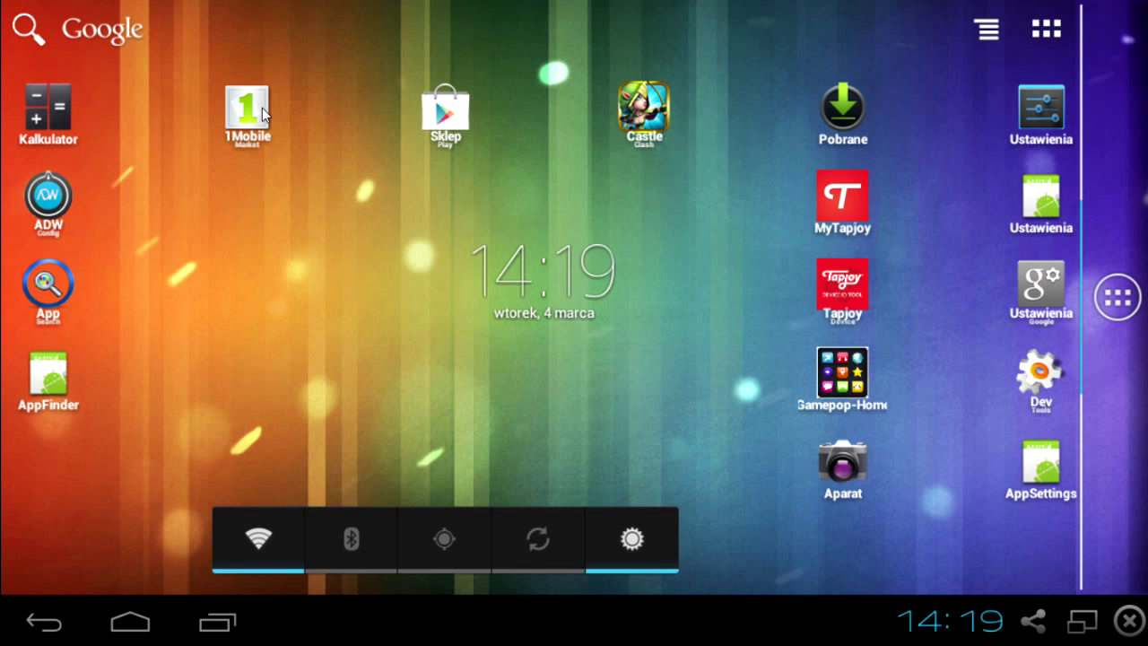
mouse_move(240, 104)
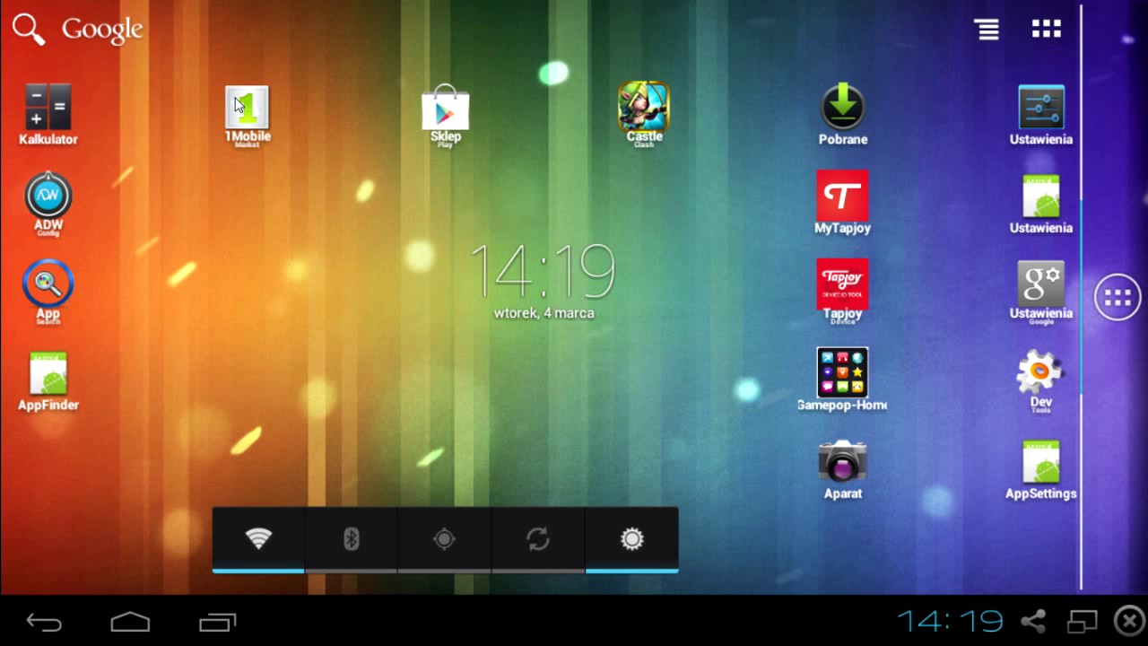
mouse_move(251, 93)
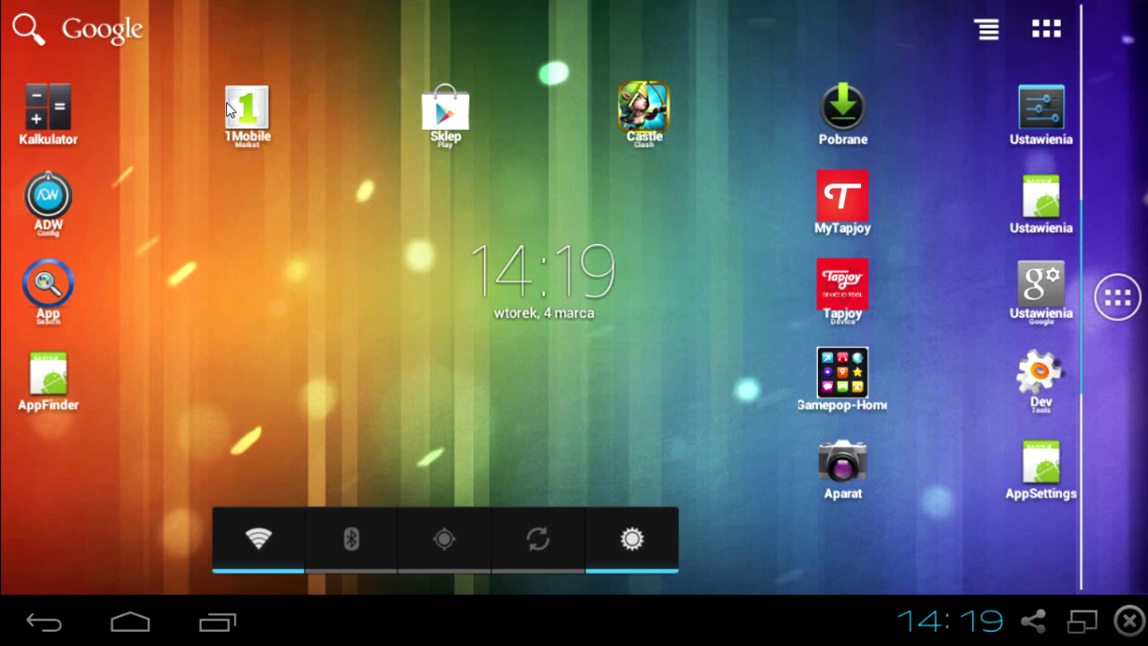
mouse_move(238, 108)
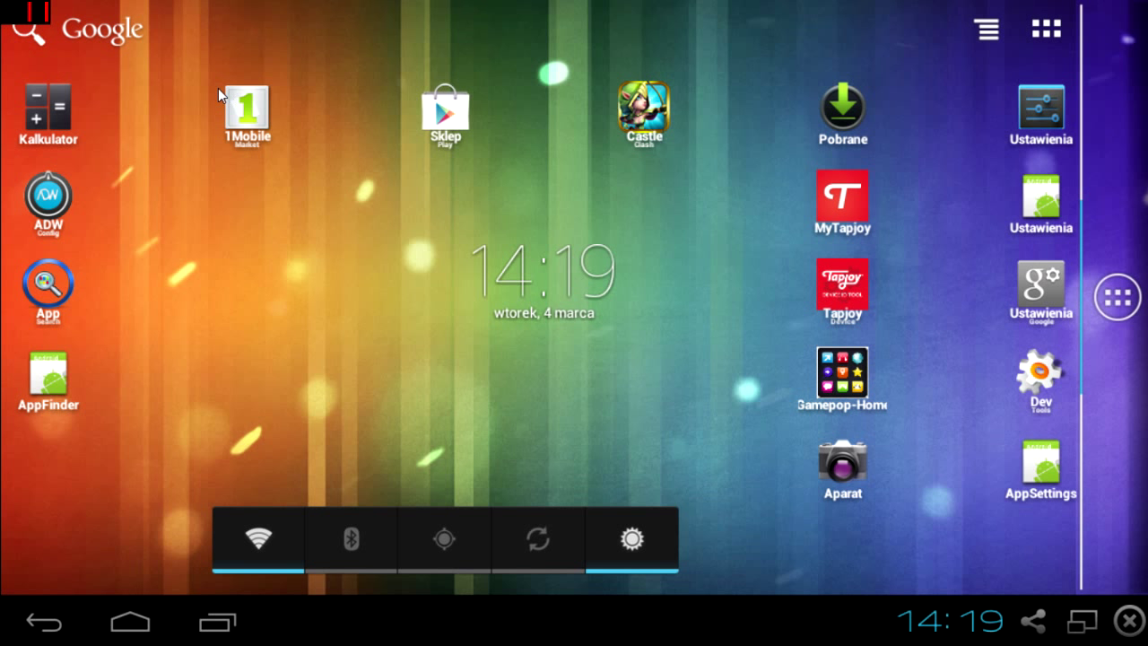
mouse_move(875, 168)
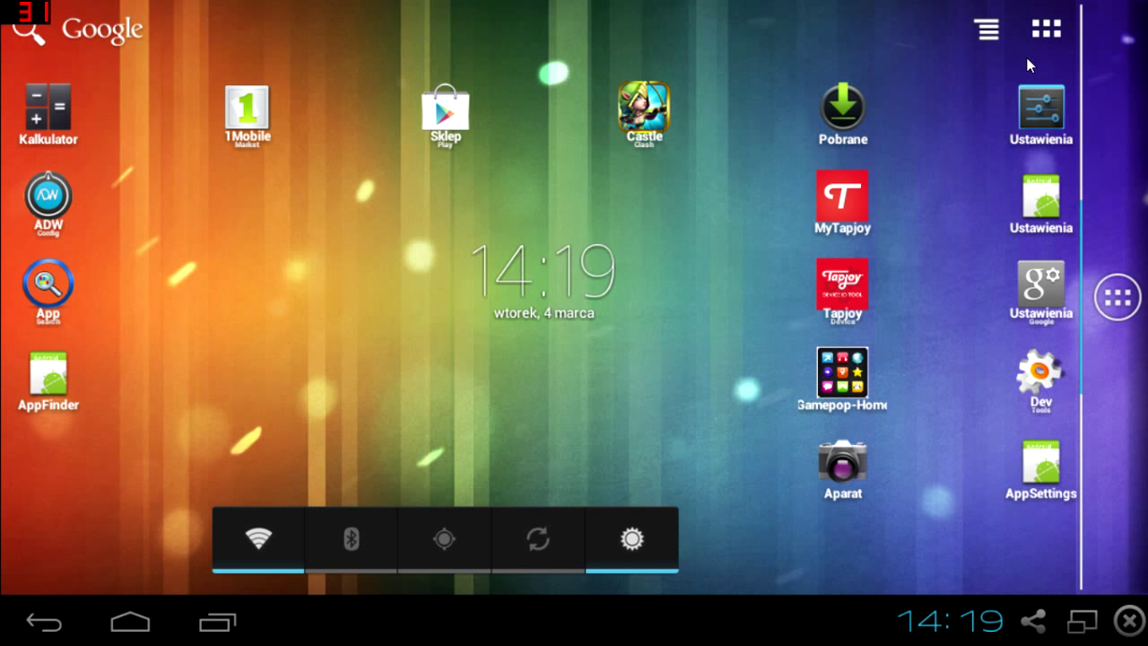
mouse_move(810, 391)
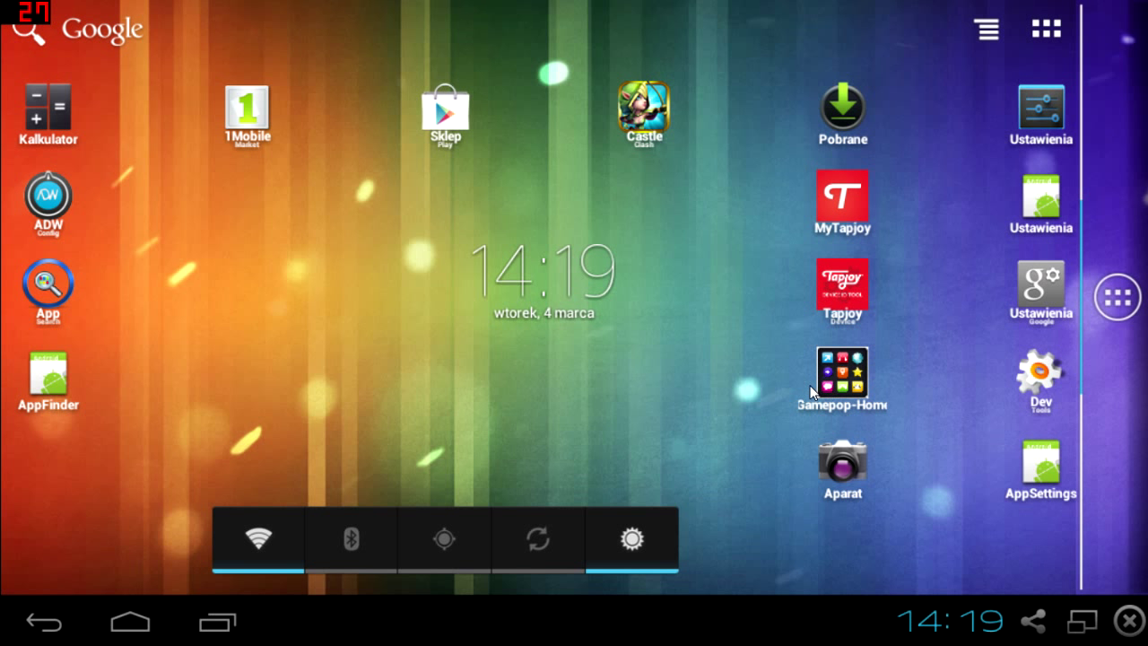
mouse_move(798, 373)
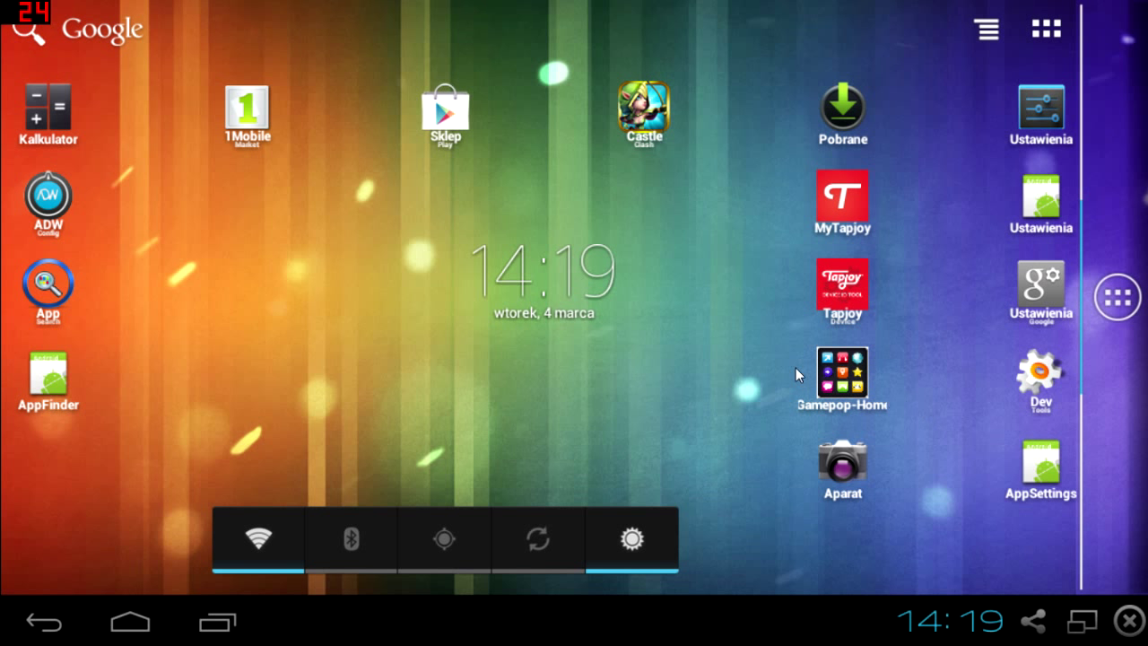
mouse_move(916, 419)
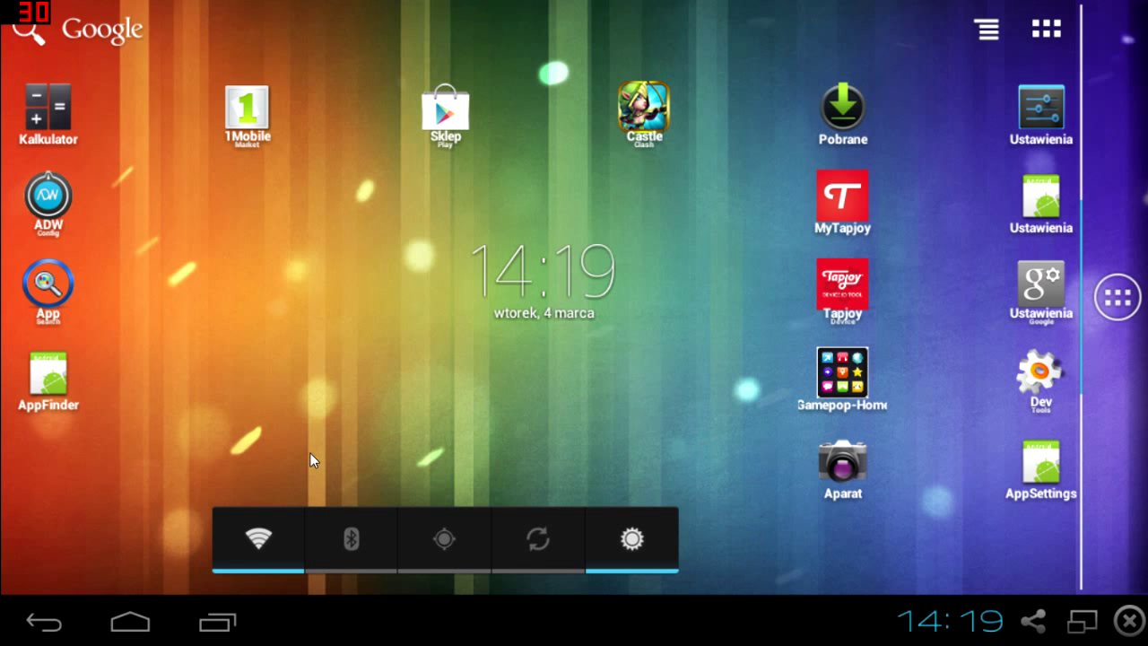
mouse_move(254, 538)
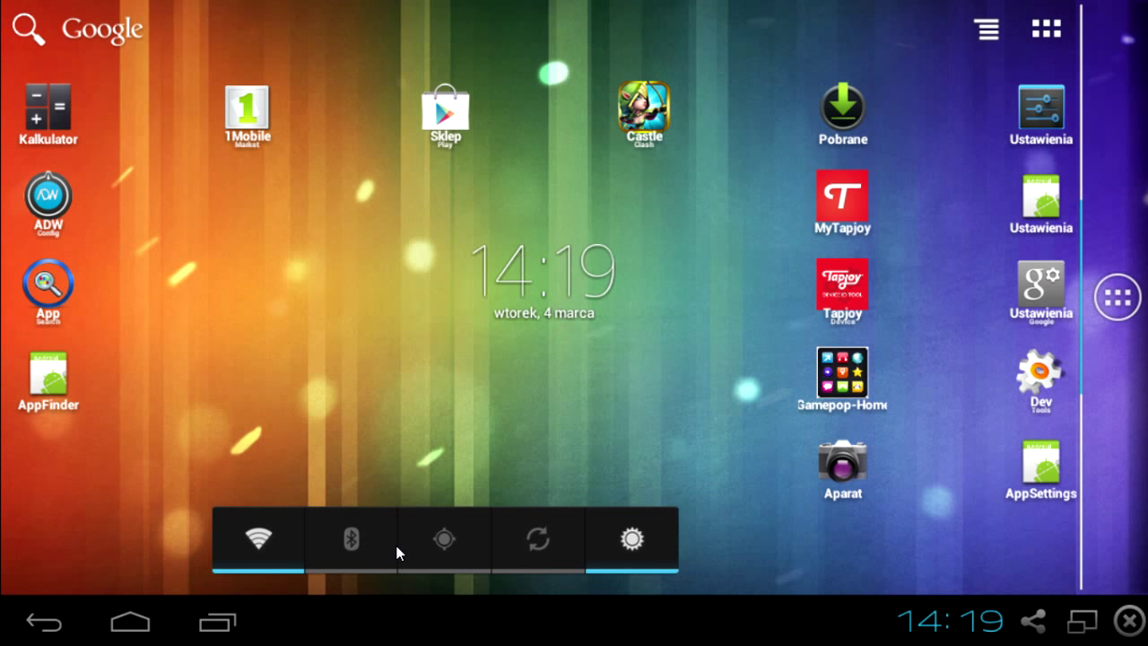
mouse_move(460, 549)
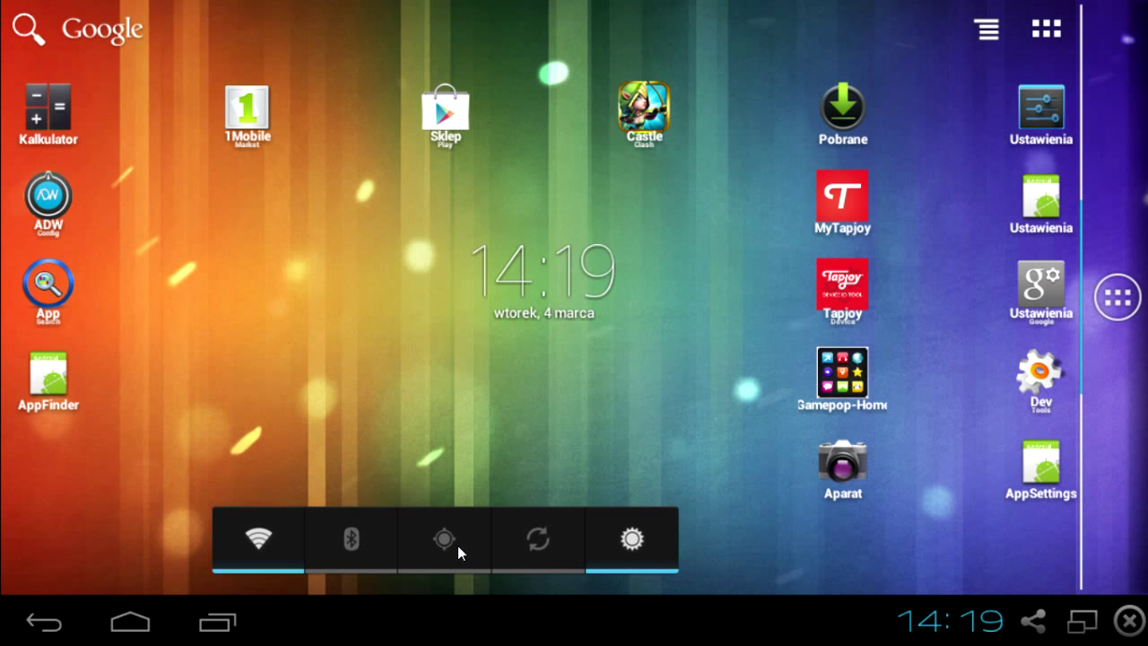
mouse_move(632, 565)
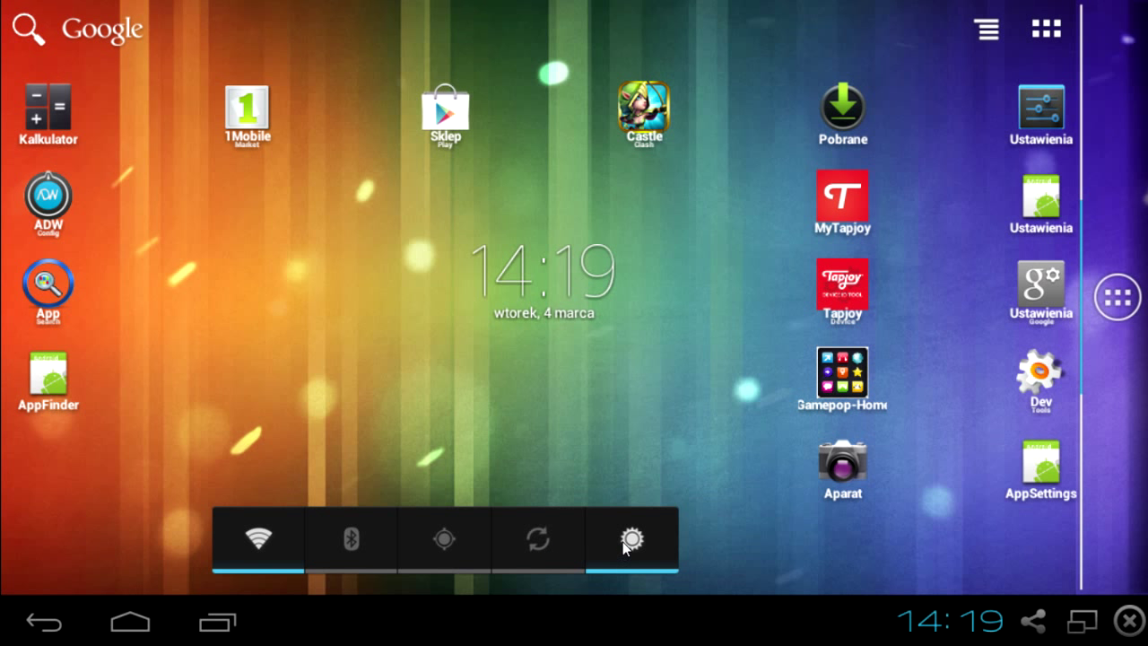
left_click(633, 540)
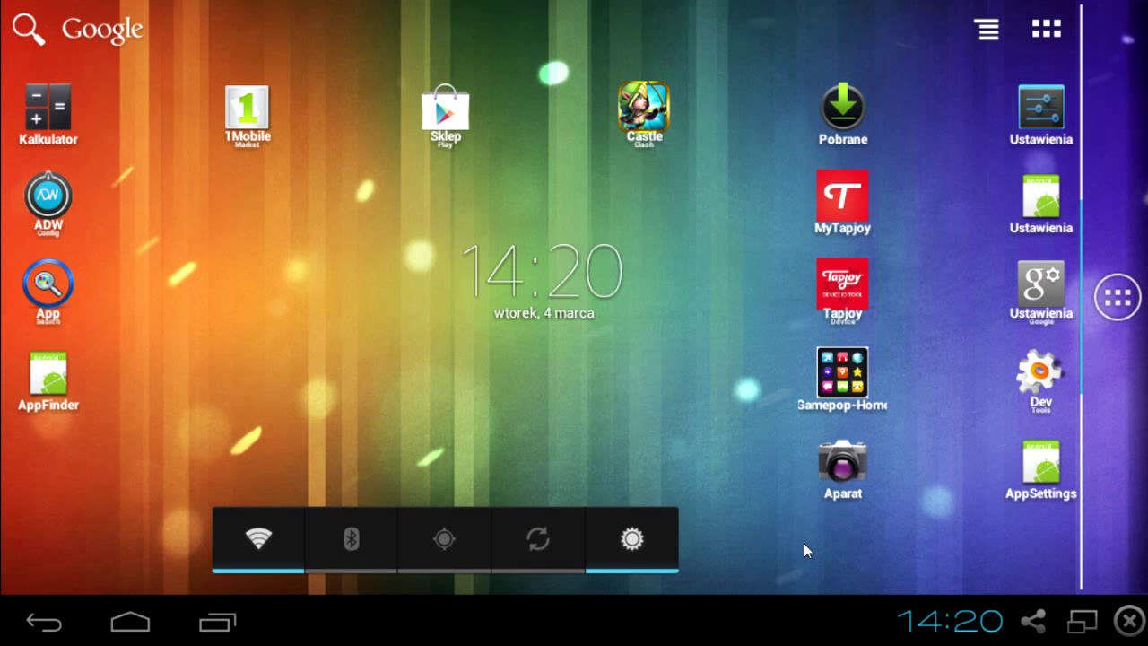
mouse_move(737, 481)
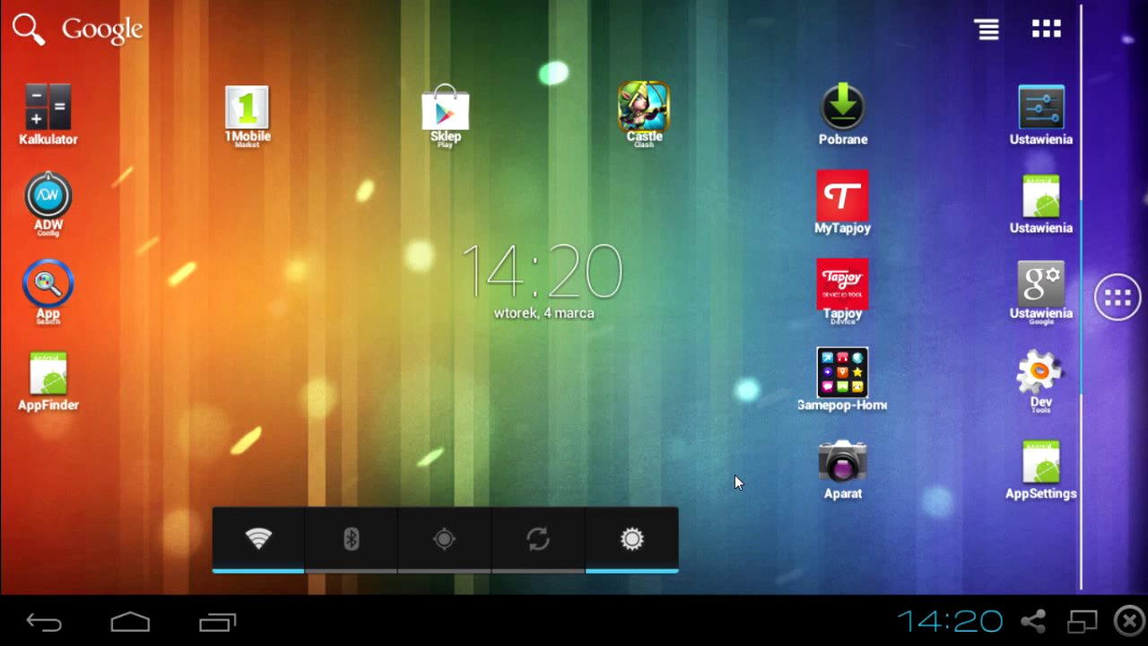
mouse_move(373, 348)
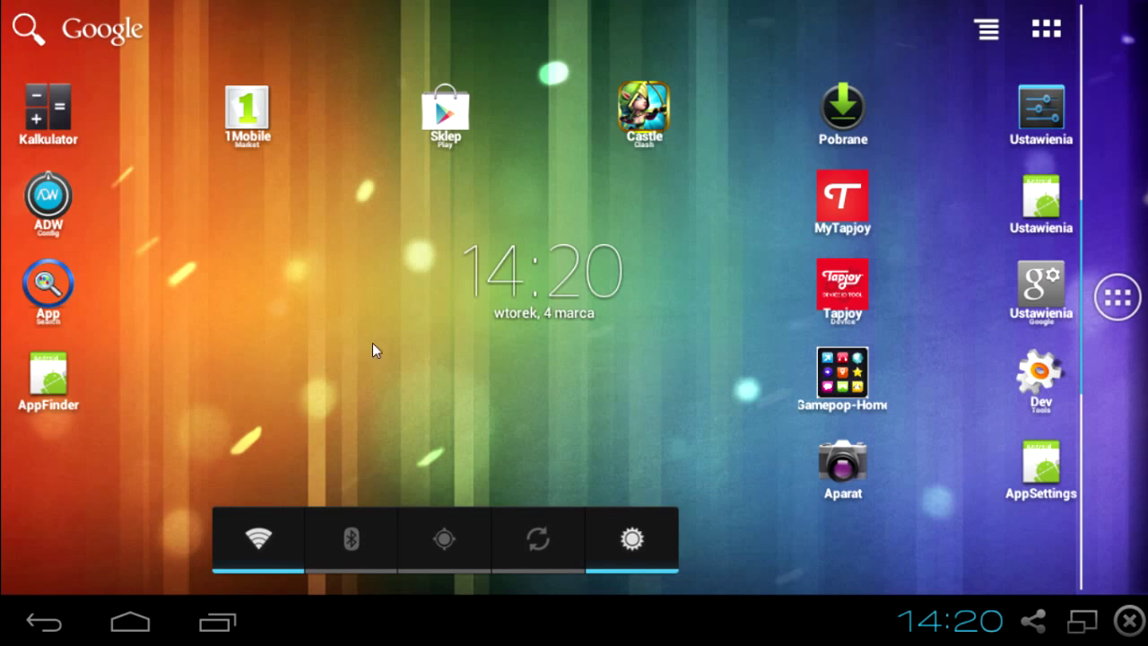
mouse_move(998, 34)
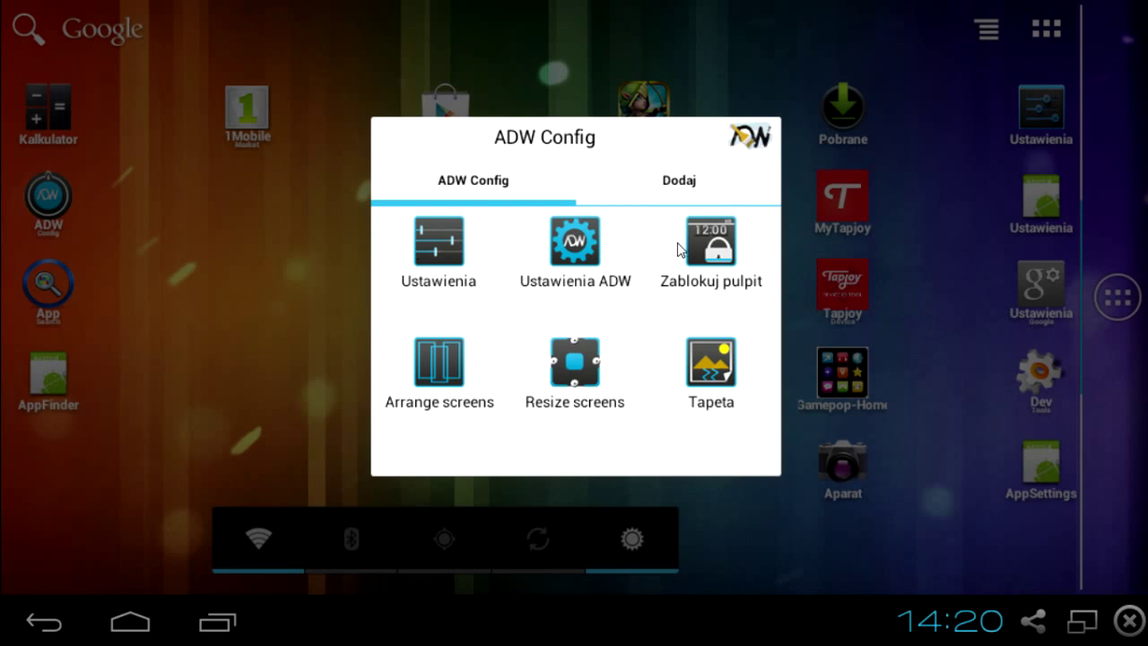
mouse_move(463, 368)
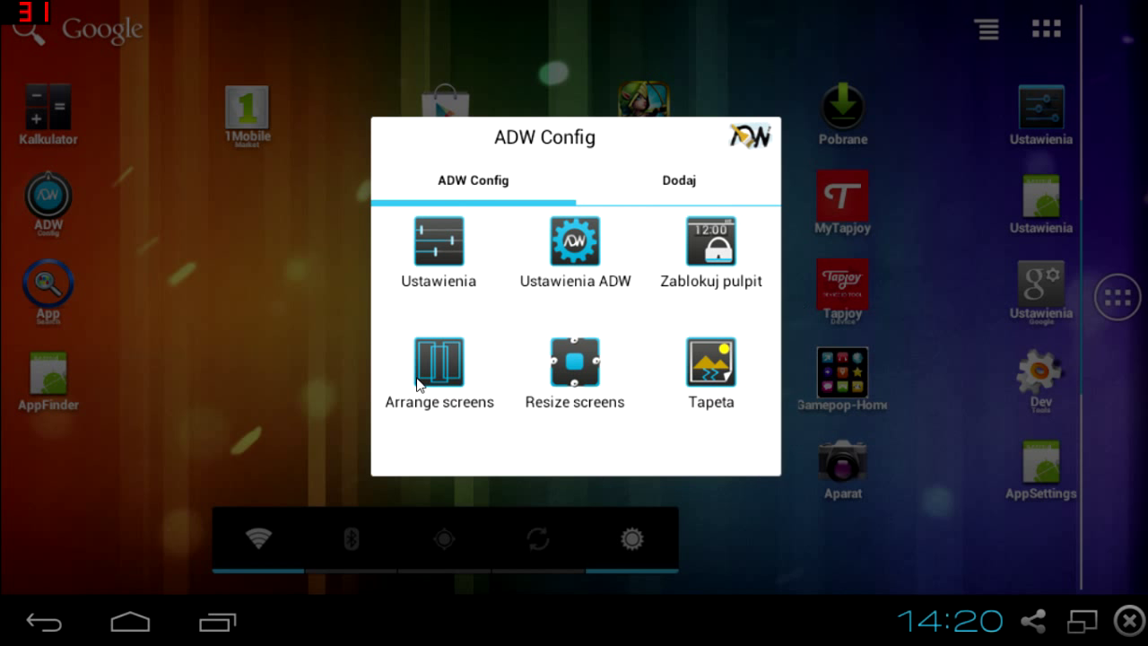
mouse_move(522, 400)
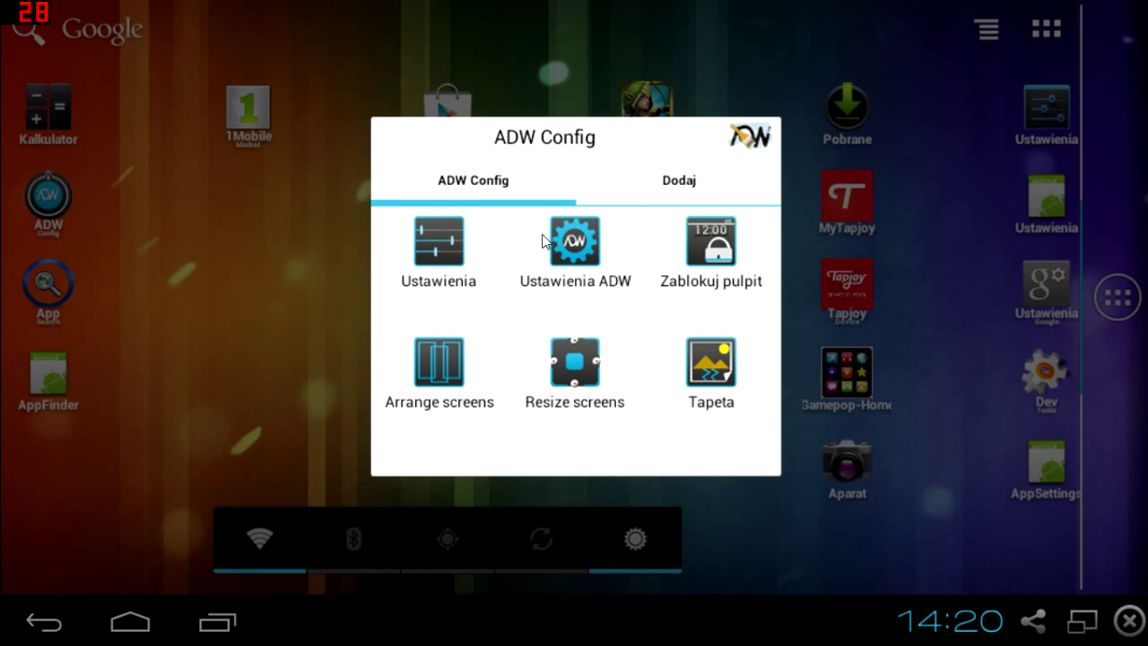
mouse_move(506, 231)
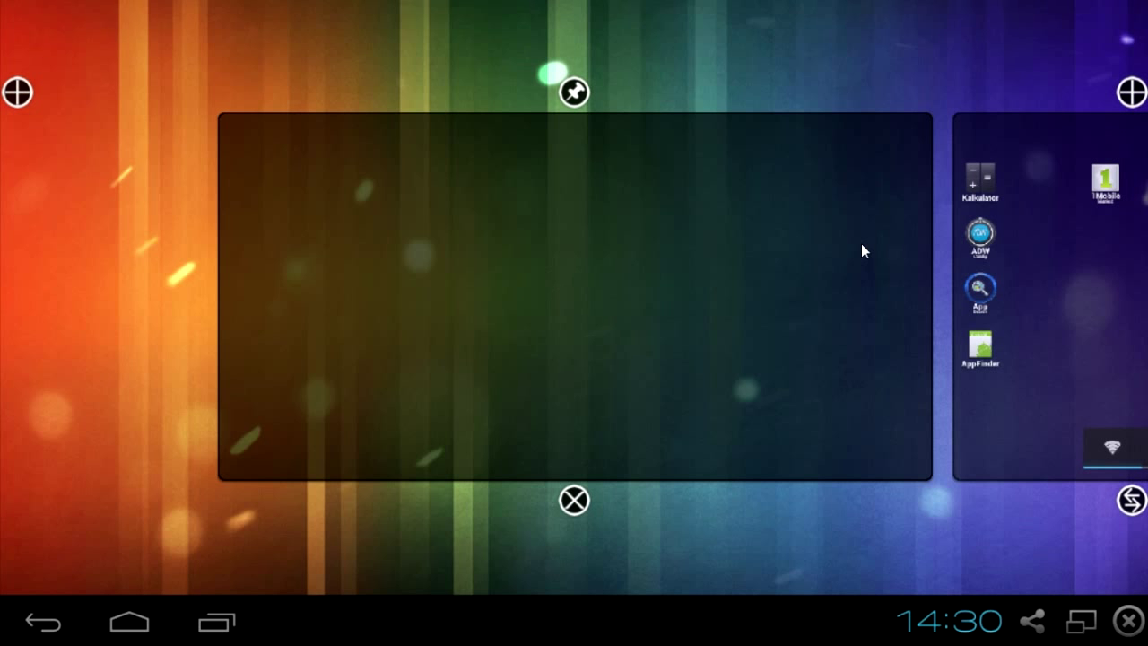
mouse_move(36, 97)
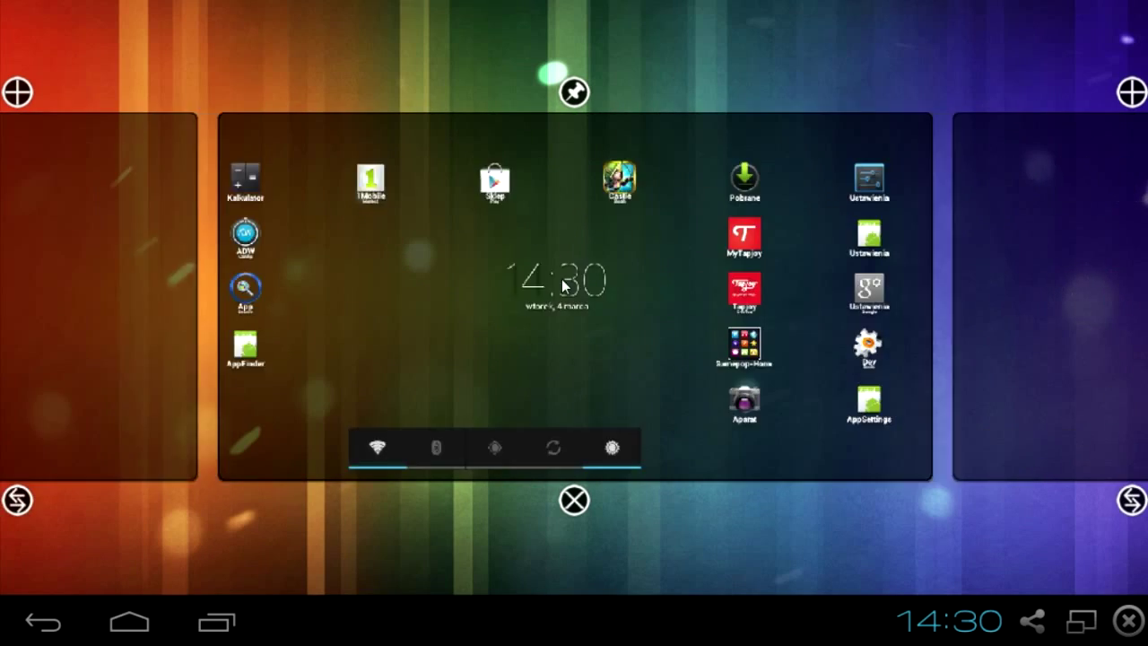
mouse_move(477, 323)
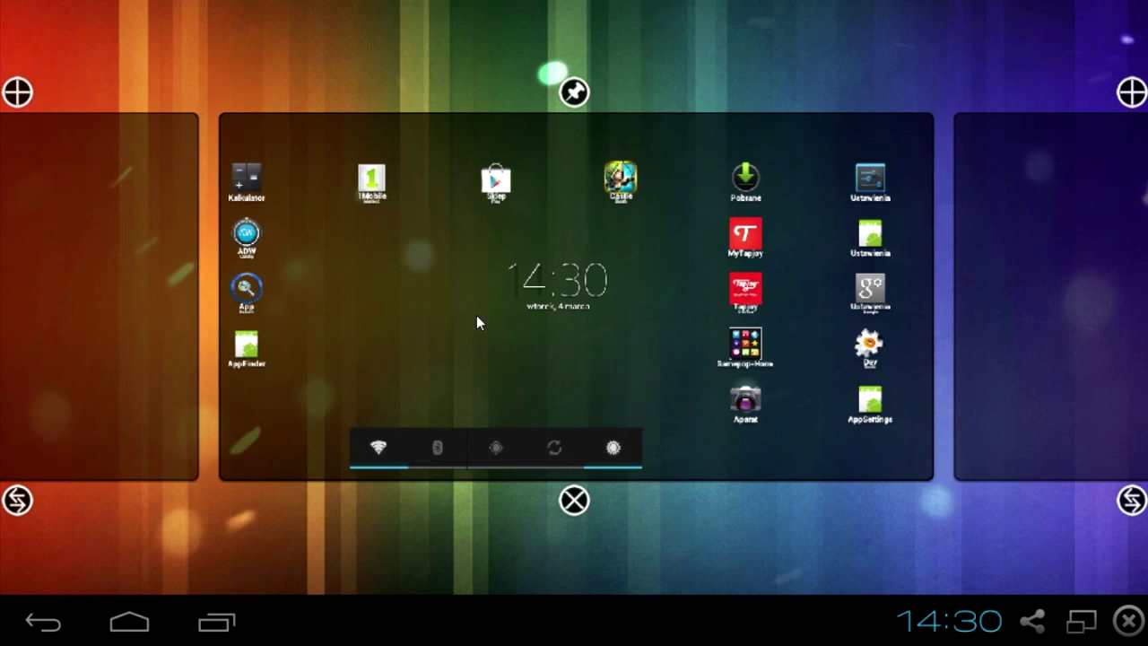
mouse_move(606, 226)
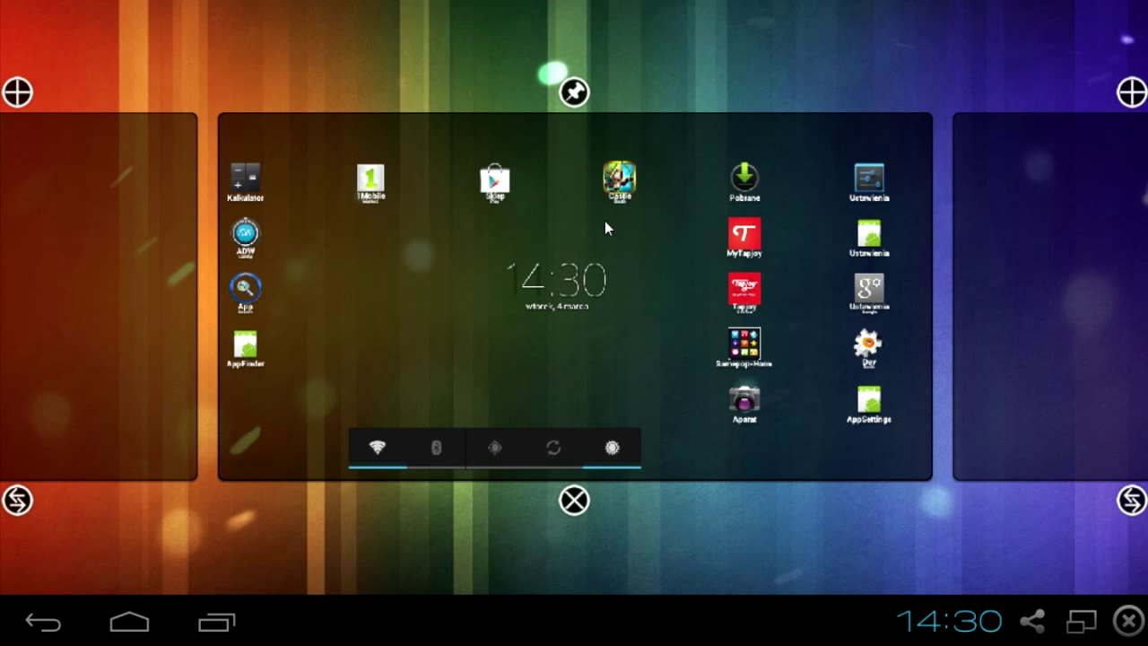
mouse_move(9, 635)
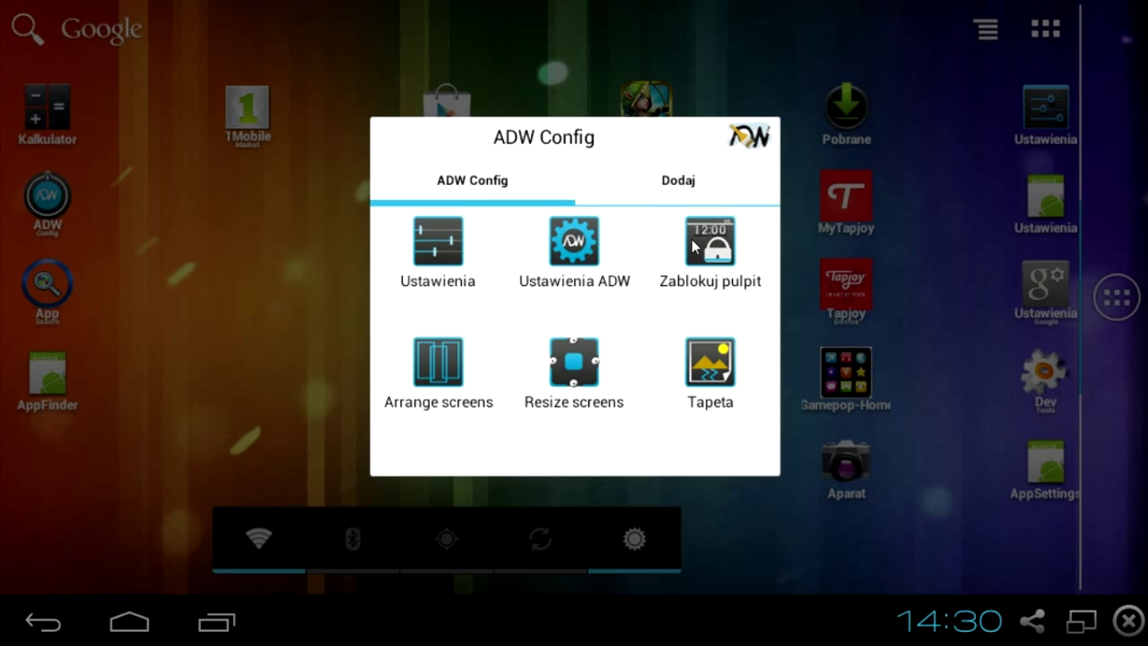
mouse_move(710, 255)
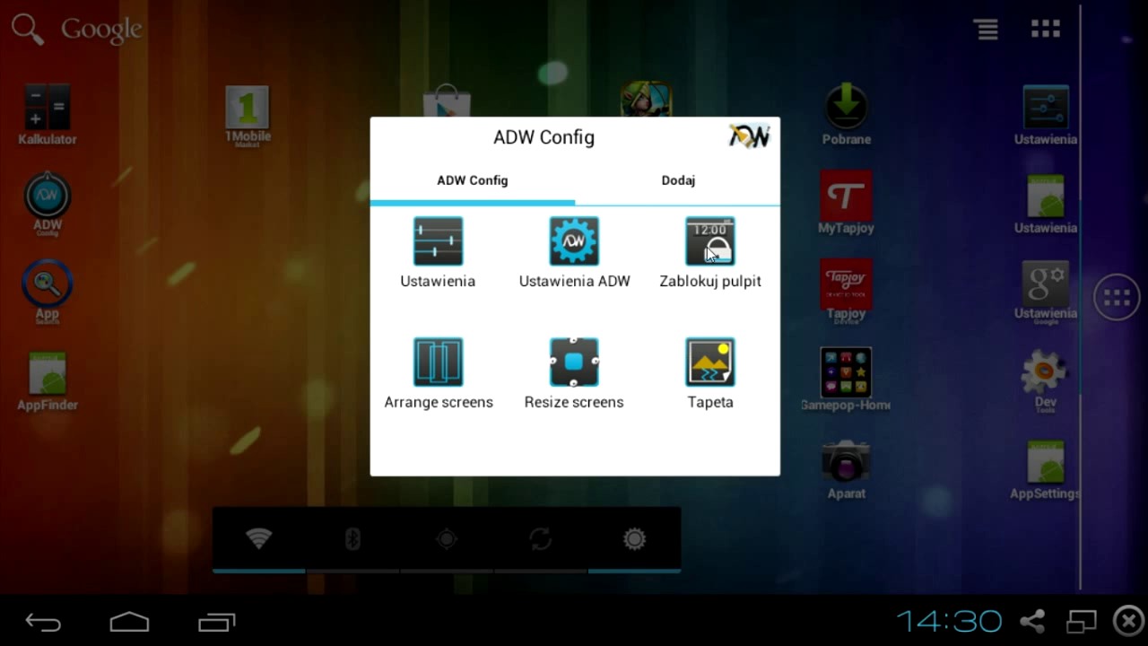
mouse_move(700, 237)
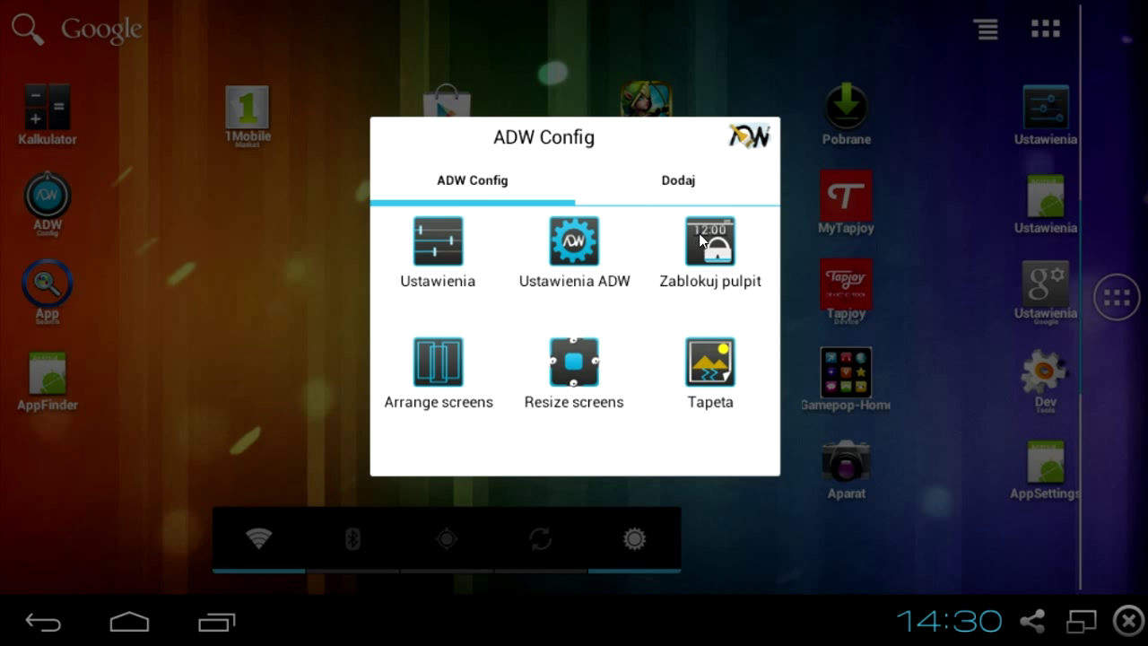
mouse_move(714, 375)
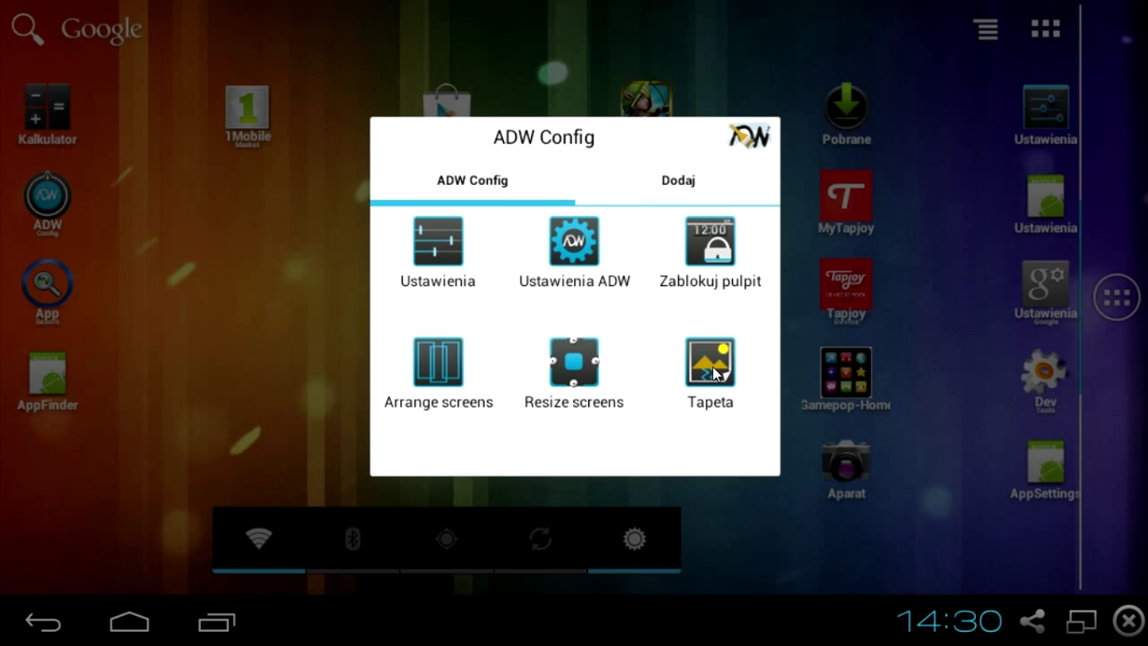
mouse_move(560, 617)
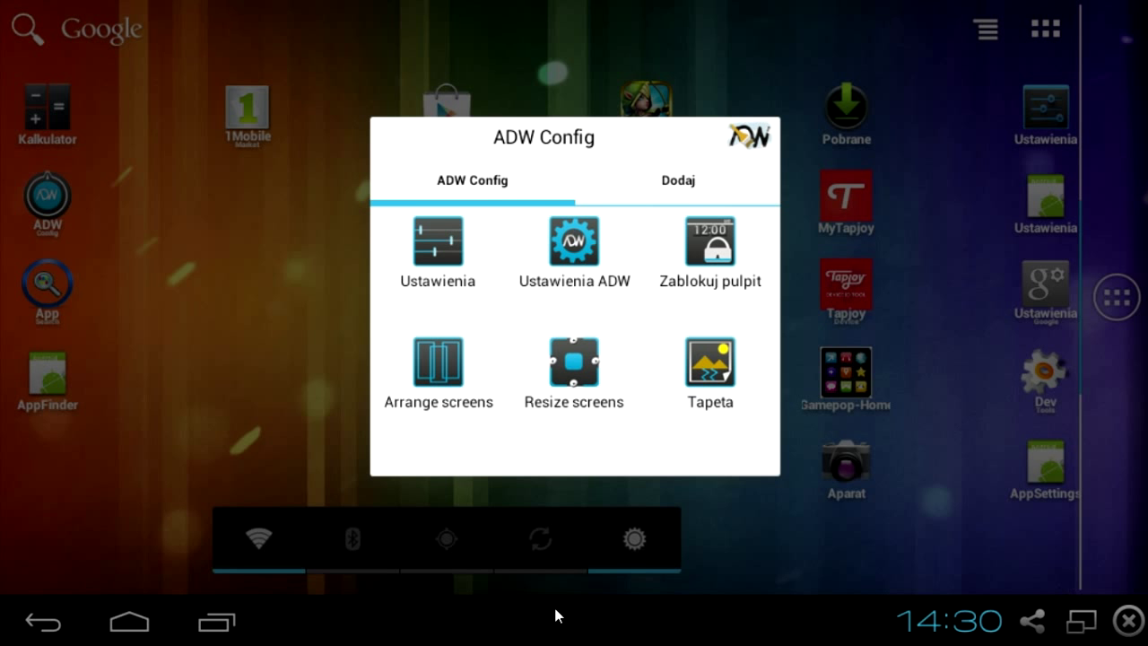
mouse_move(652, 280)
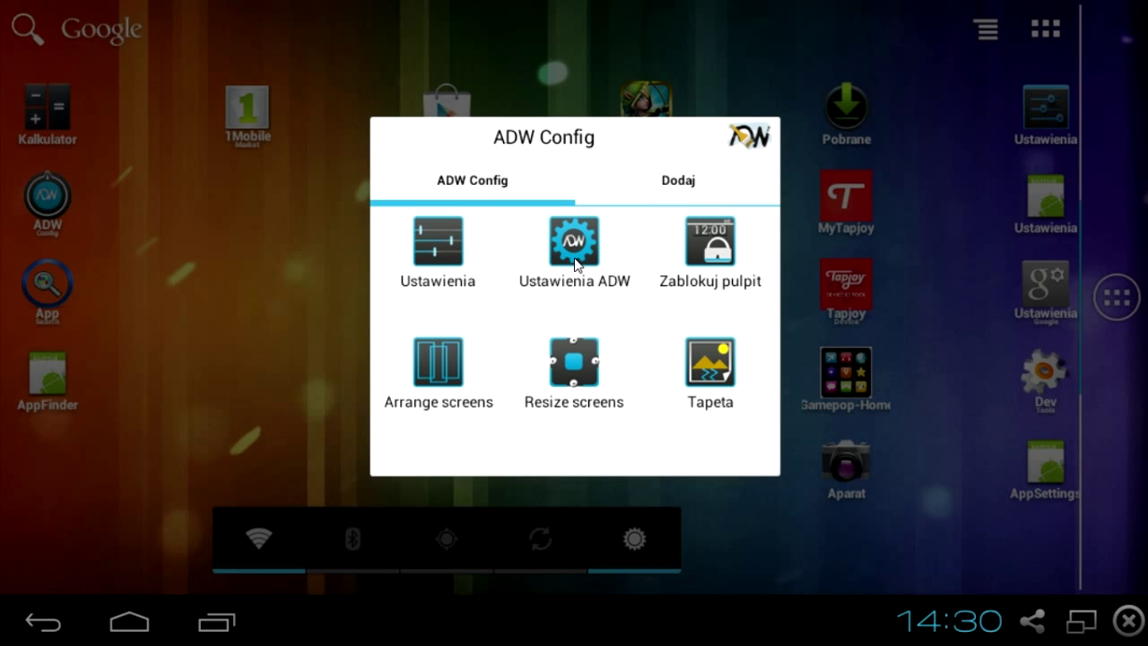
mouse_move(575, 269)
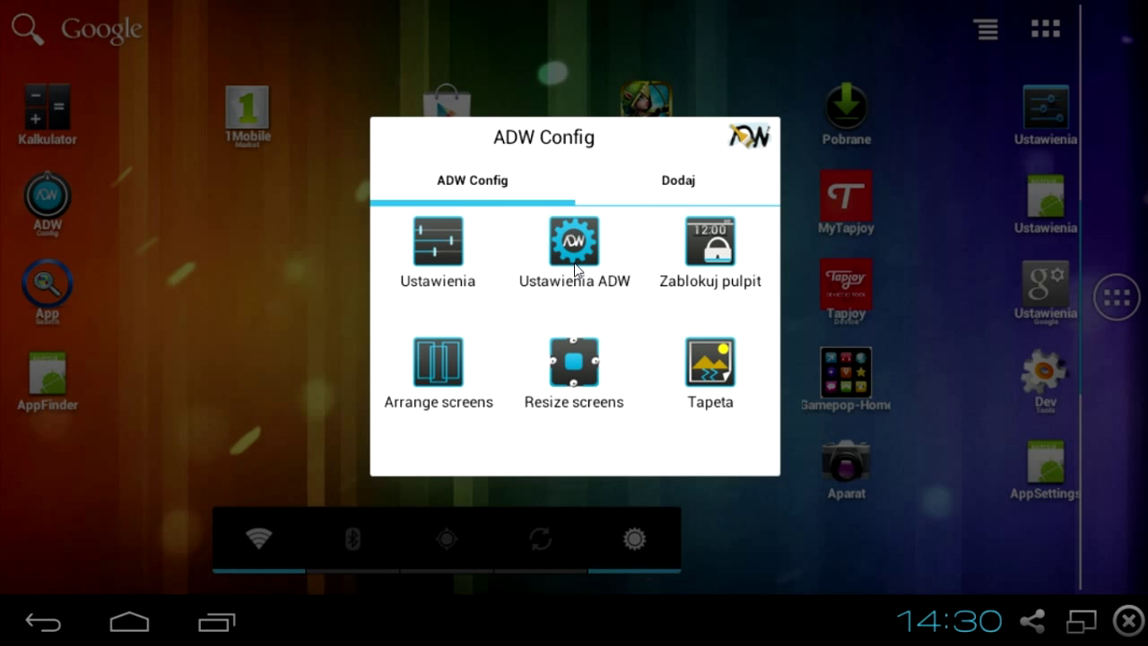
Step: Enter Ustawienia ADW and browse down the ADW Settings list
left_click(574, 241)
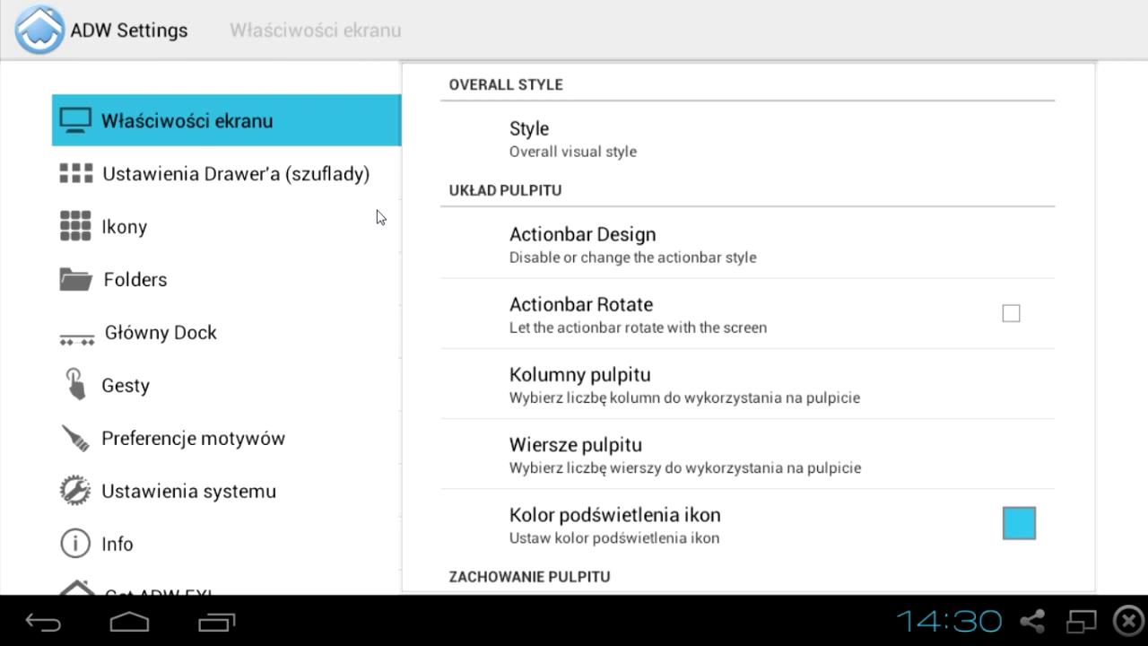
scroll("down", 3)
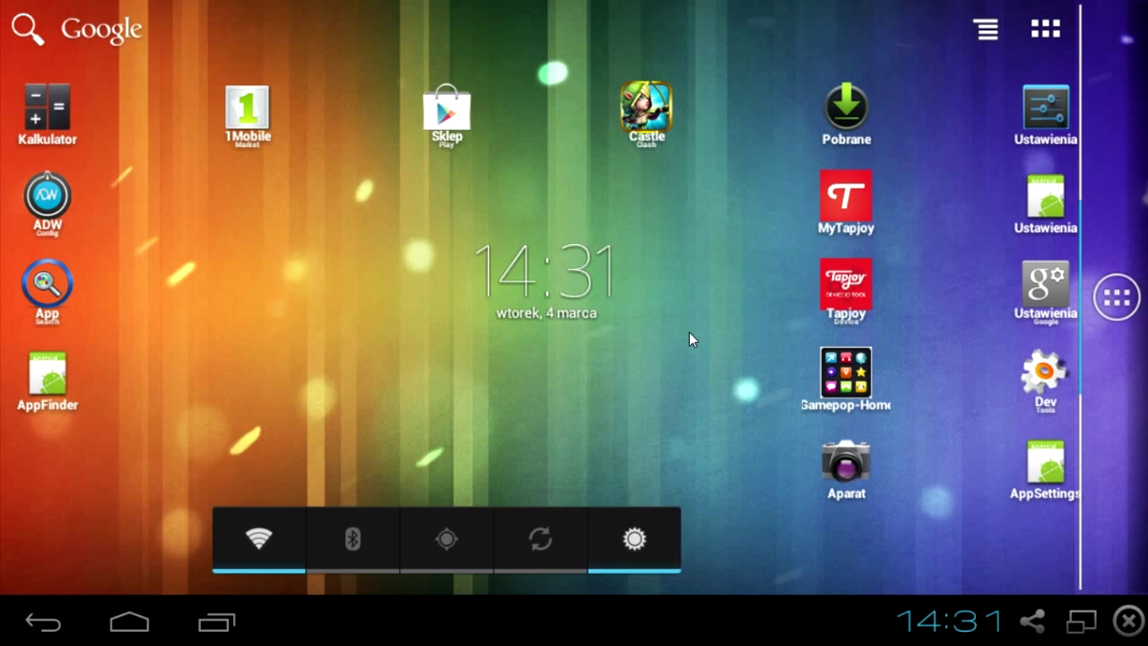
mouse_move(759, 560)
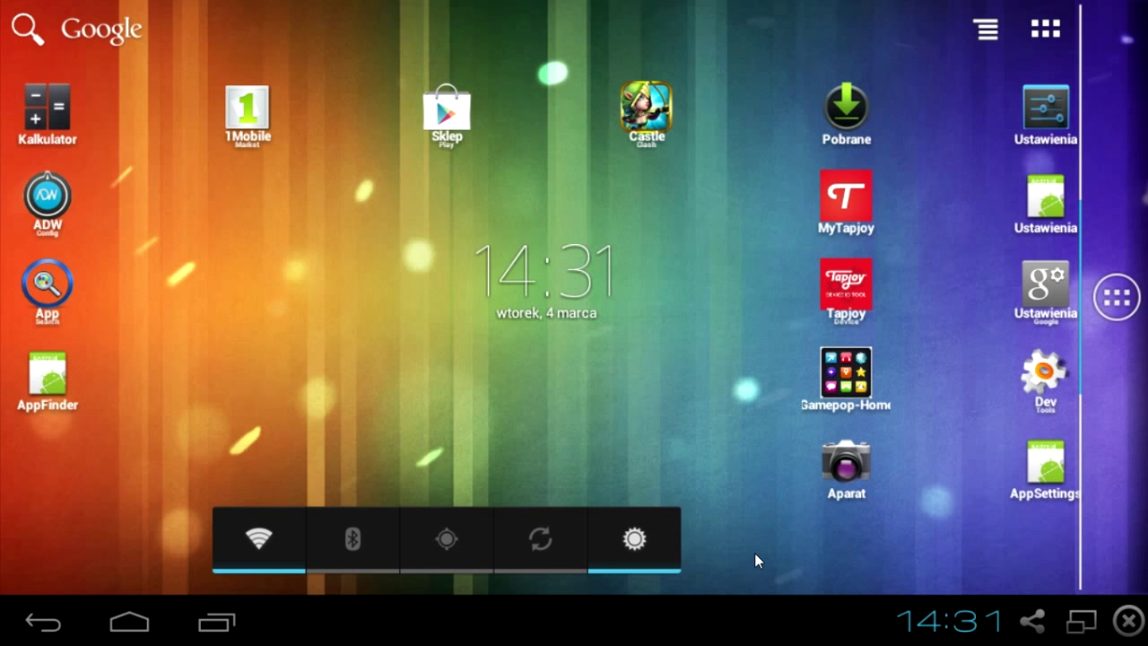
left_click(46, 195)
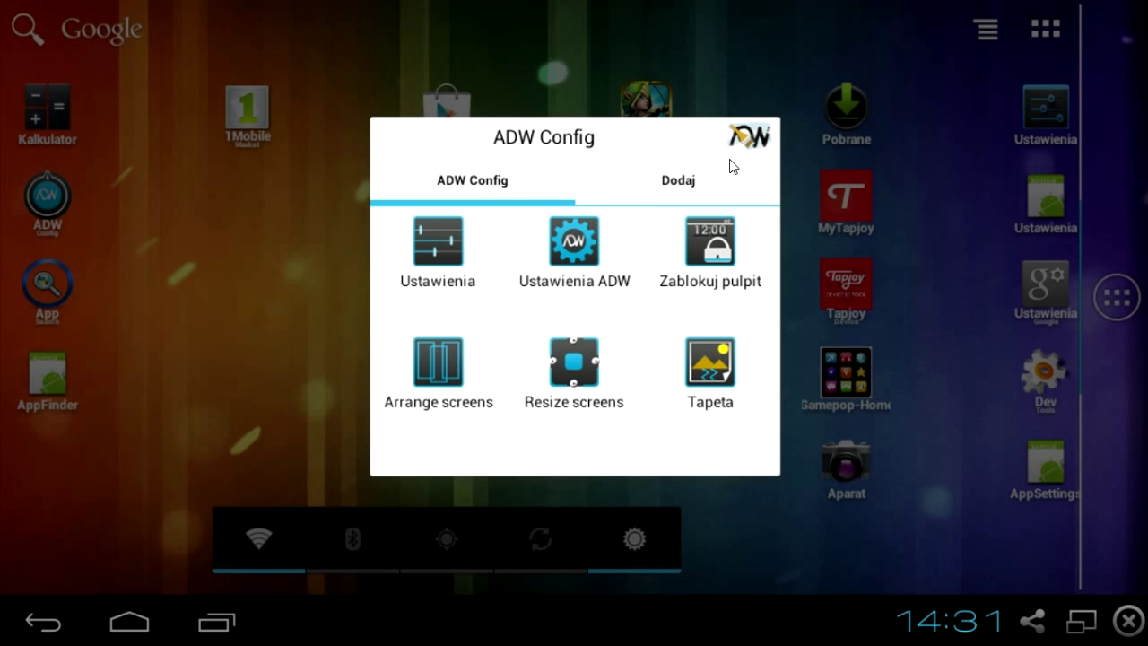
left_click(678, 179)
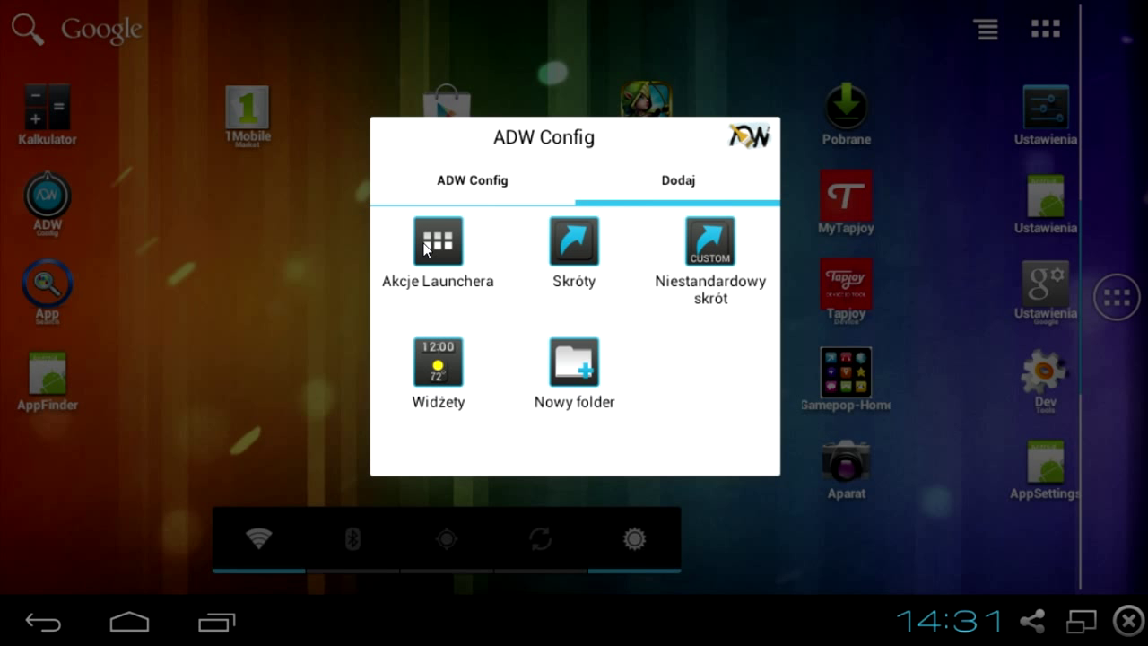
mouse_move(581, 330)
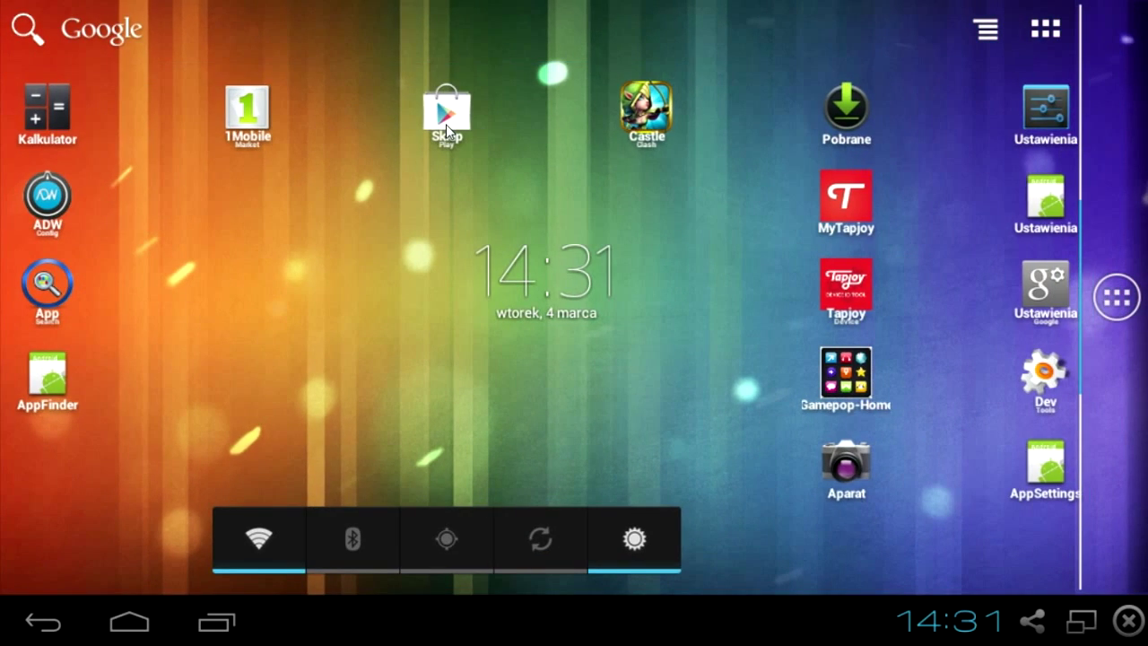
Step: Search Google Play (Sklep) for 'ad' and reach the ADW.Launcher app page
left_click(445, 112)
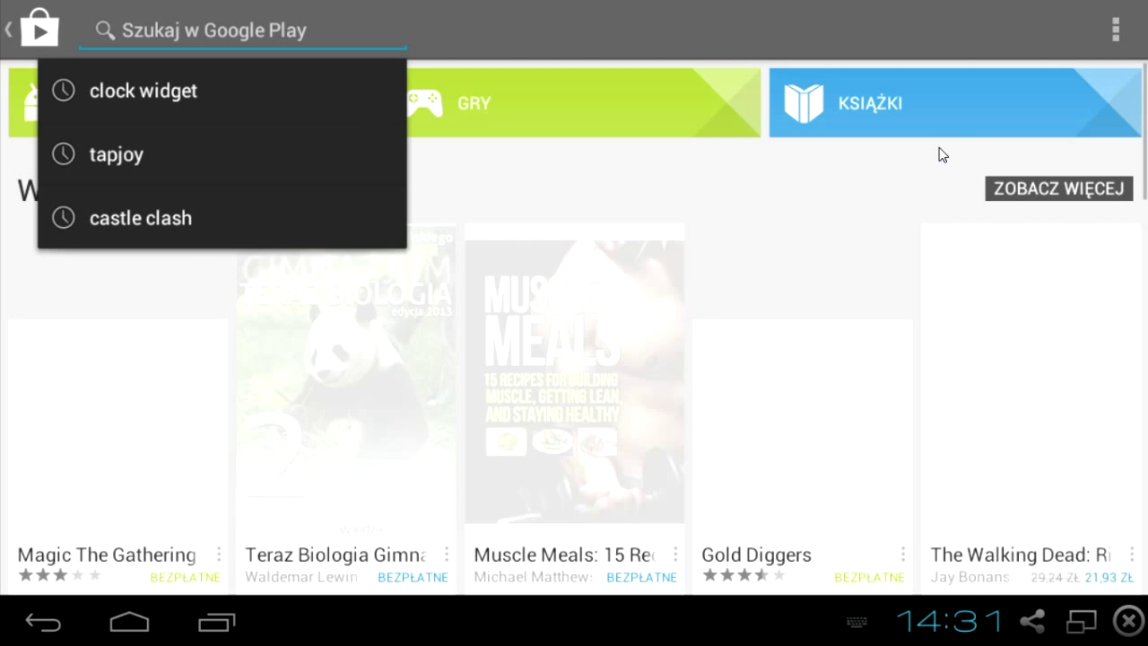
type("ad")
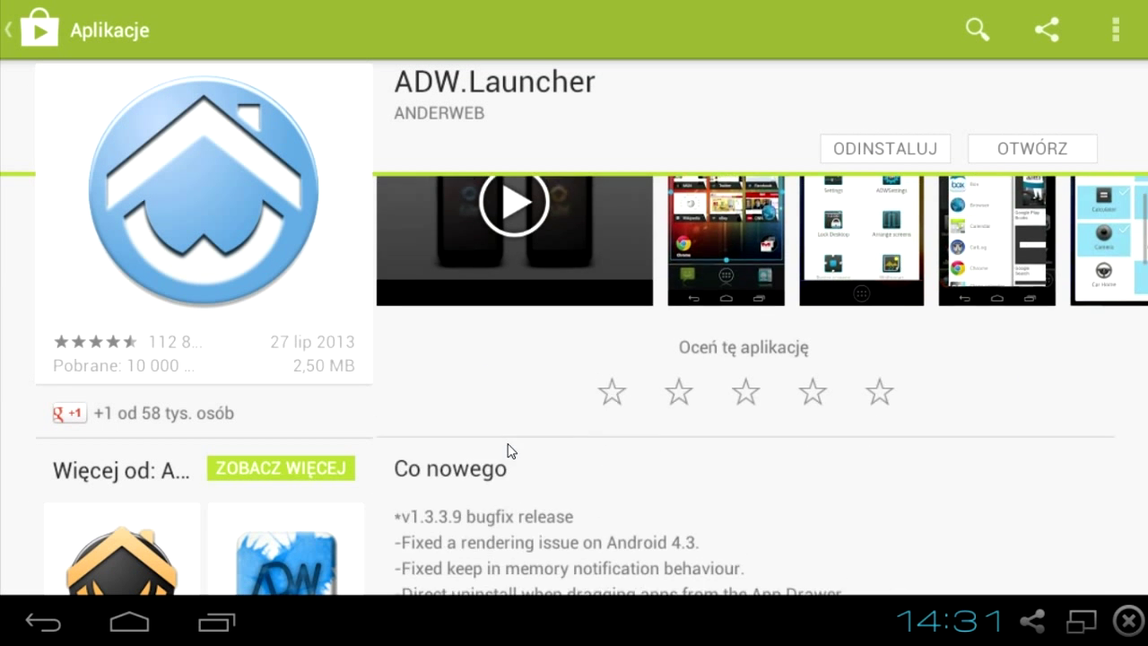
scroll("down", 3)
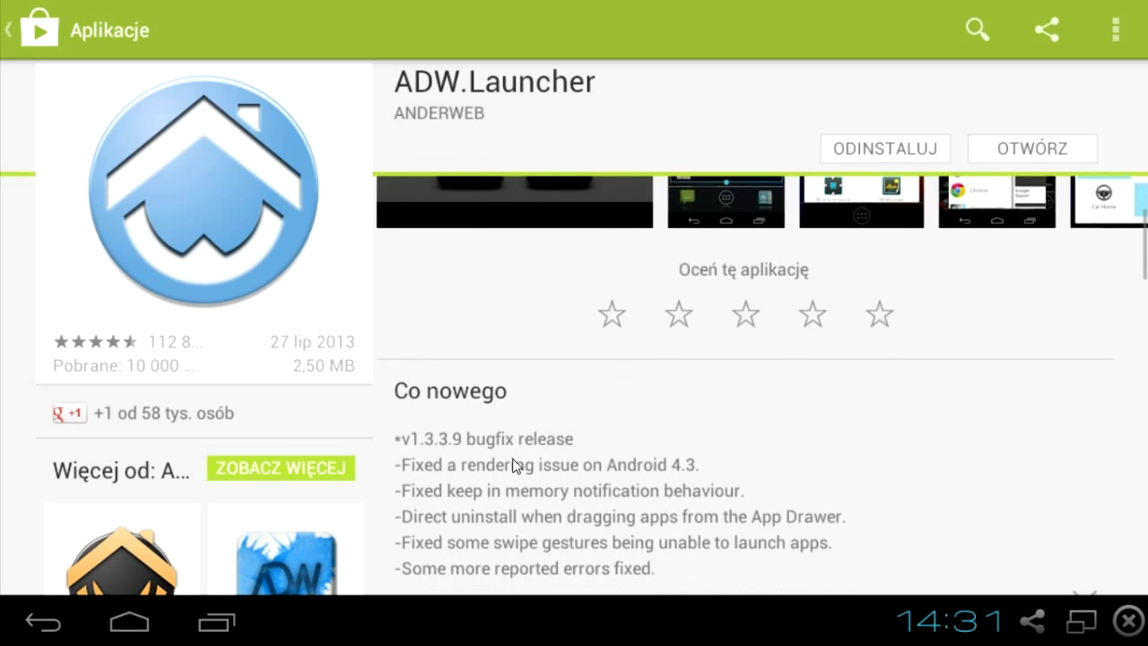
scroll("down", 3)
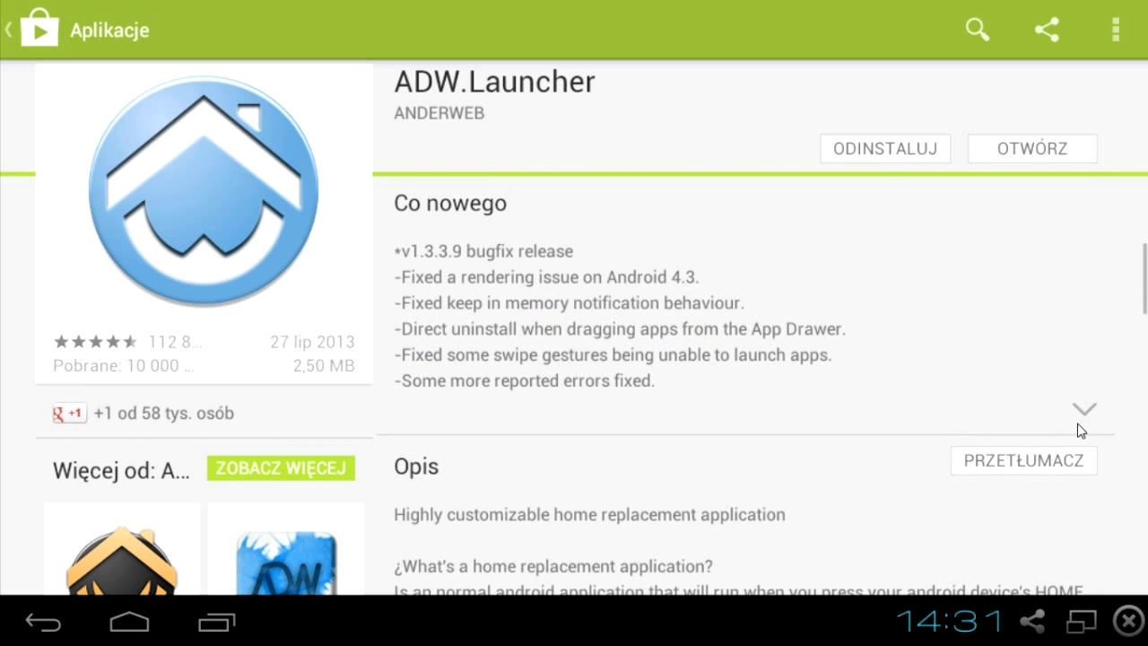
Step: Expand and read the ADW.Launcher description and version 1.3.3.9 details
left_click(1085, 407)
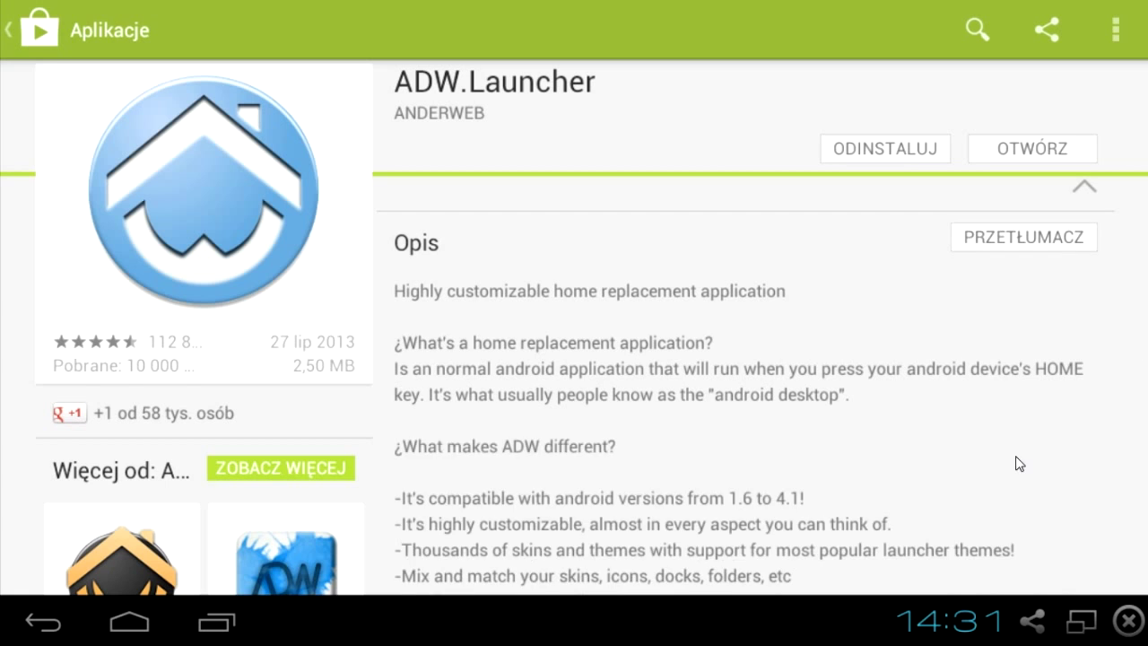
scroll("down", 3)
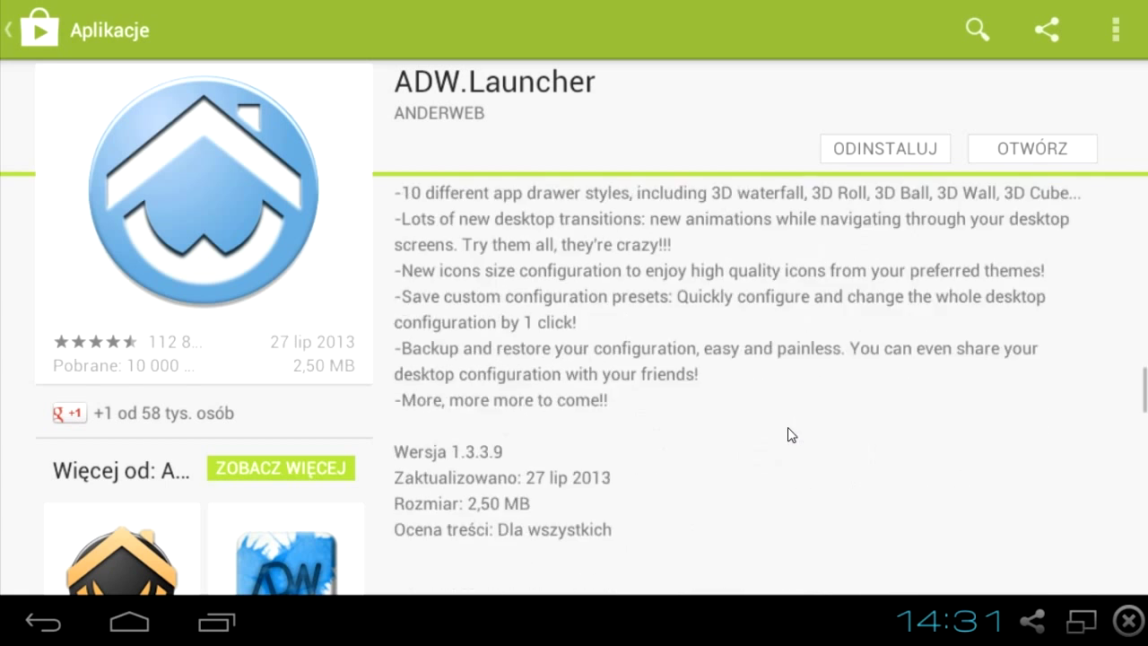
scroll("down", 3)
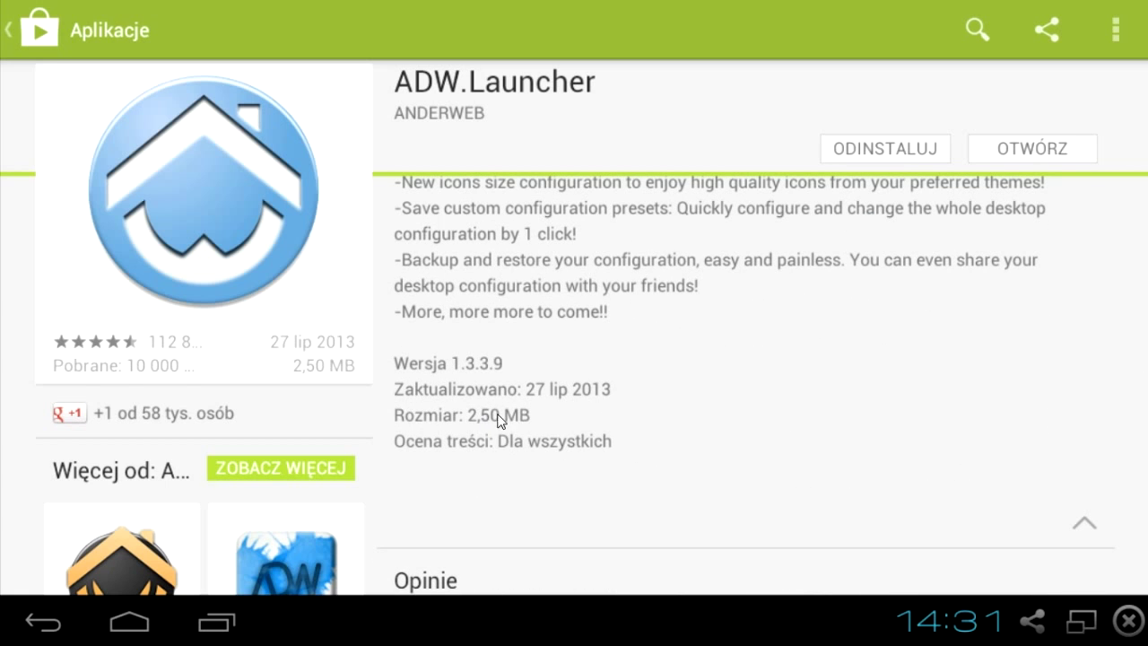
mouse_move(540, 380)
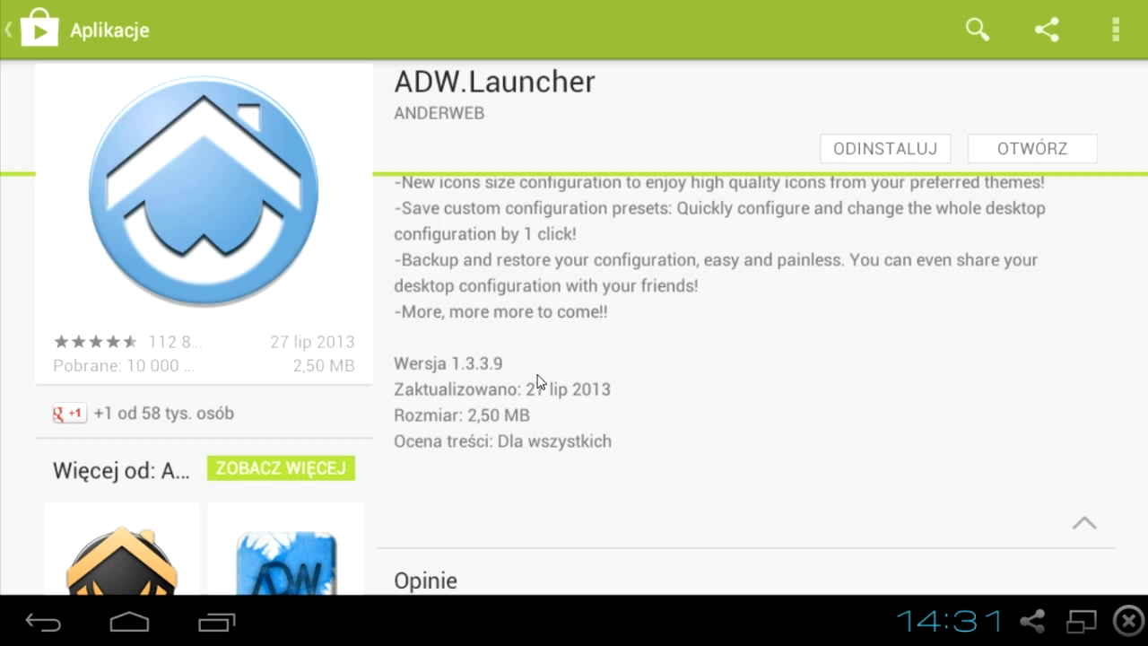
mouse_move(13, 637)
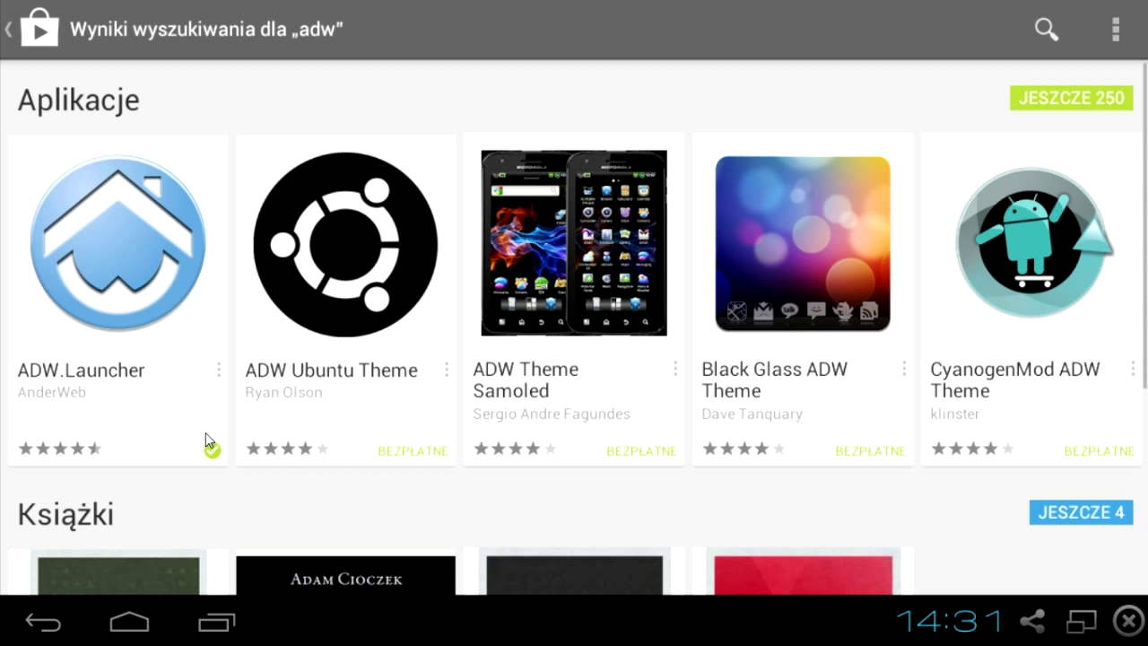
mouse_move(265, 531)
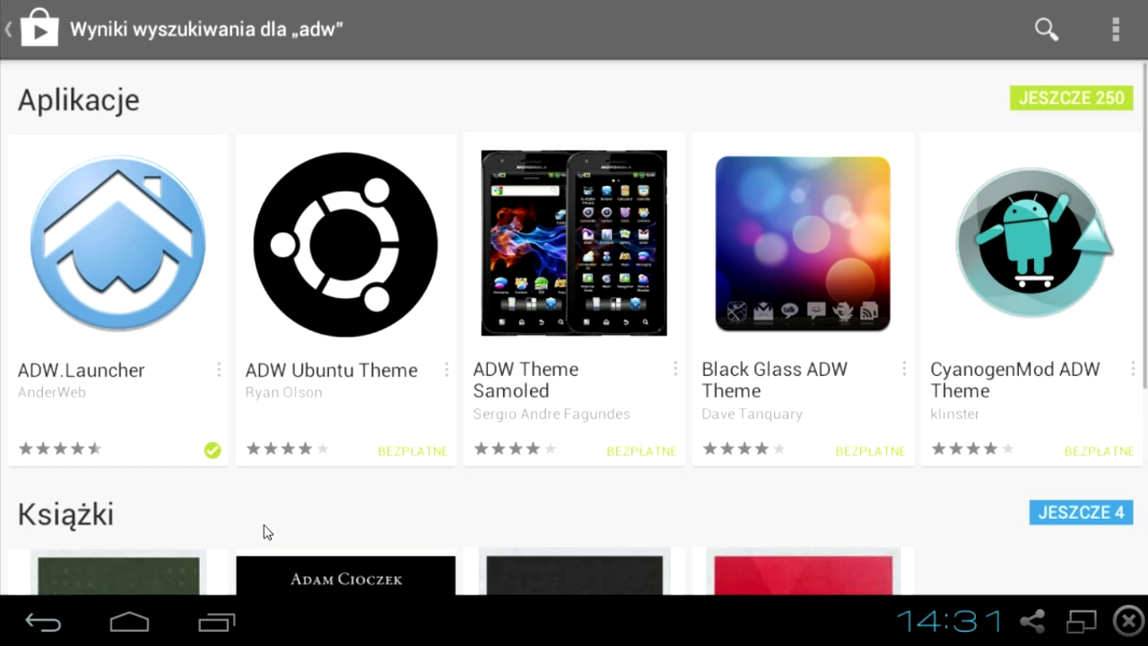
mouse_move(500, 418)
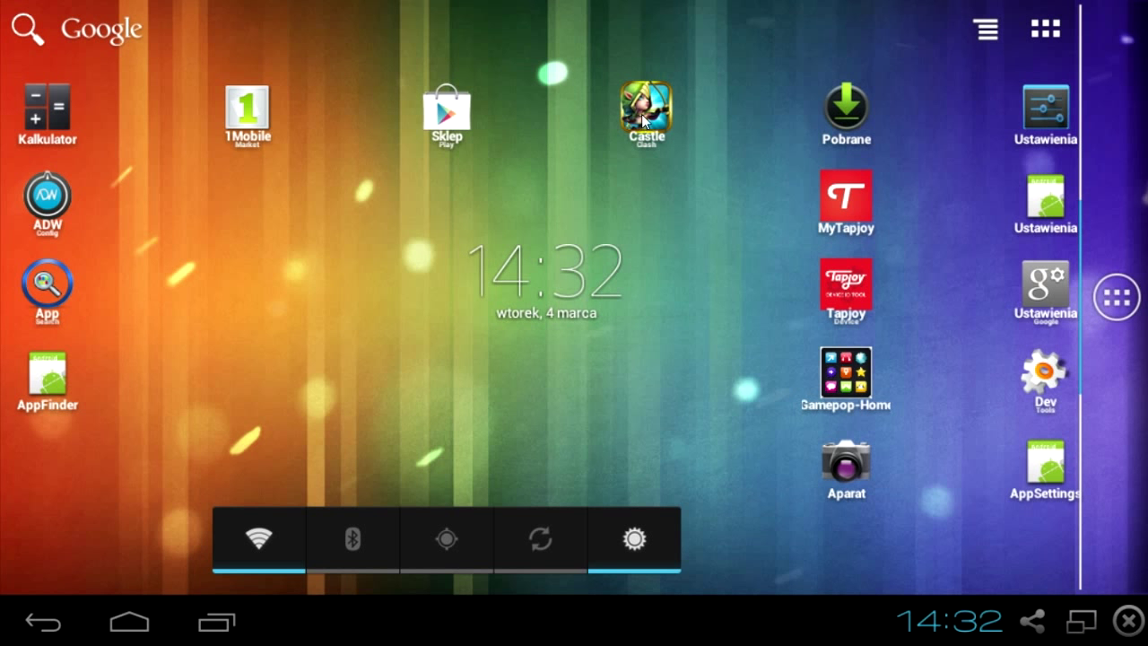
mouse_move(642, 244)
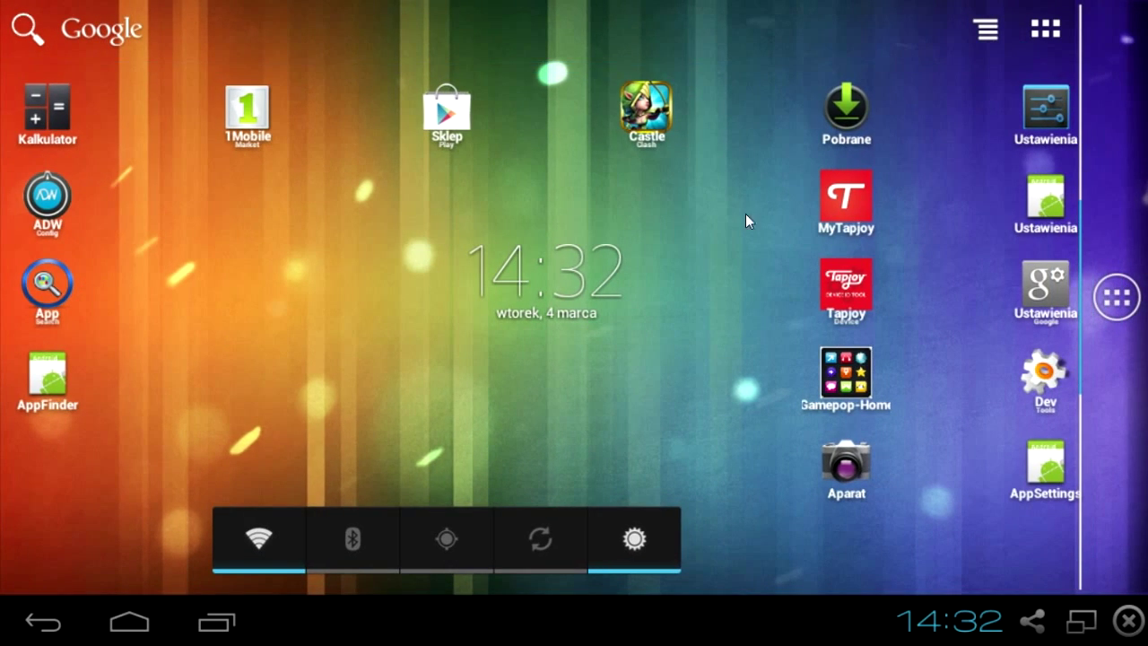
mouse_move(753, 371)
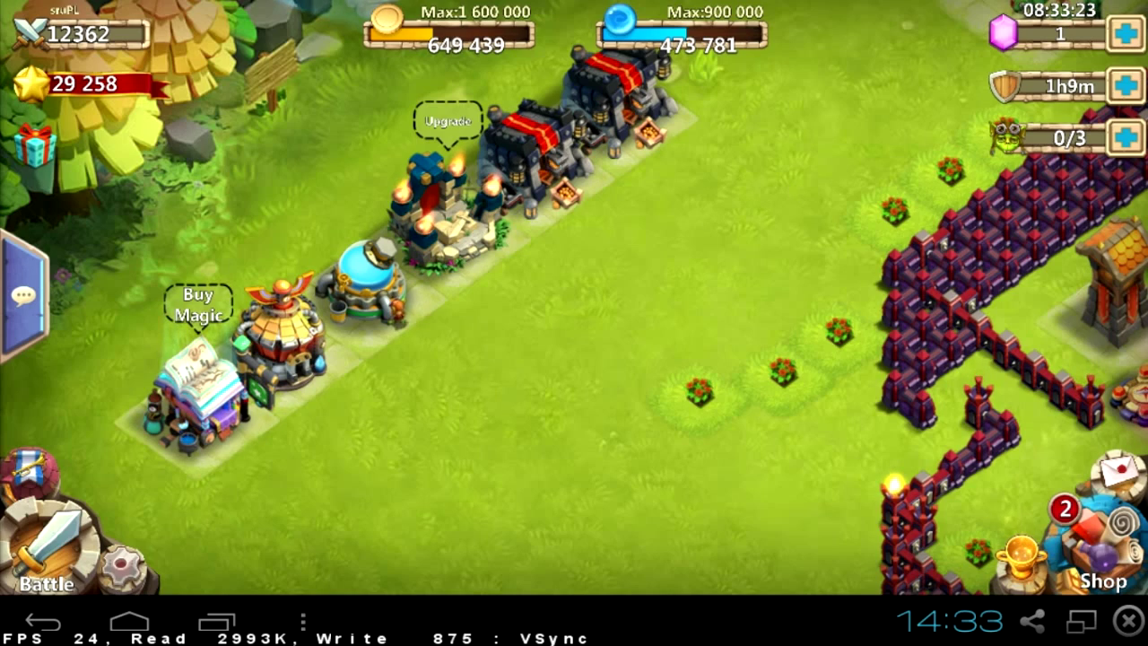
mouse_move(815, 160)
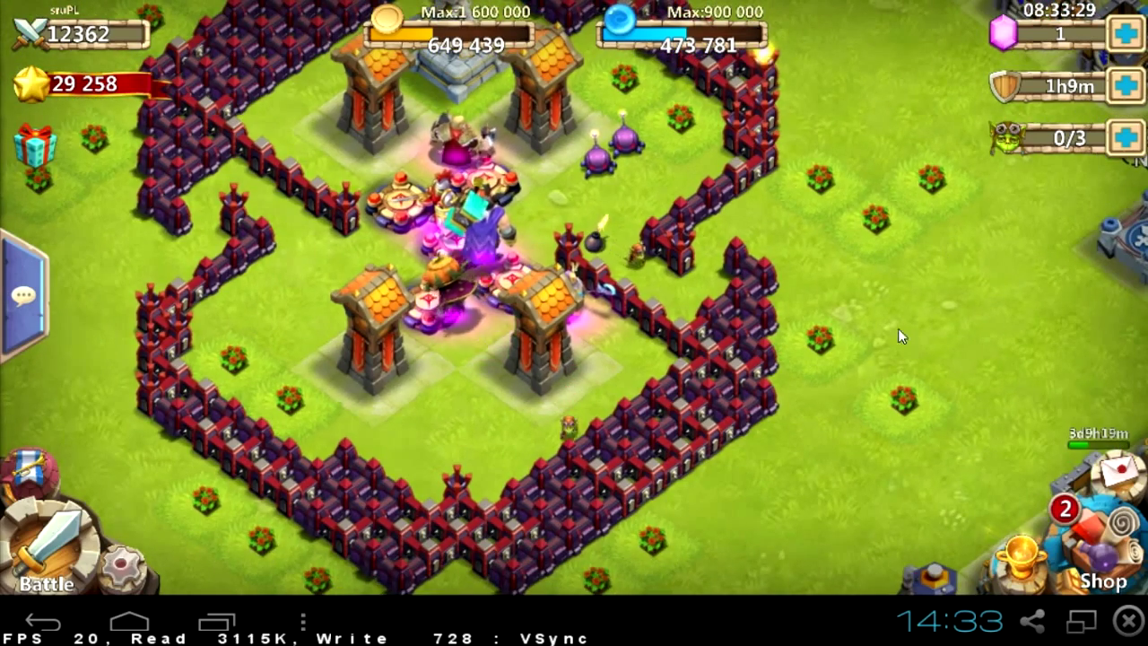
mouse_move(467, 362)
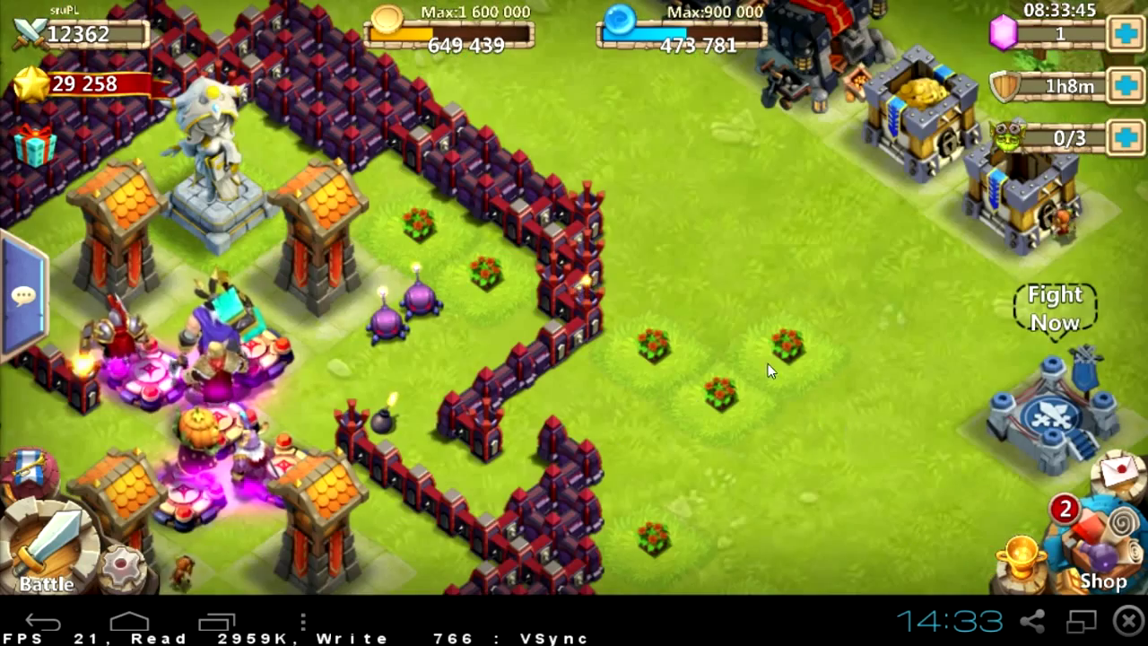
left_click_drag(771, 367, 601, 416)
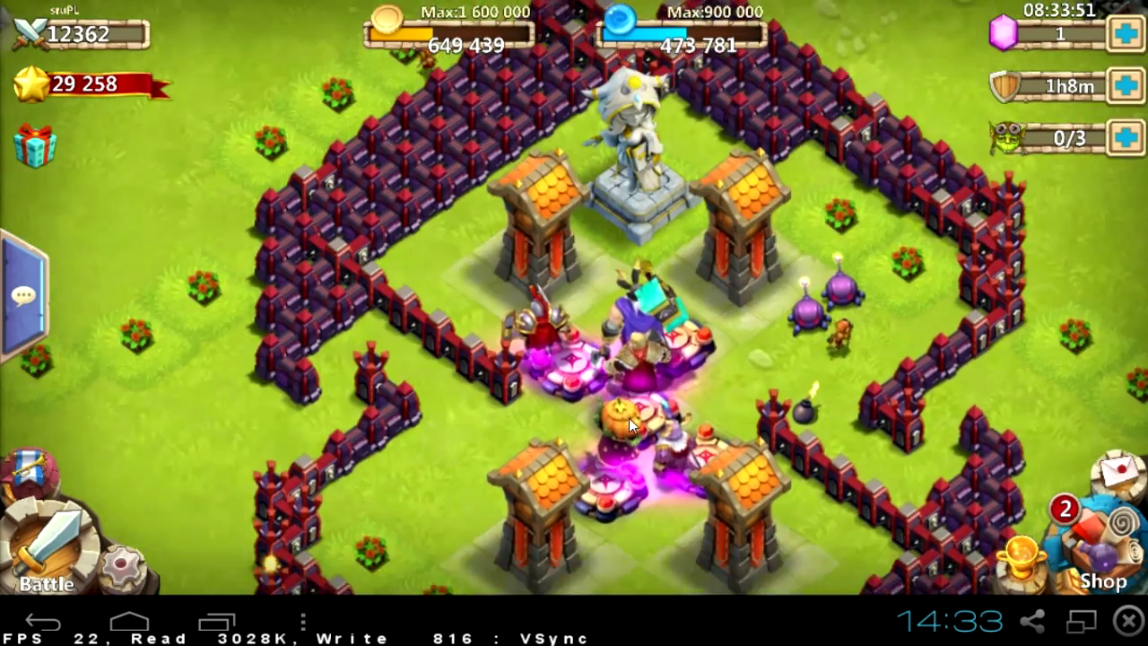
scroll("down", 3)
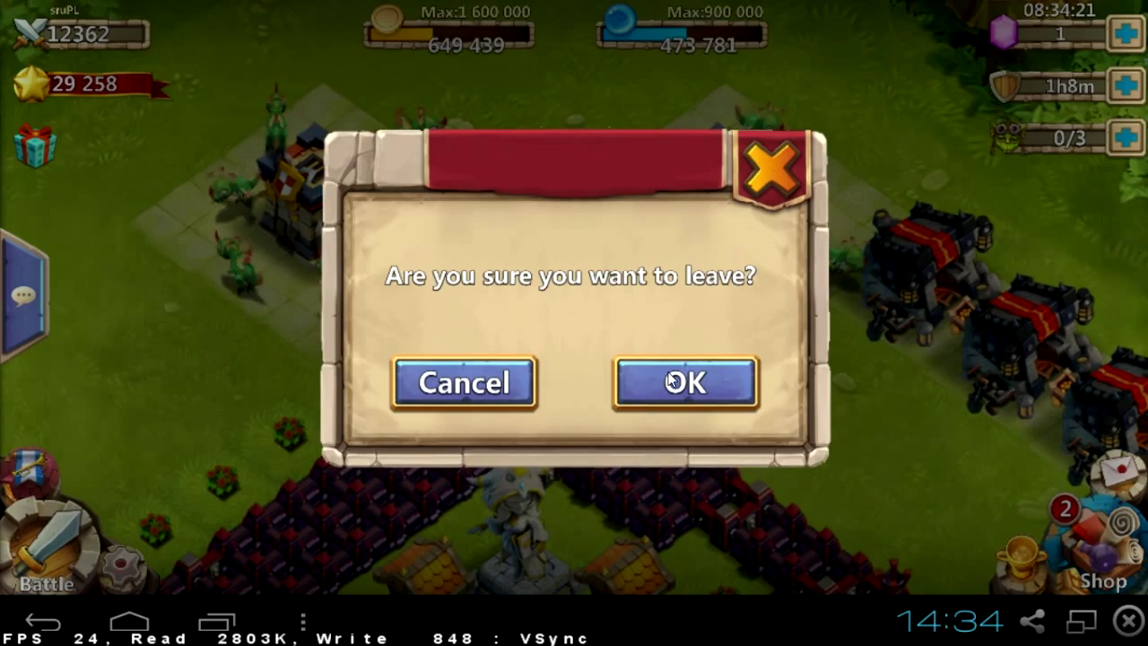
left_click(682, 382)
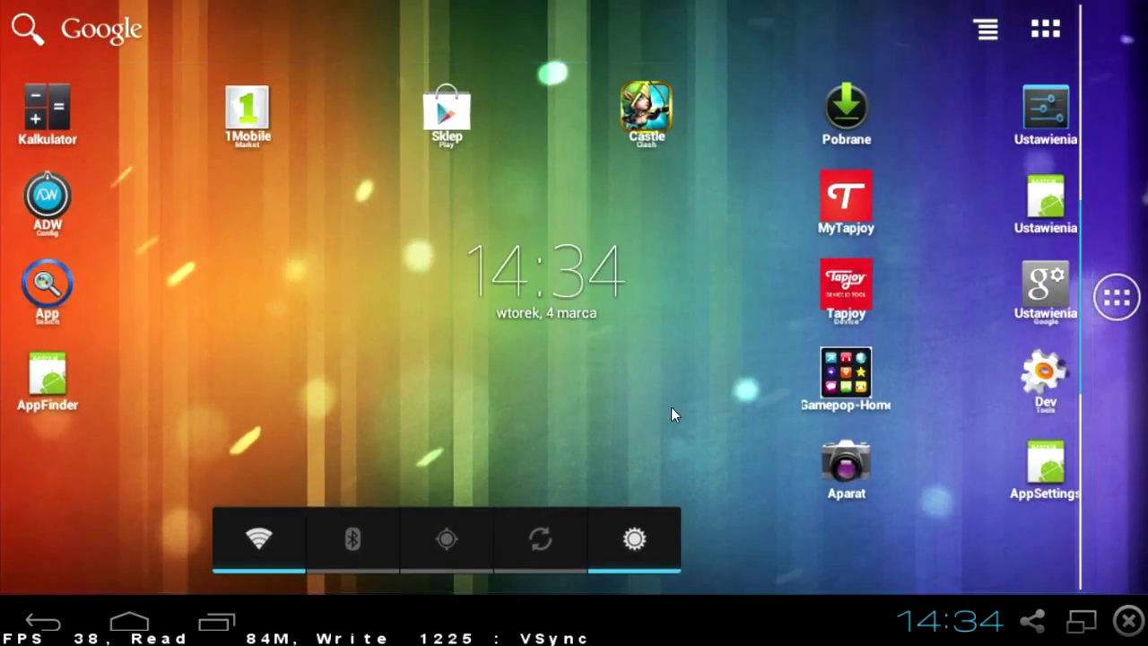
left_click(549, 273)
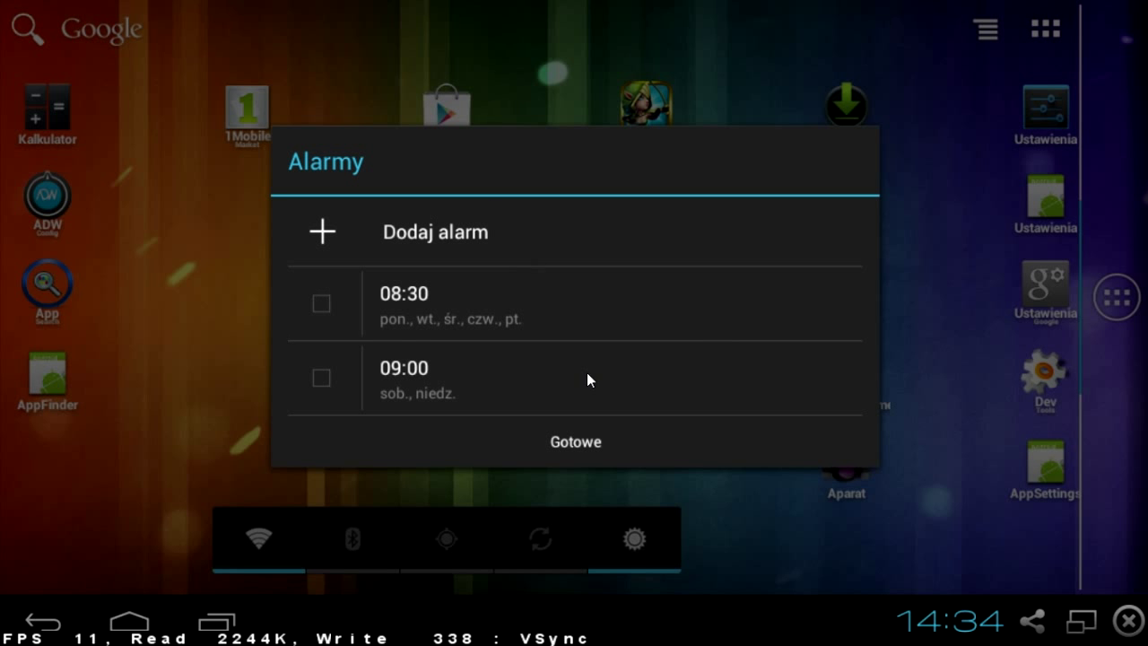
left_click(574, 442)
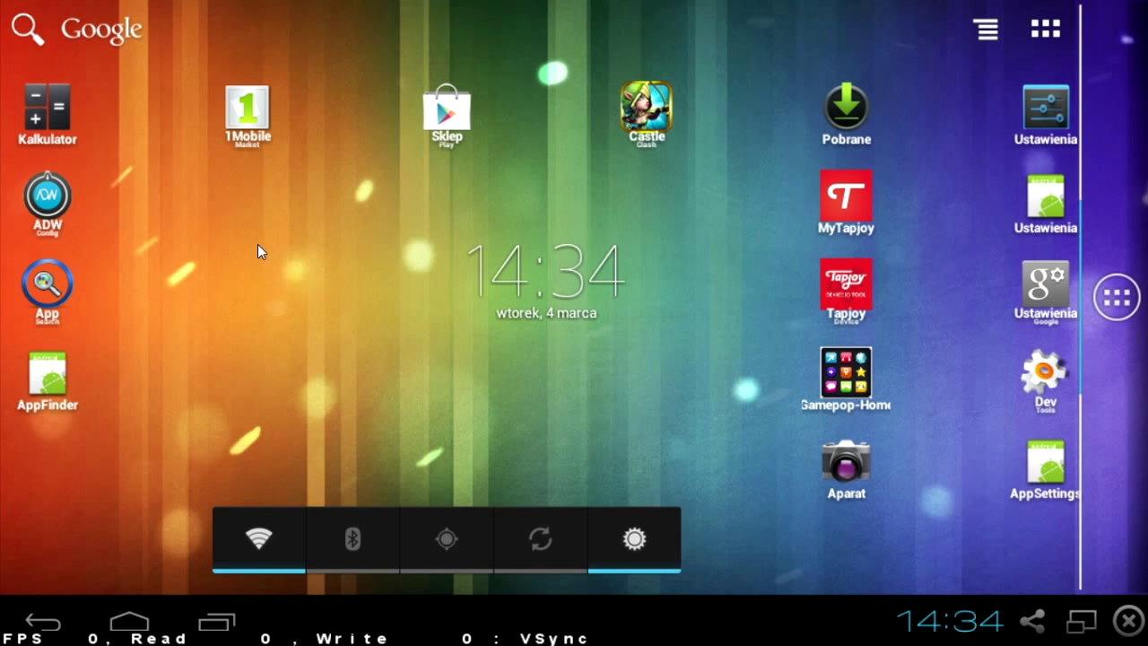
mouse_move(57, 418)
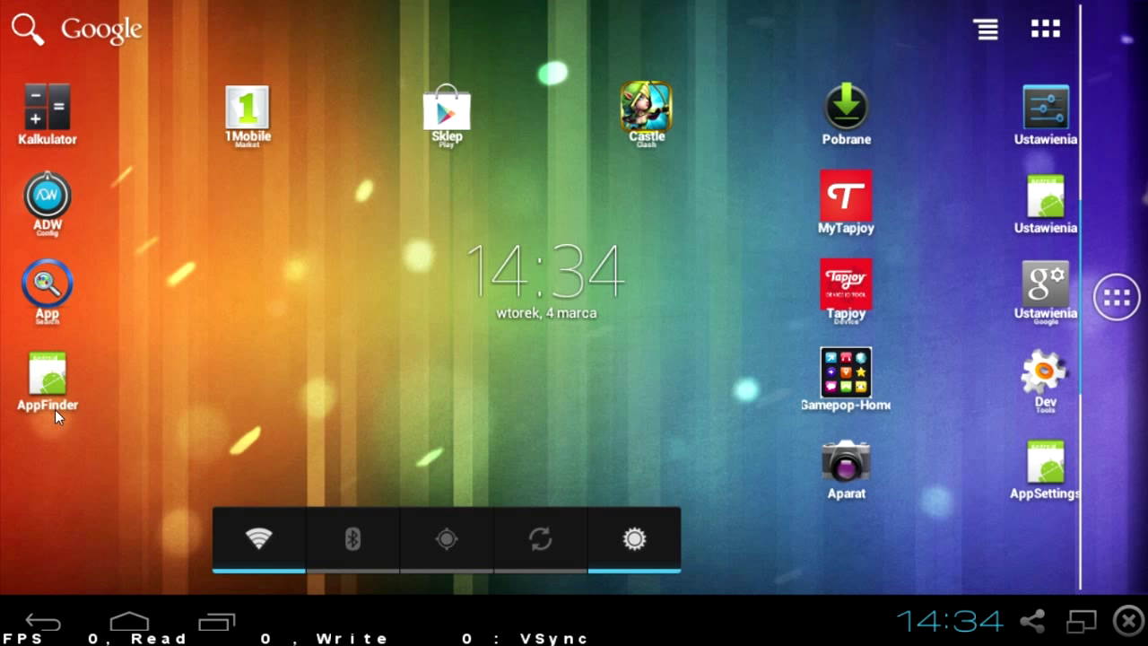
Step: Run an AppFinder search for 'ca', dismiss the results, then show the all-apps drawer
left_click(46, 287)
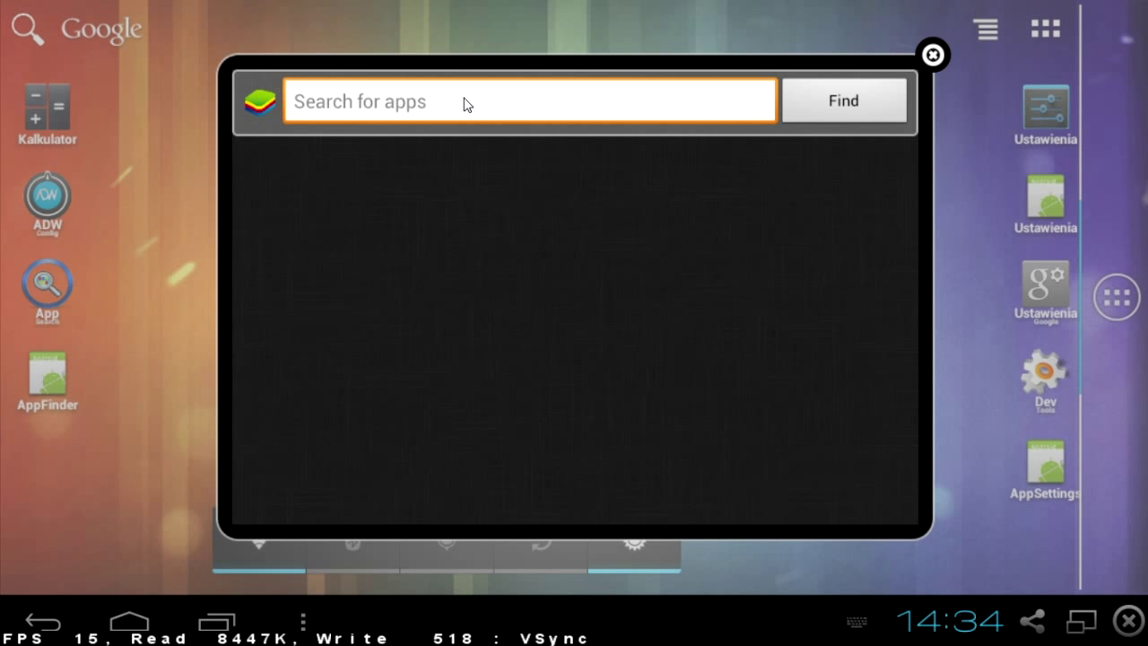
type("ca")
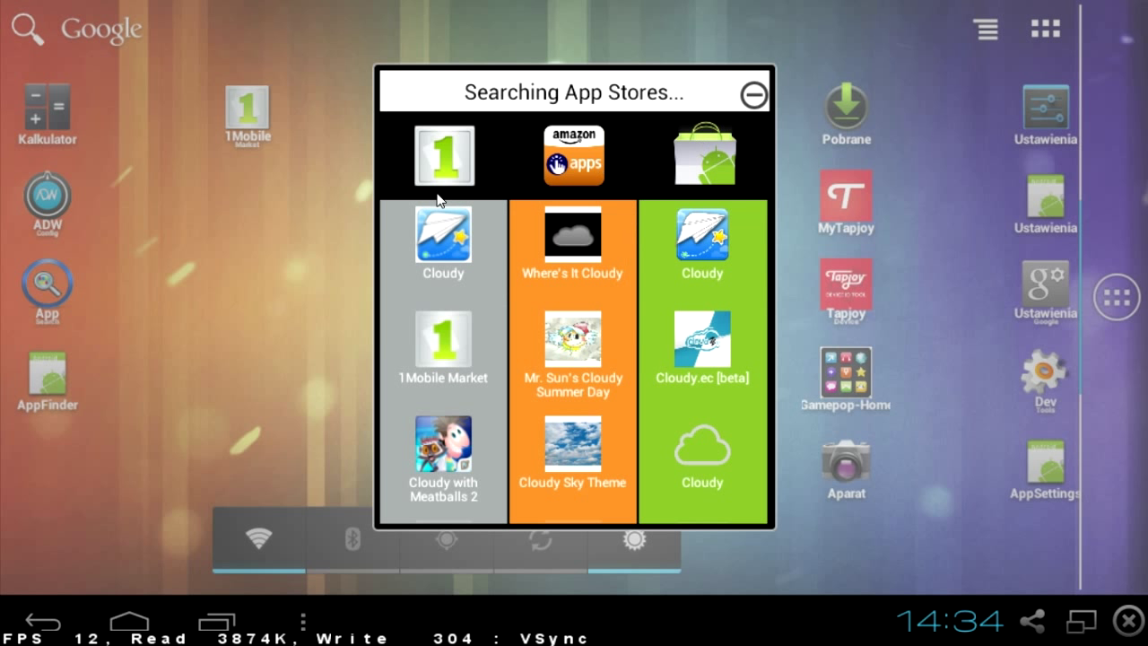
mouse_move(545, 140)
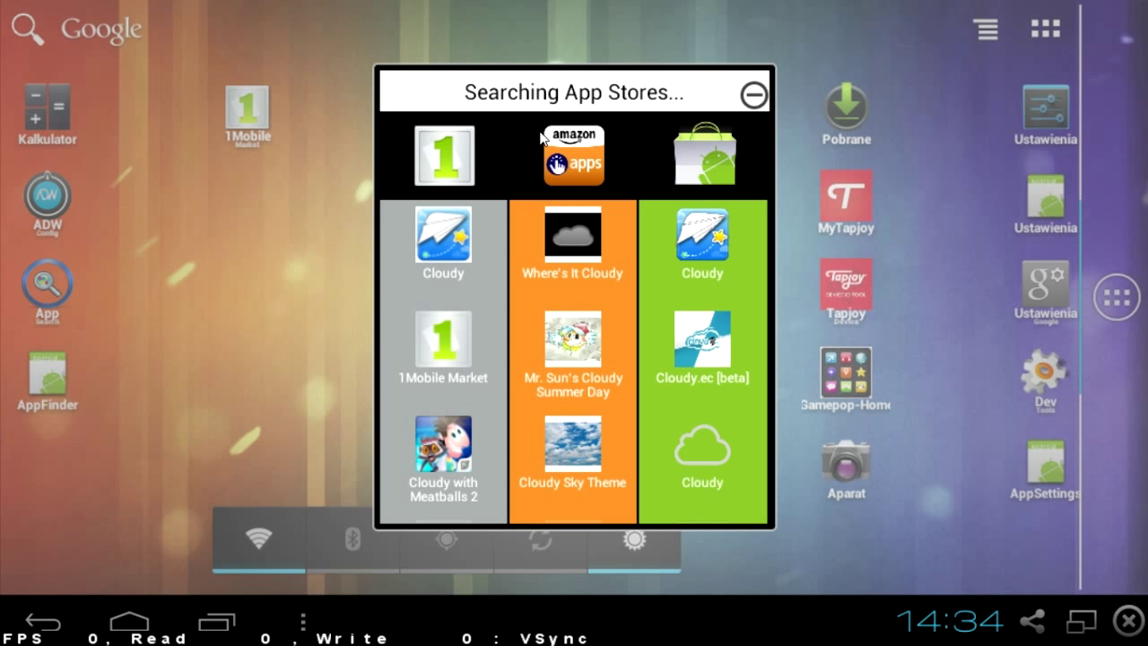
mouse_move(462, 158)
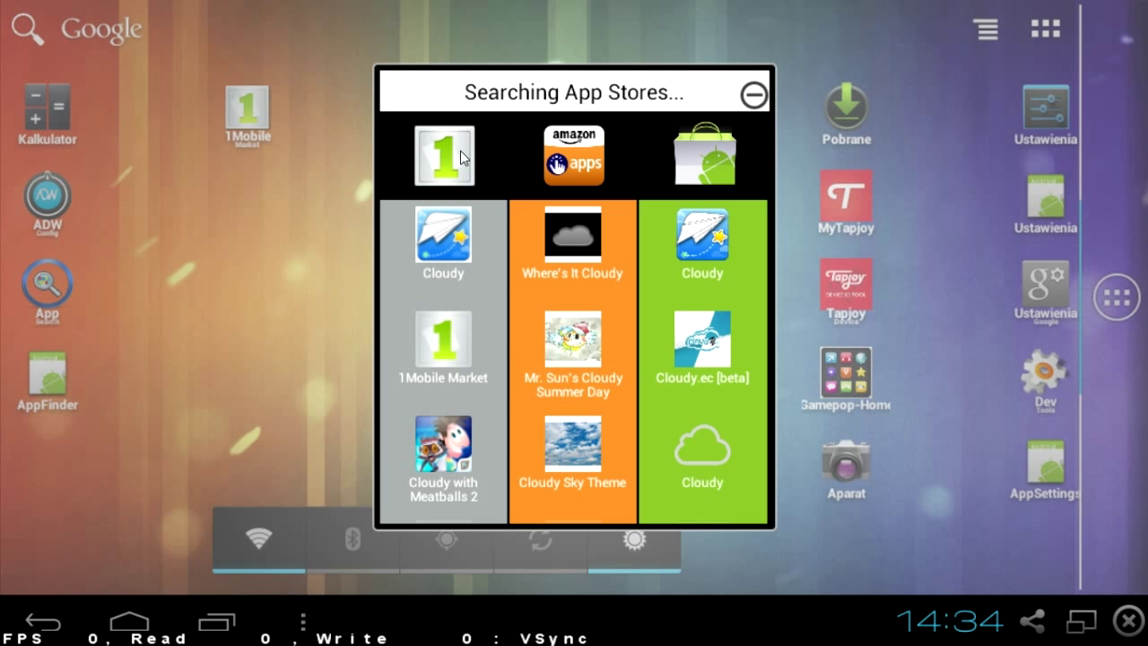
mouse_move(599, 133)
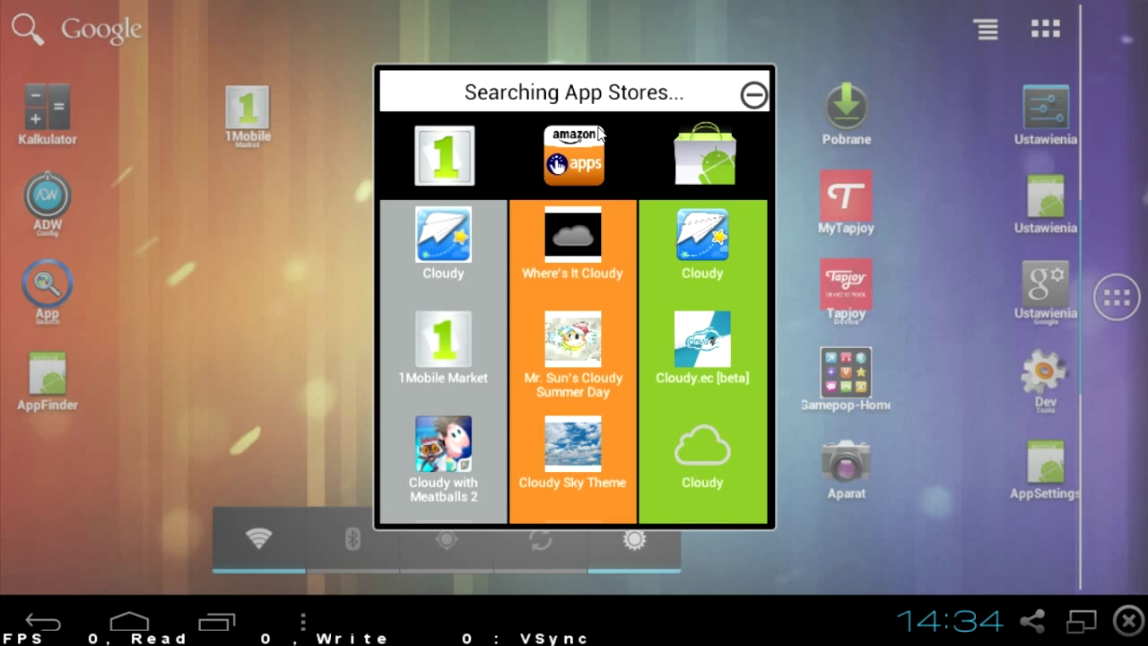
mouse_move(753, 97)
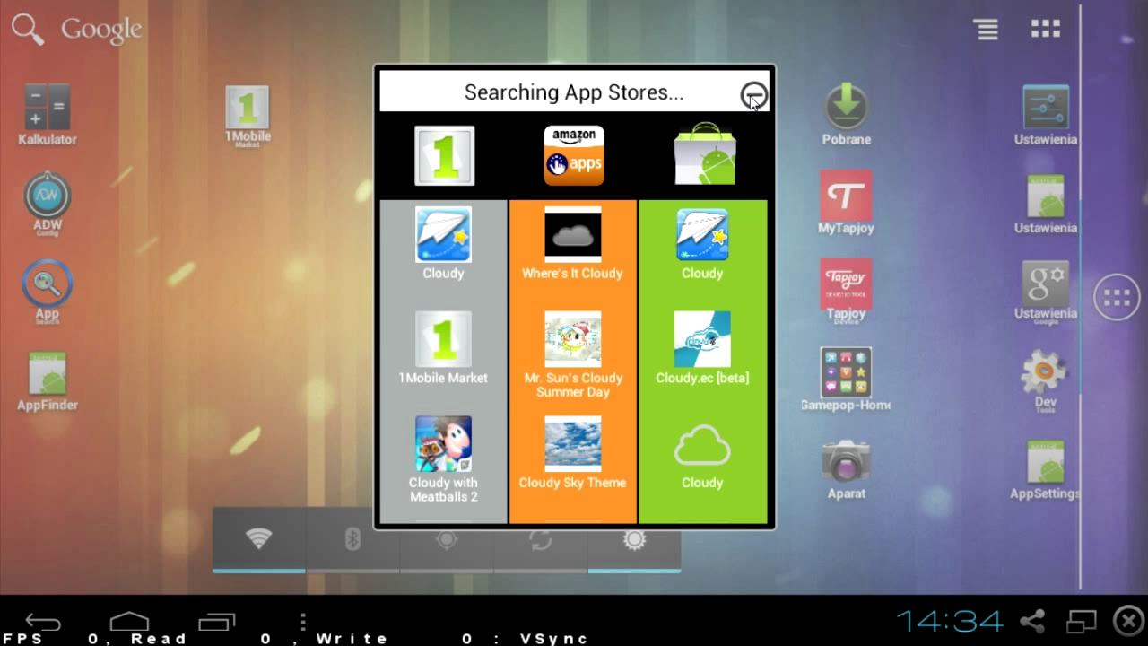
left_click(751, 93)
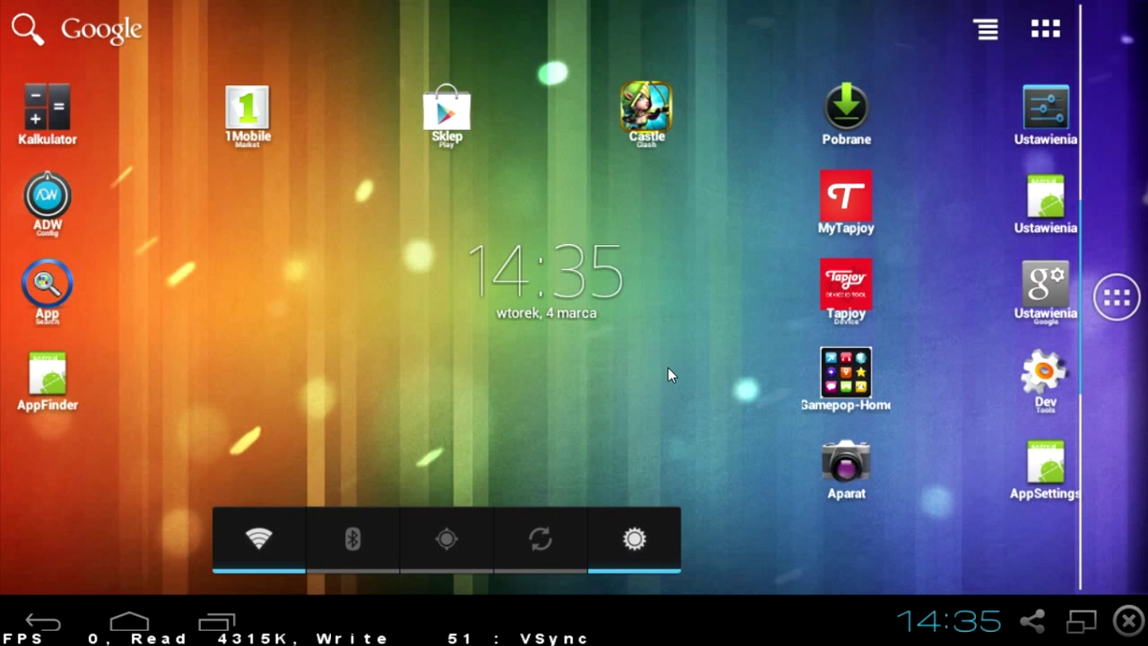
mouse_move(986, 384)
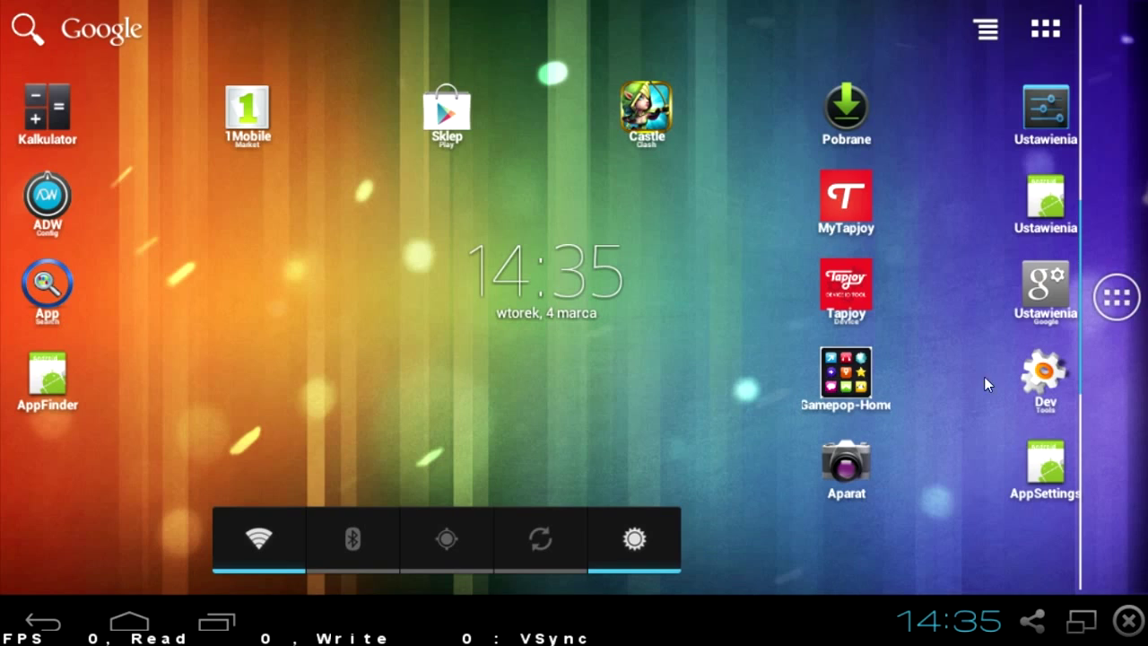
left_click(1037, 28)
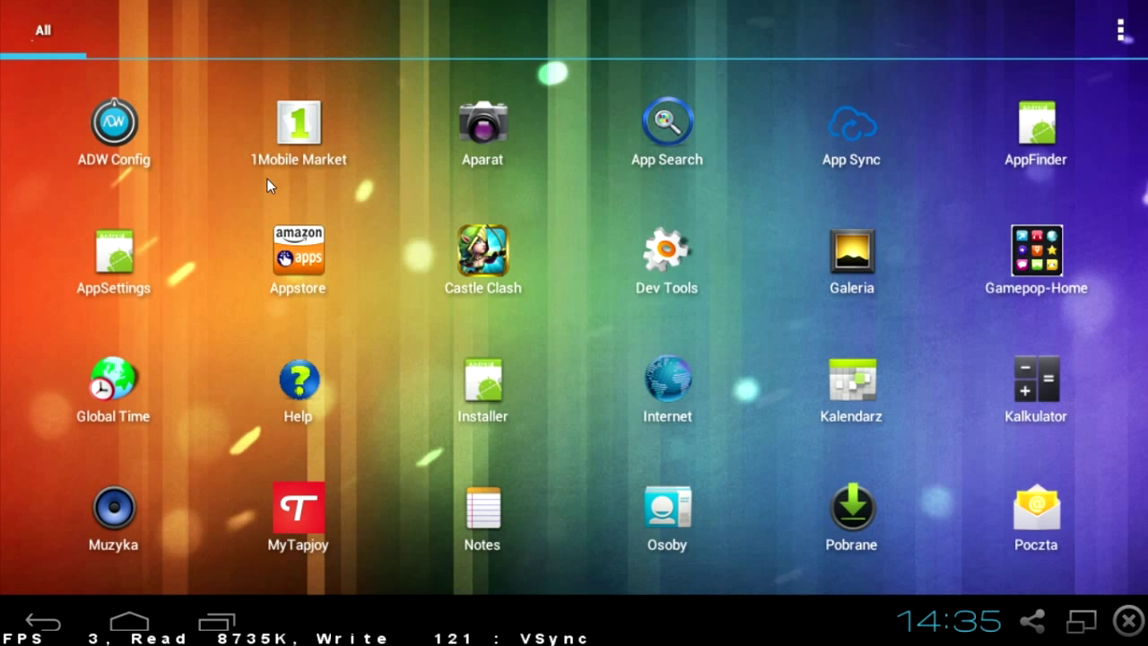
mouse_move(556, 511)
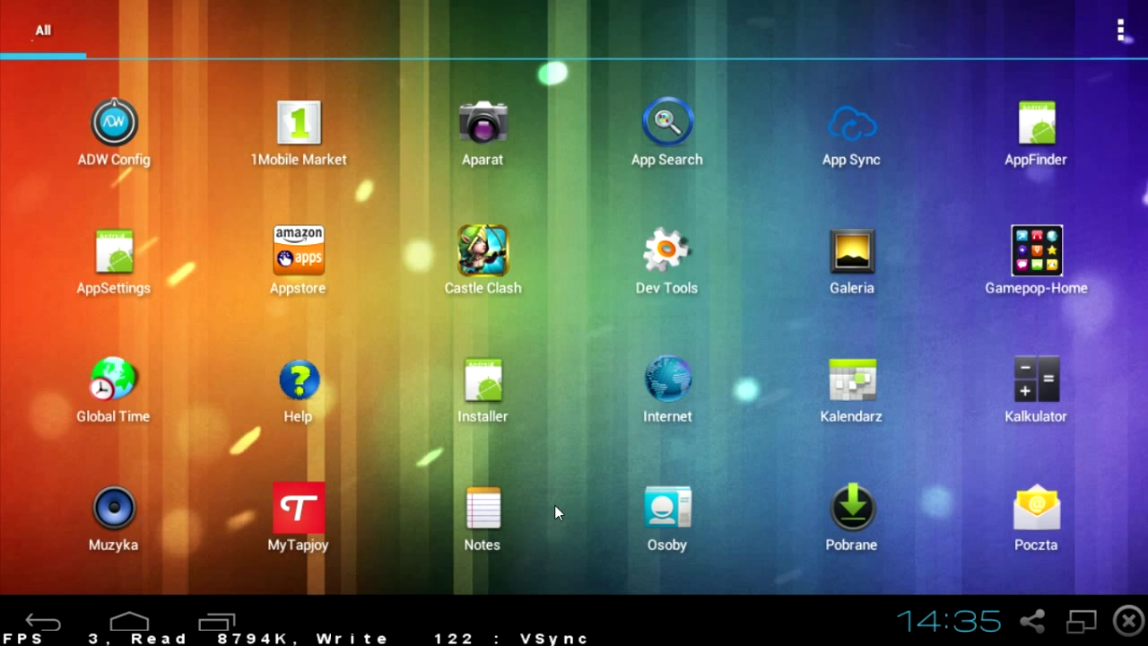
mouse_move(1087, 249)
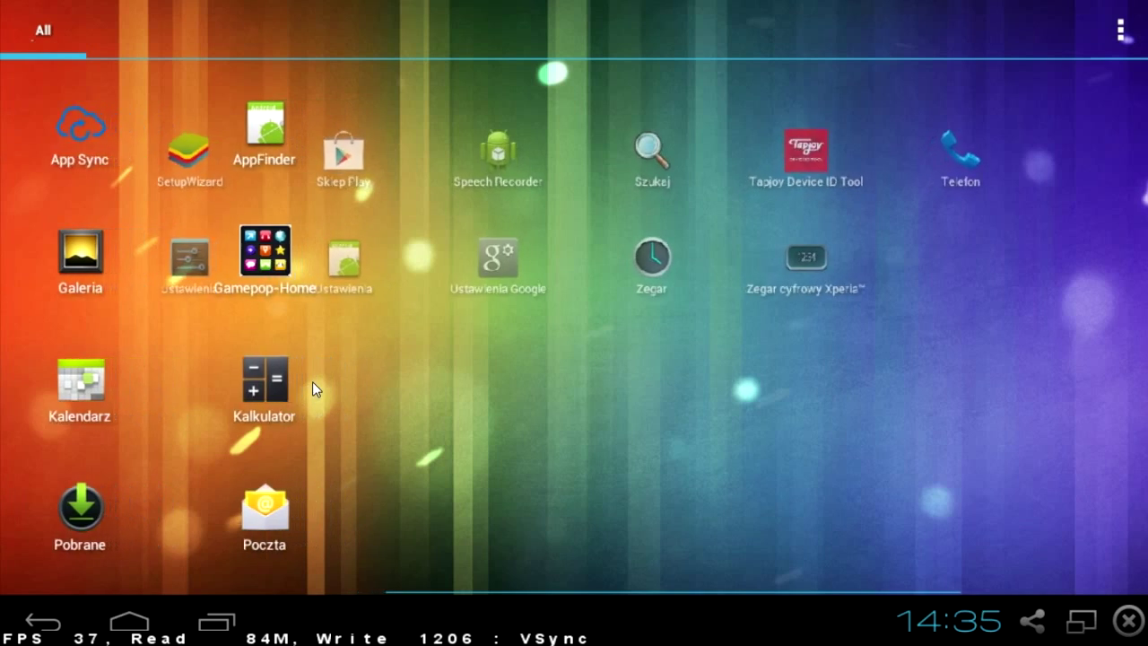
Step: Page the all-apps drawer to its second screen of installed apps
scroll("right", 3)
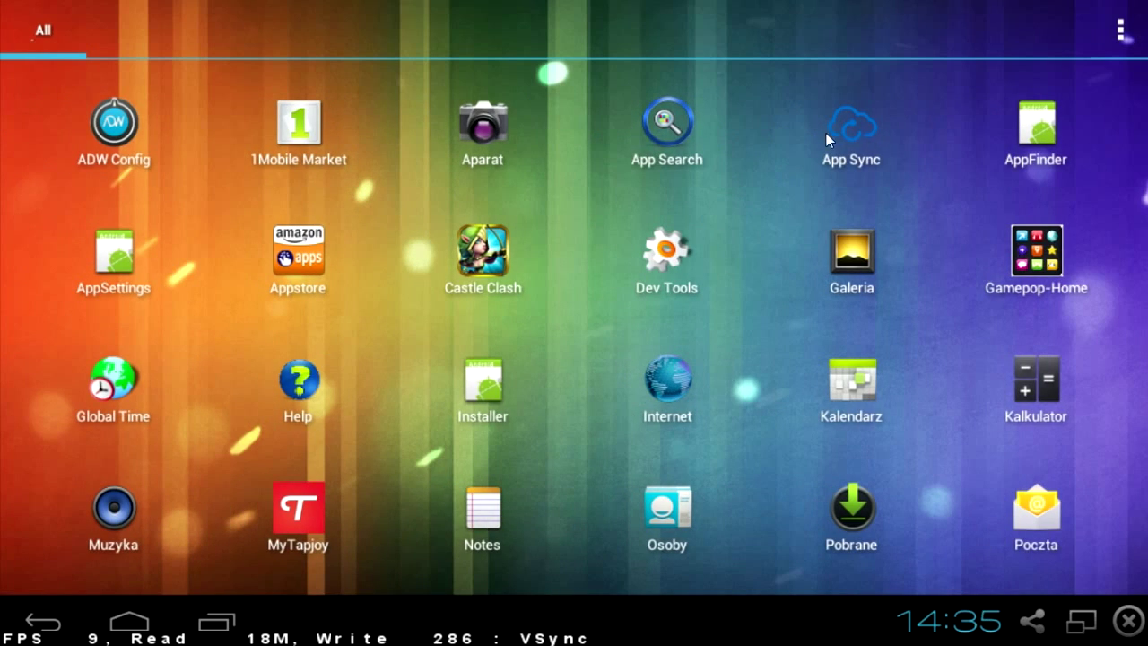
mouse_move(731, 143)
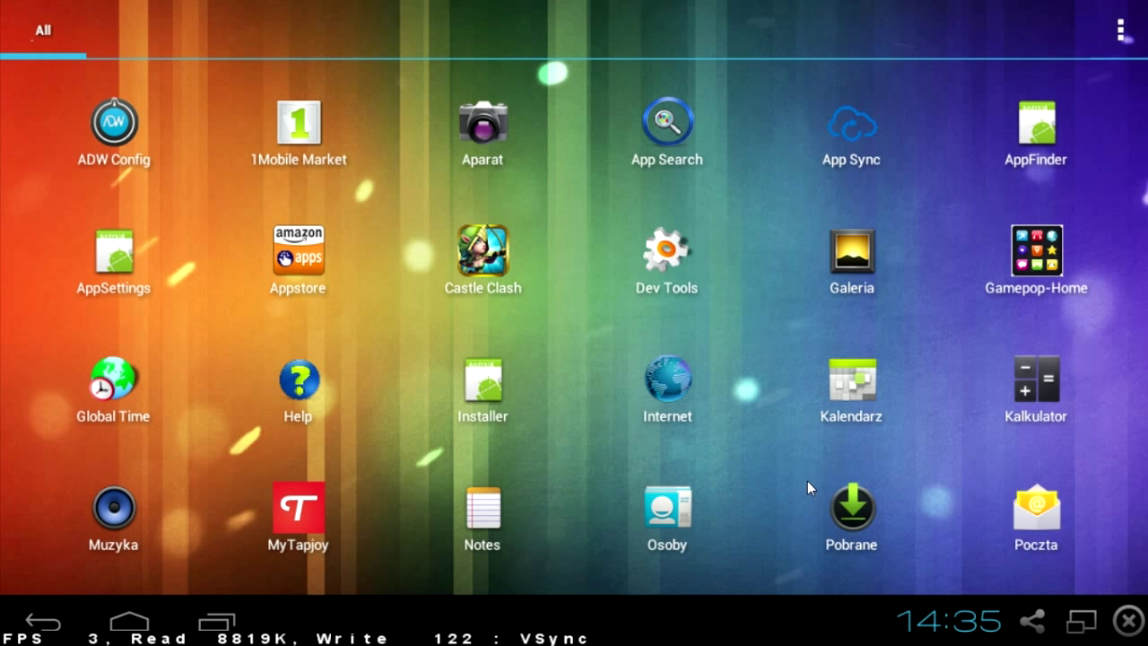
mouse_move(605, 452)
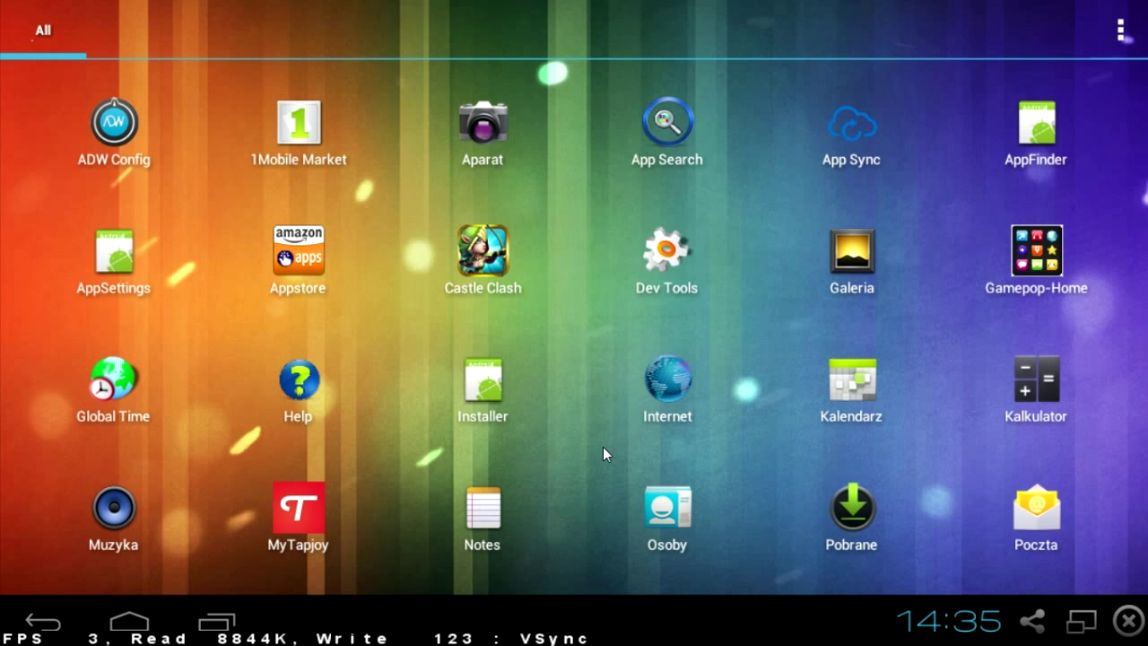
mouse_move(714, 416)
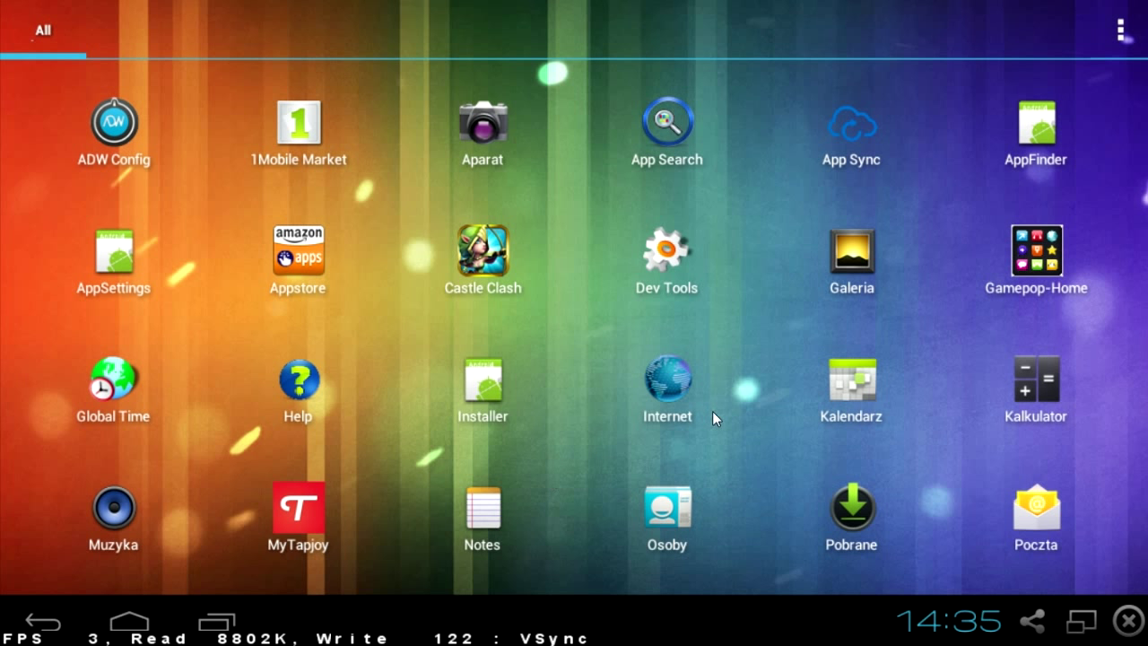
mouse_move(172, 387)
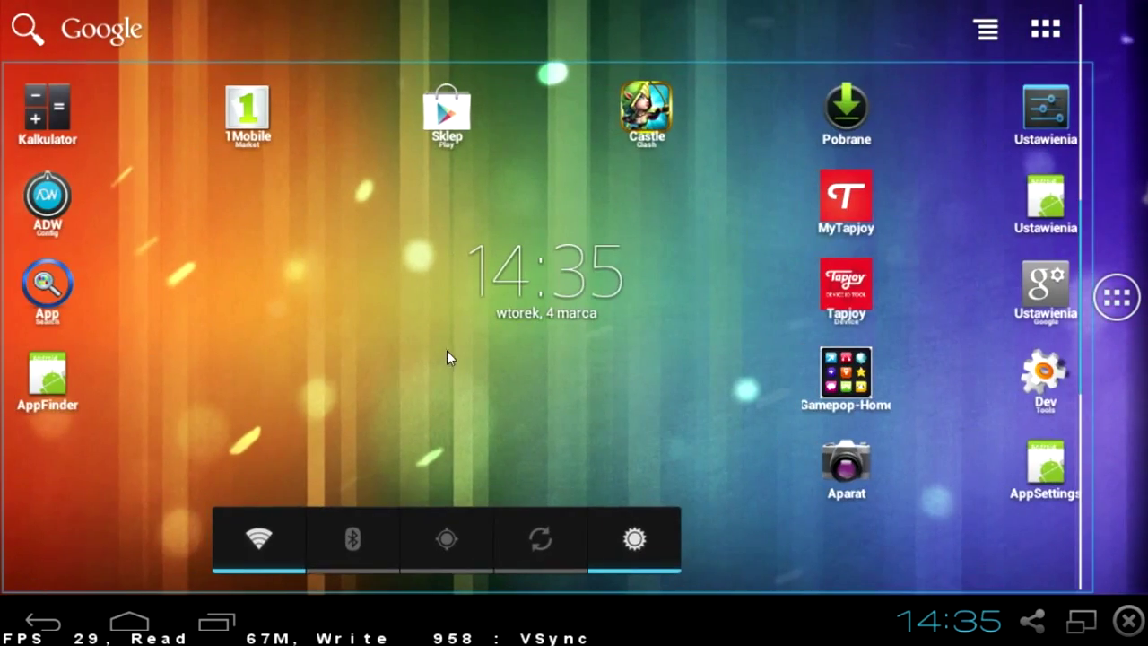
mouse_move(619, 416)
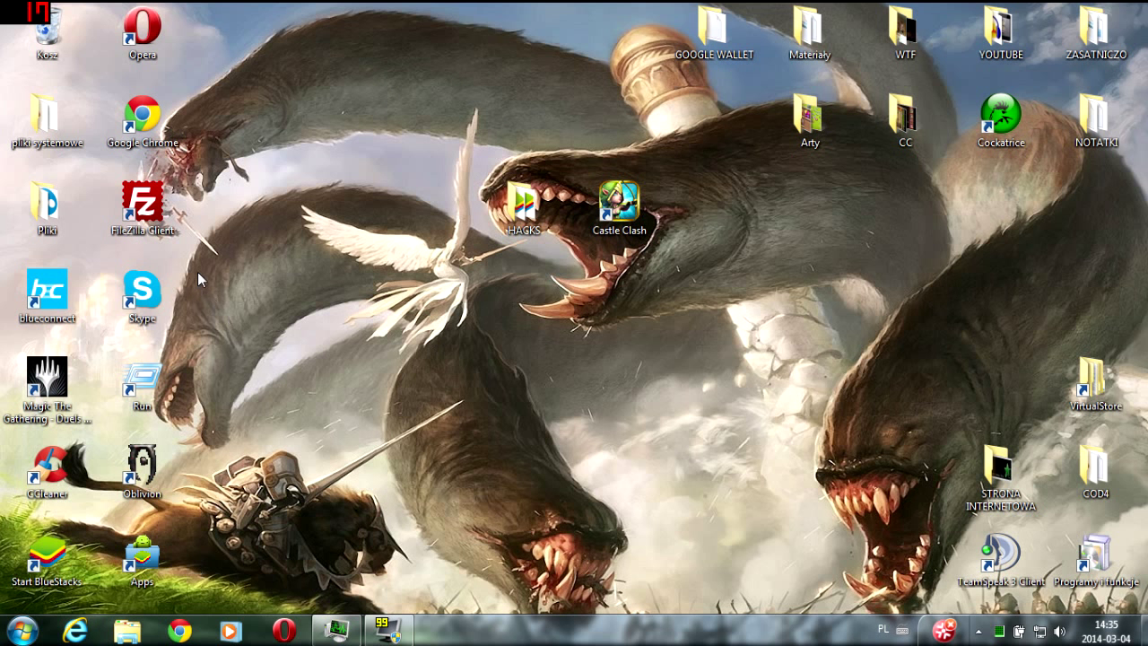
Step: Drag the Castle Clash shortcut lower right on the desktop and bring up the Start menu
left_click(617, 201)
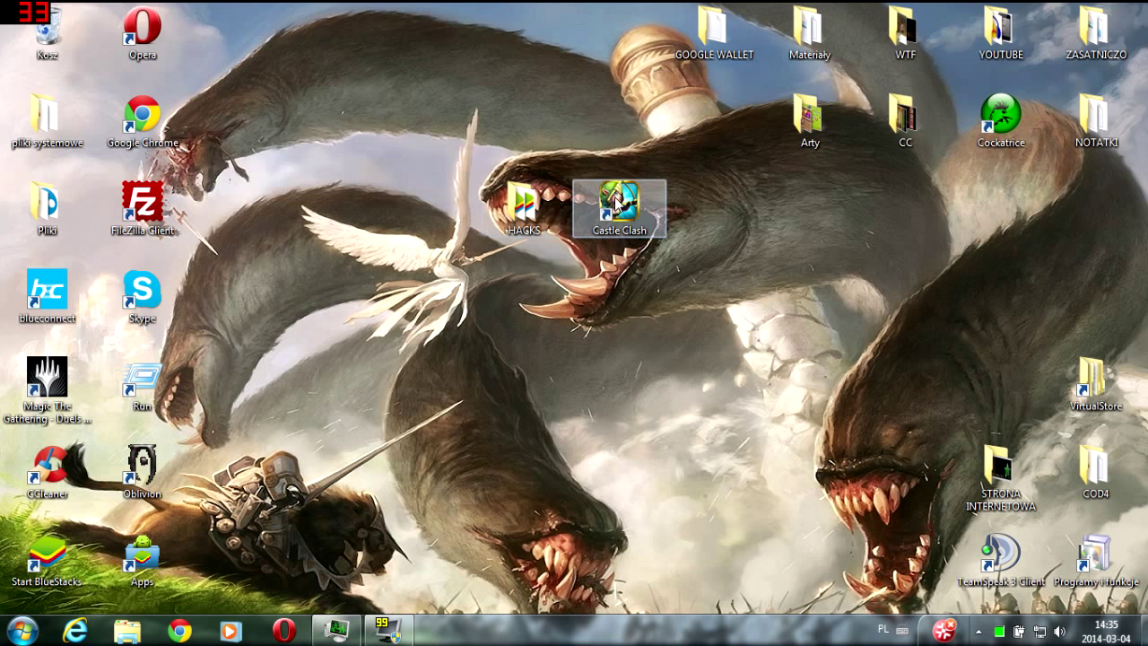
left_click_drag(620, 196, 714, 294)
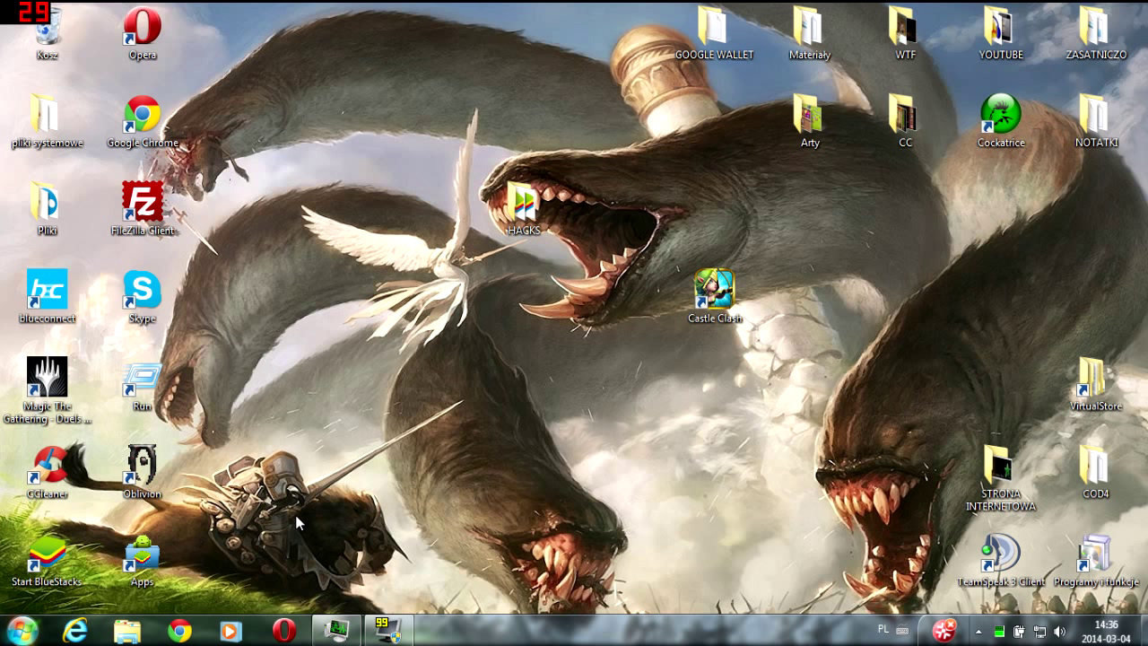
left_click(12, 628)
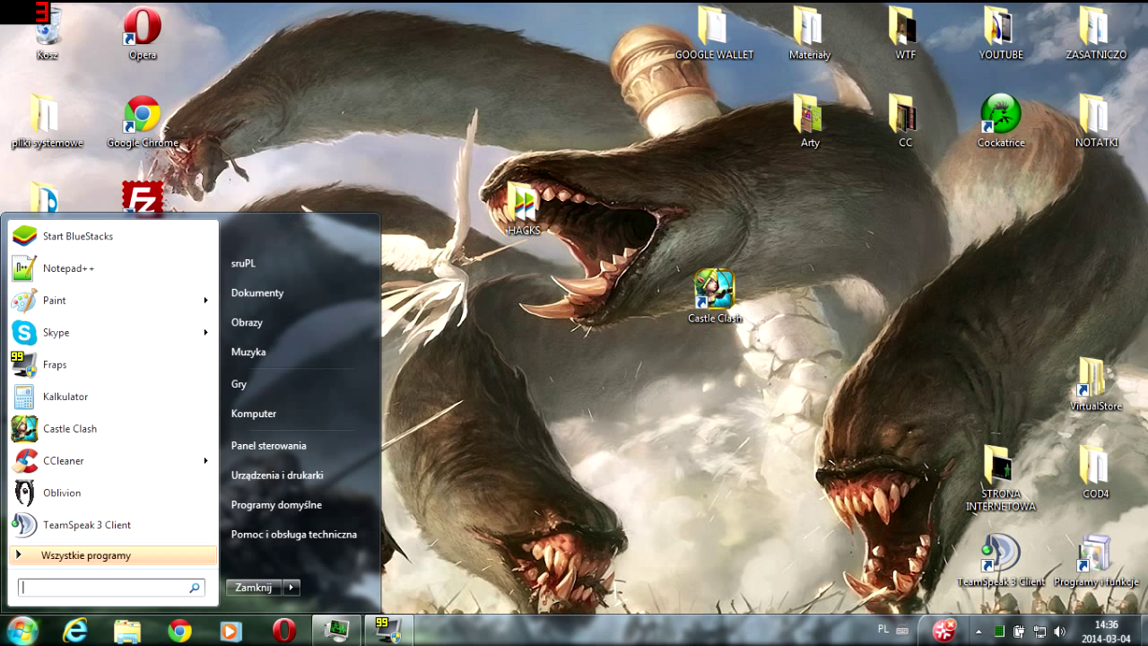
Step: Search the Start menu for 'castle clash'
type("castle clash")
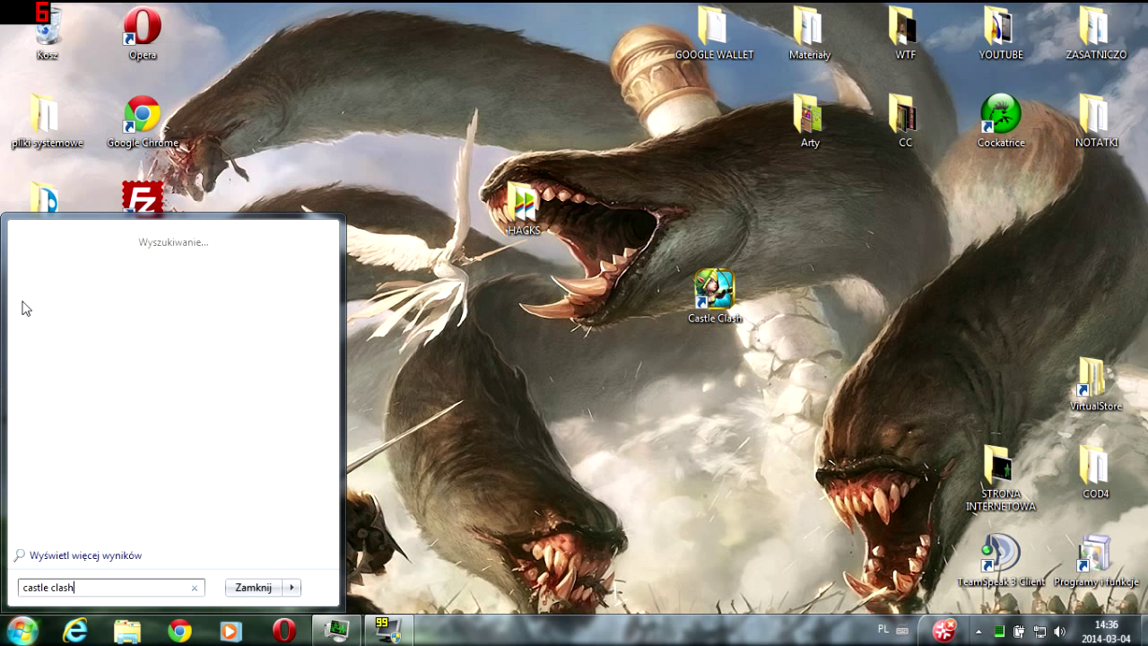
mouse_move(176, 256)
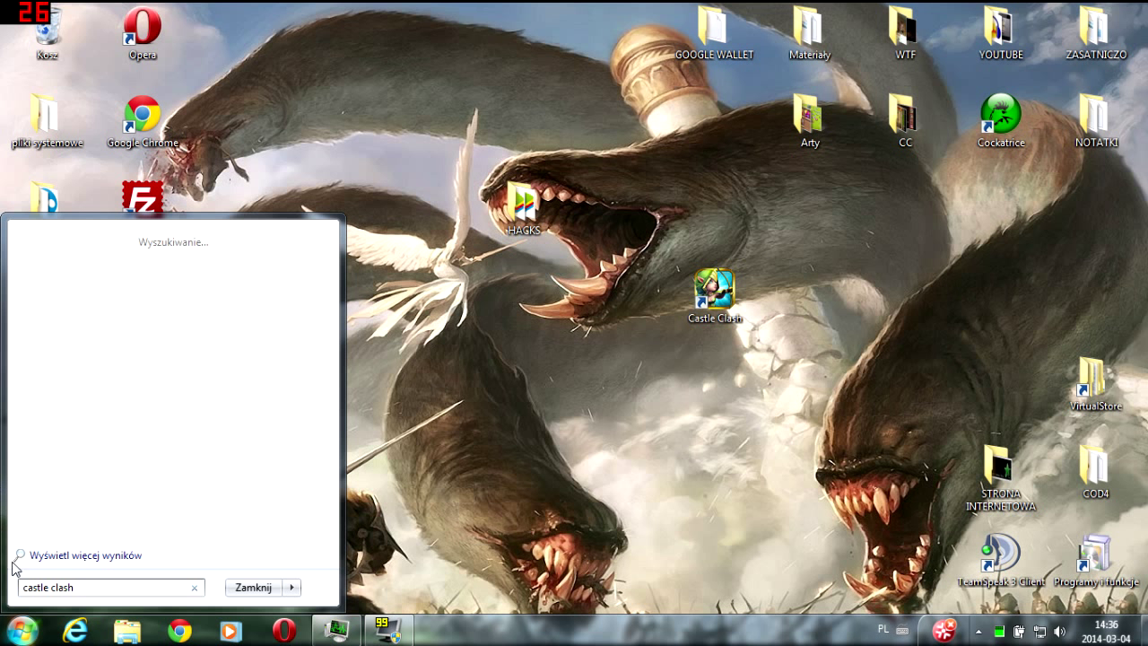
mouse_move(178, 522)
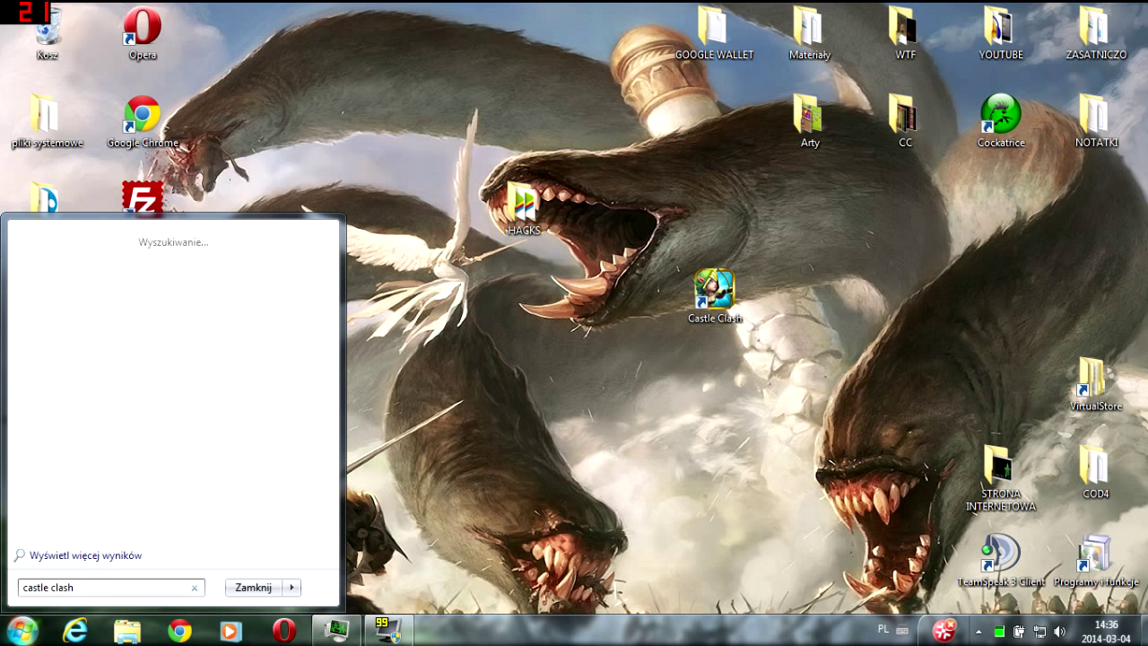
mouse_move(186, 520)
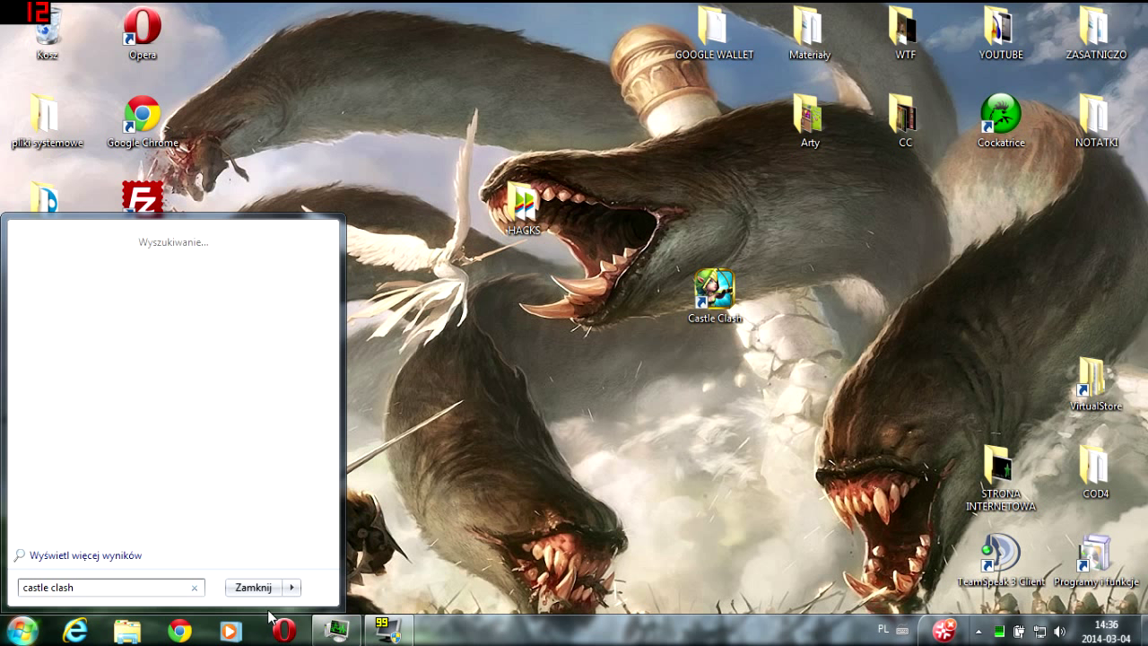
mouse_move(148, 439)
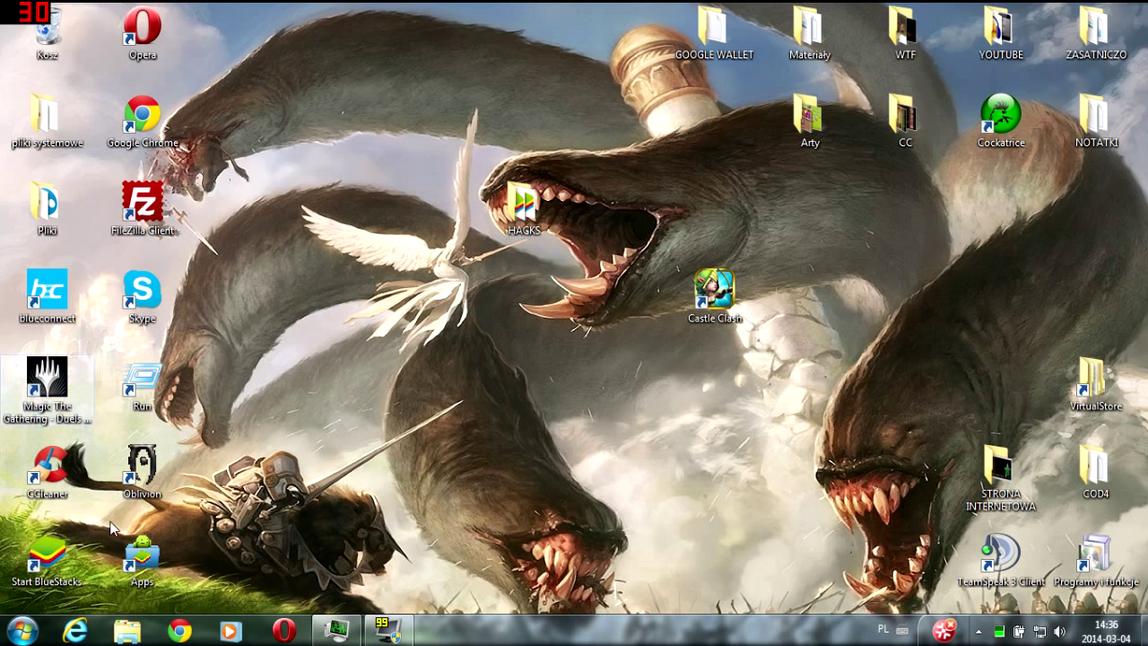
Step: Move the Castle Clash shortcut back and bring up its context menu for Właściwości
left_click_drag(714, 291, 620, 212)
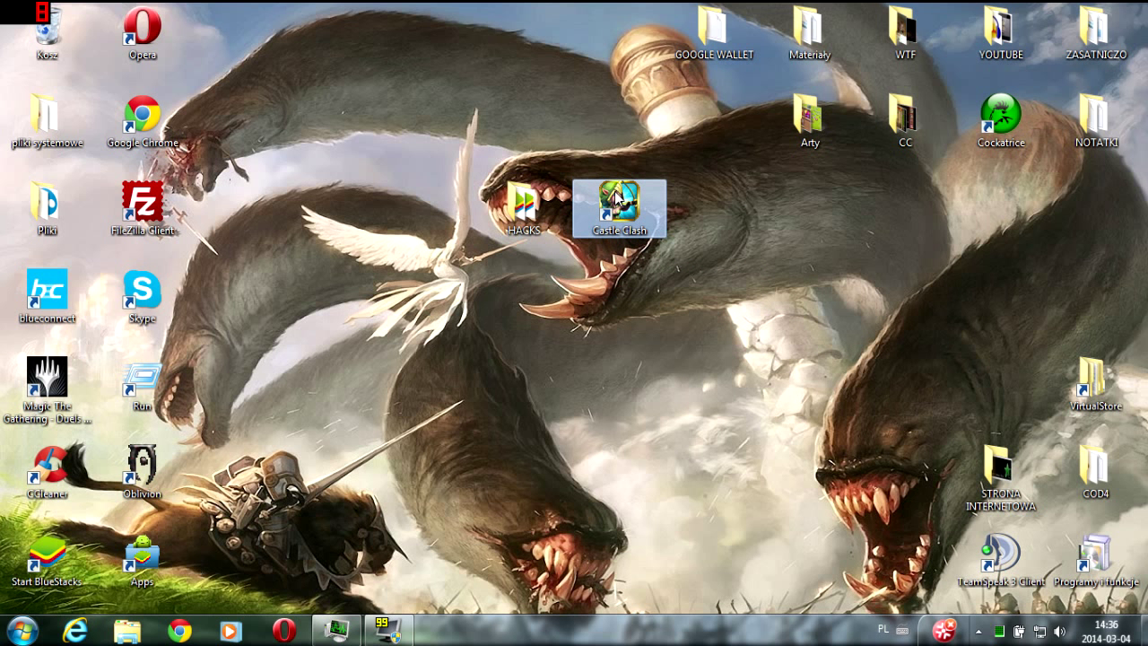
mouse_move(618, 212)
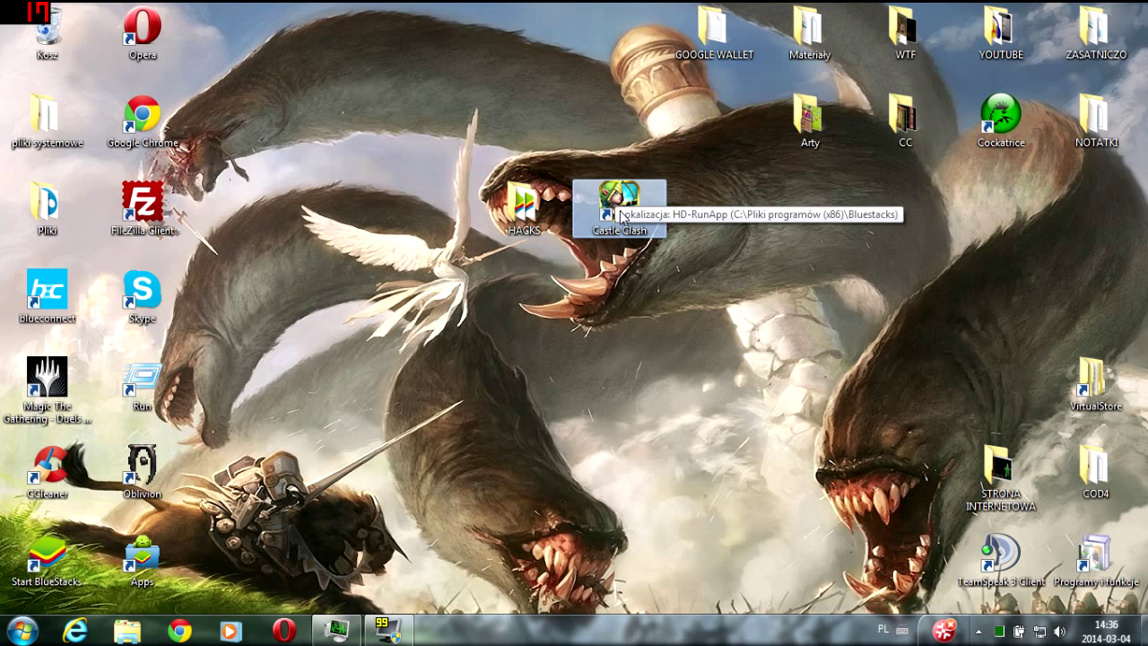
double_click(618, 204)
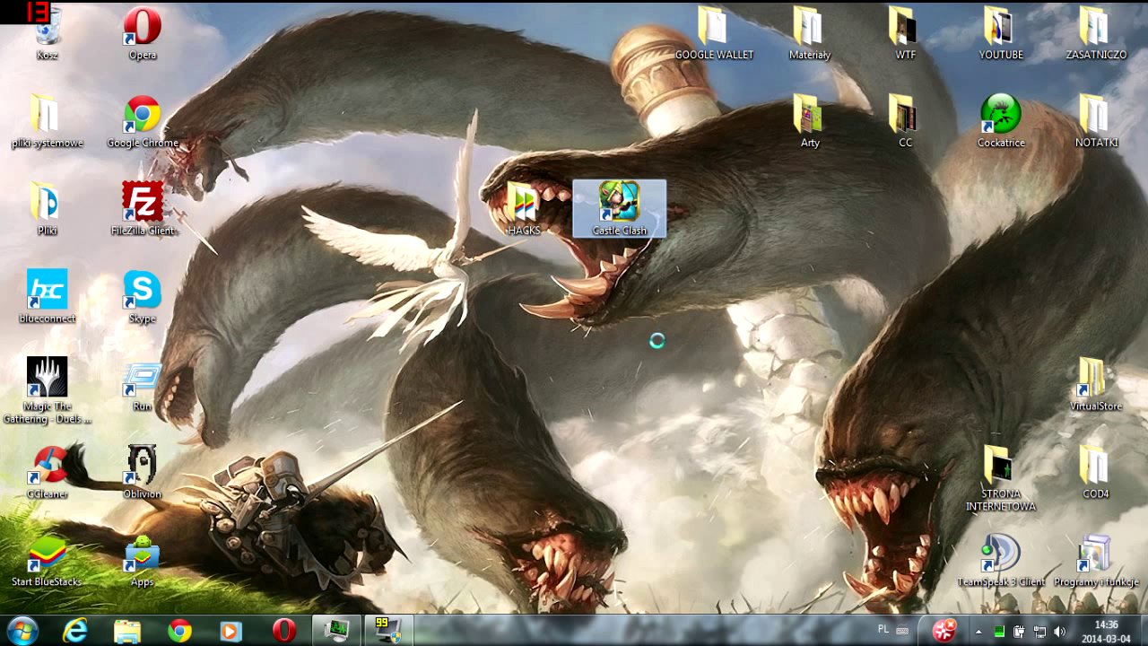
right_click(613, 206)
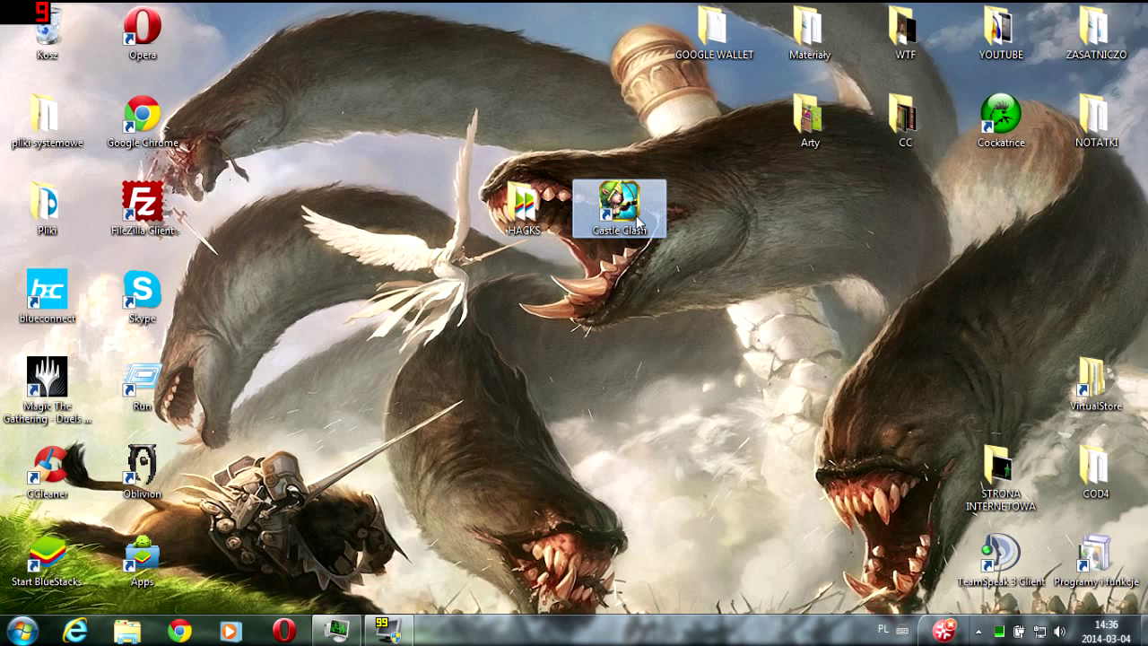
right_click(617, 206)
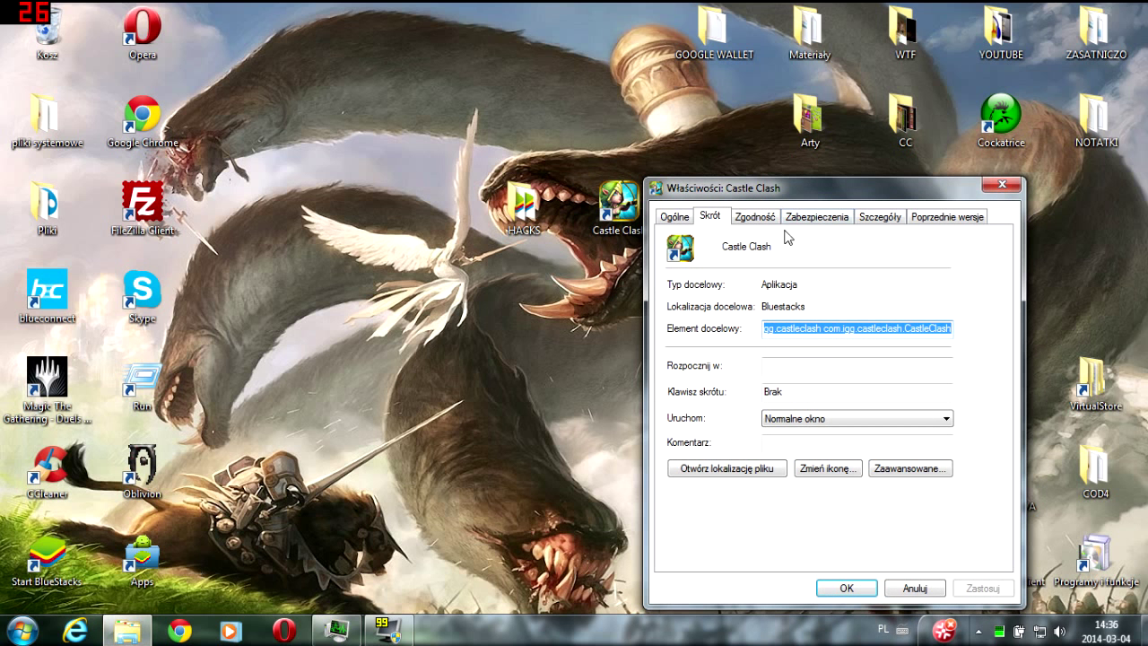
Step: Tick 'Run this program as administrator' on the Zgodność tab and confirm with OK
left_click(753, 215)
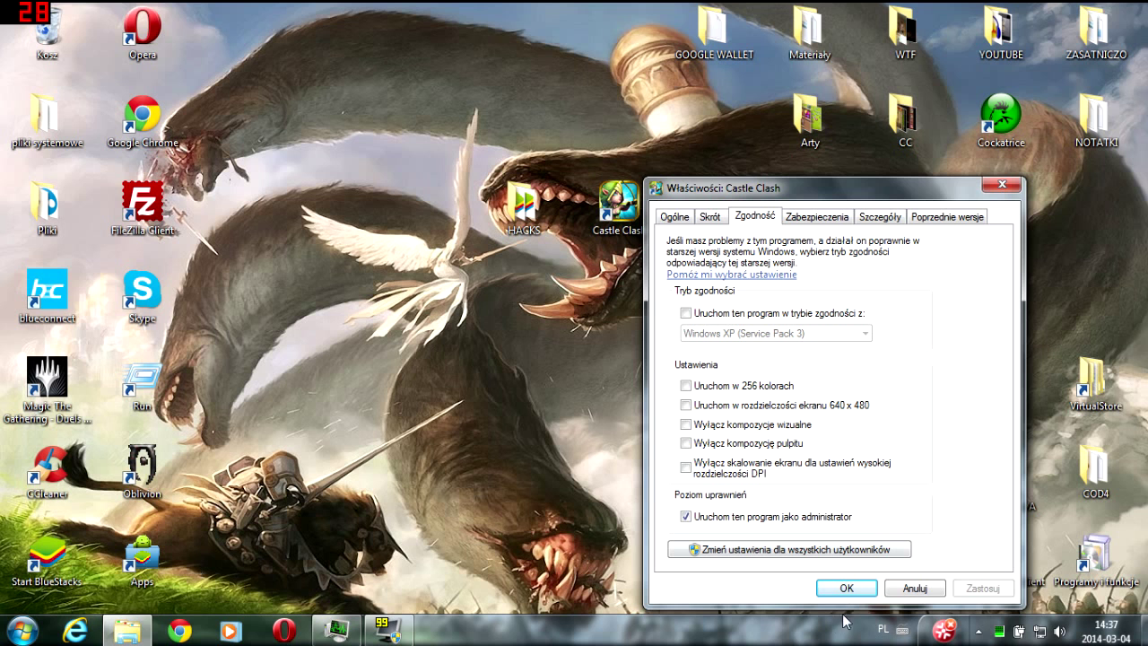
left_click(846, 588)
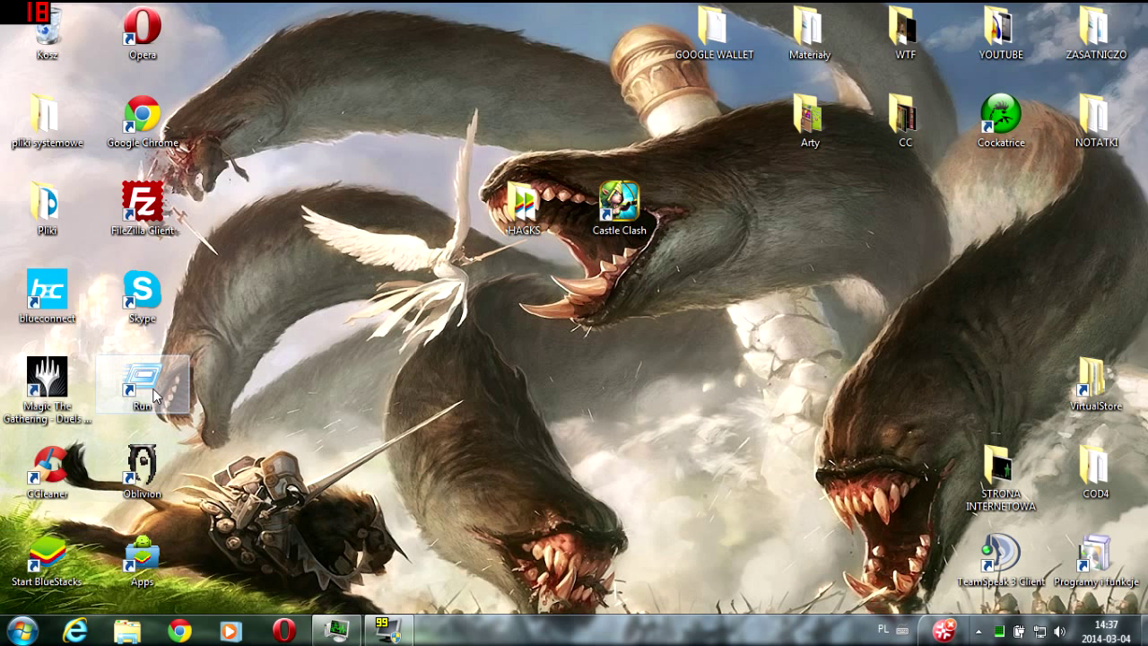
Step: Move the Run shortcut aside and run regedit to reach the BlueStacks Guests Android key
left_click_drag(141, 383, 431, 384)
type("regedit")
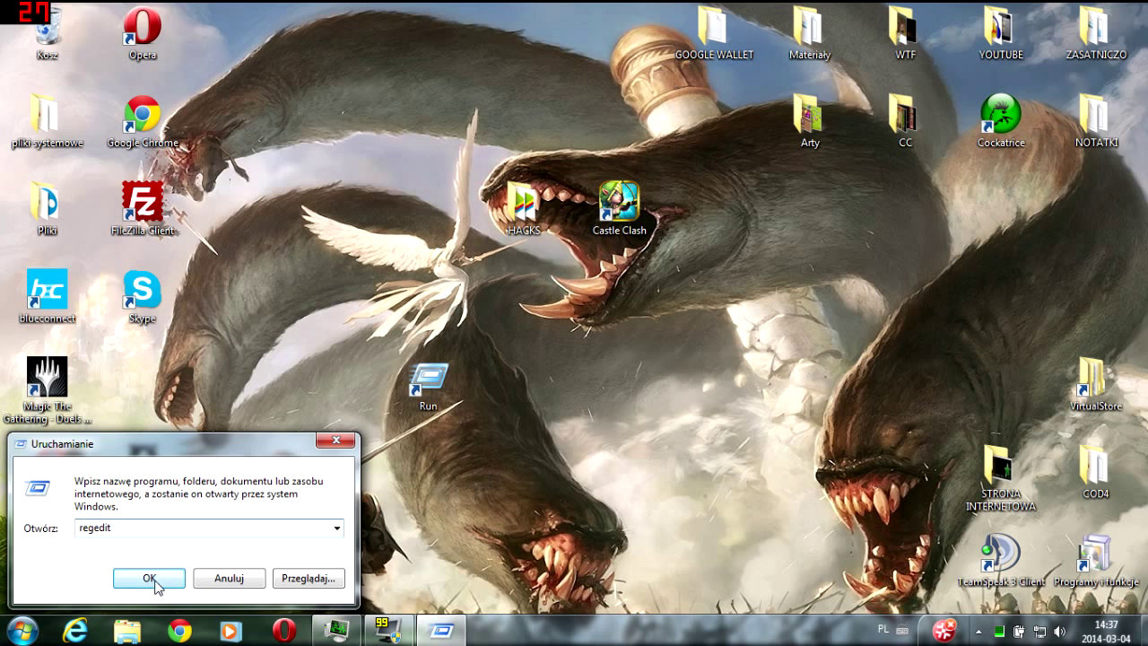
left_click(151, 577)
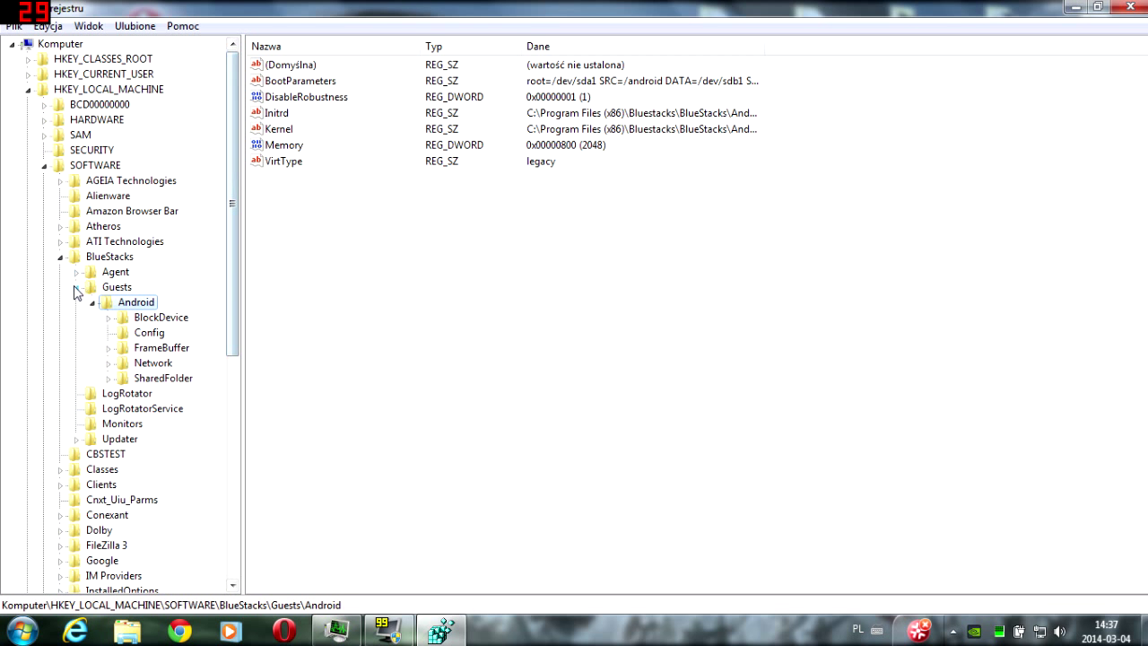
left_click(43, 165)
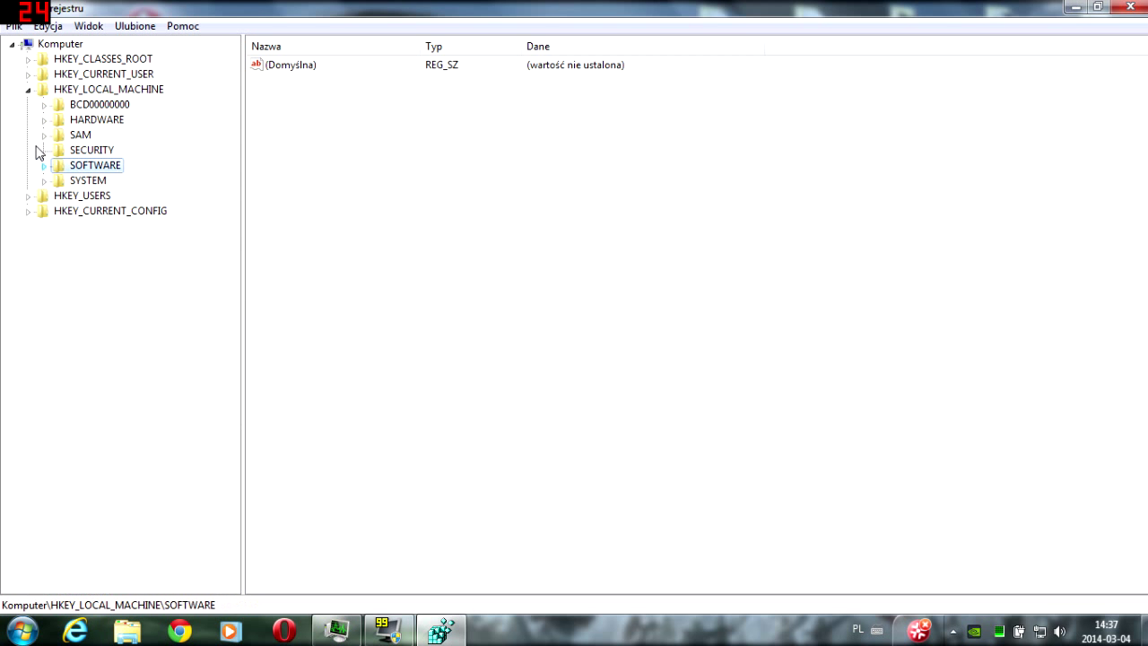
left_click(30, 88)
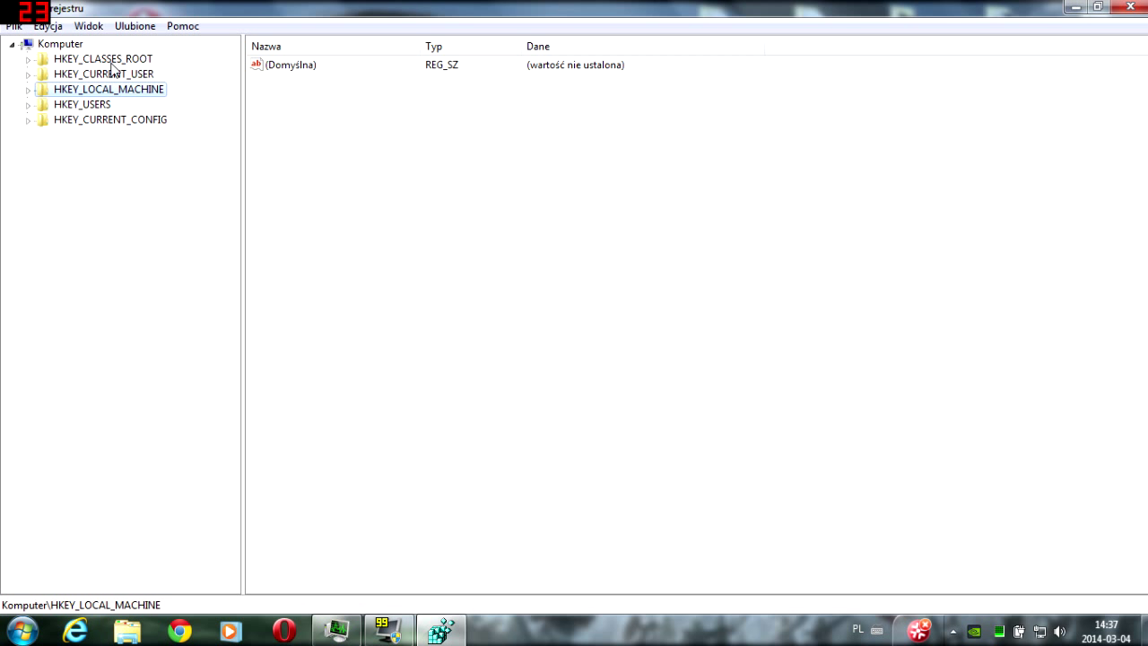
mouse_move(111, 97)
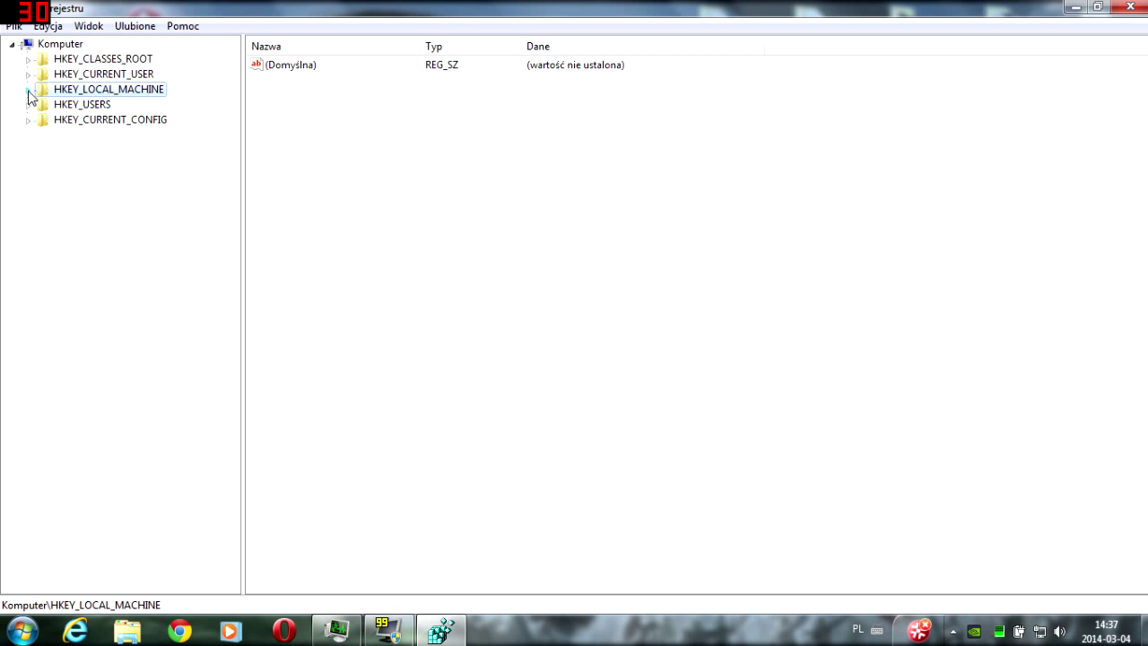
mouse_move(84, 102)
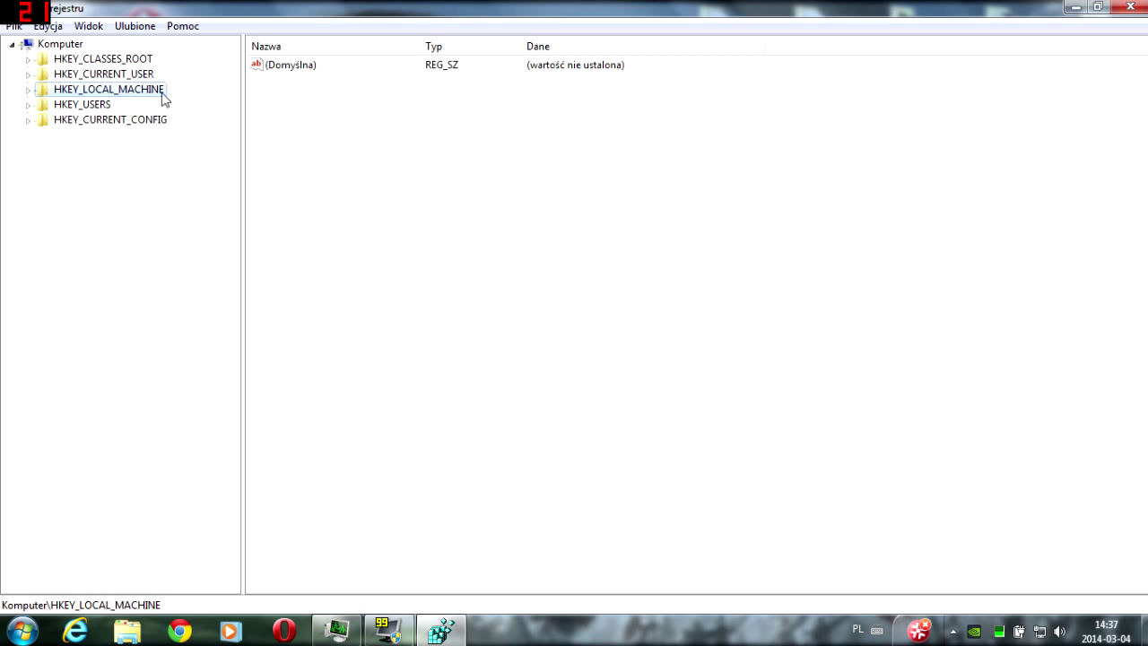
left_click(29, 90)
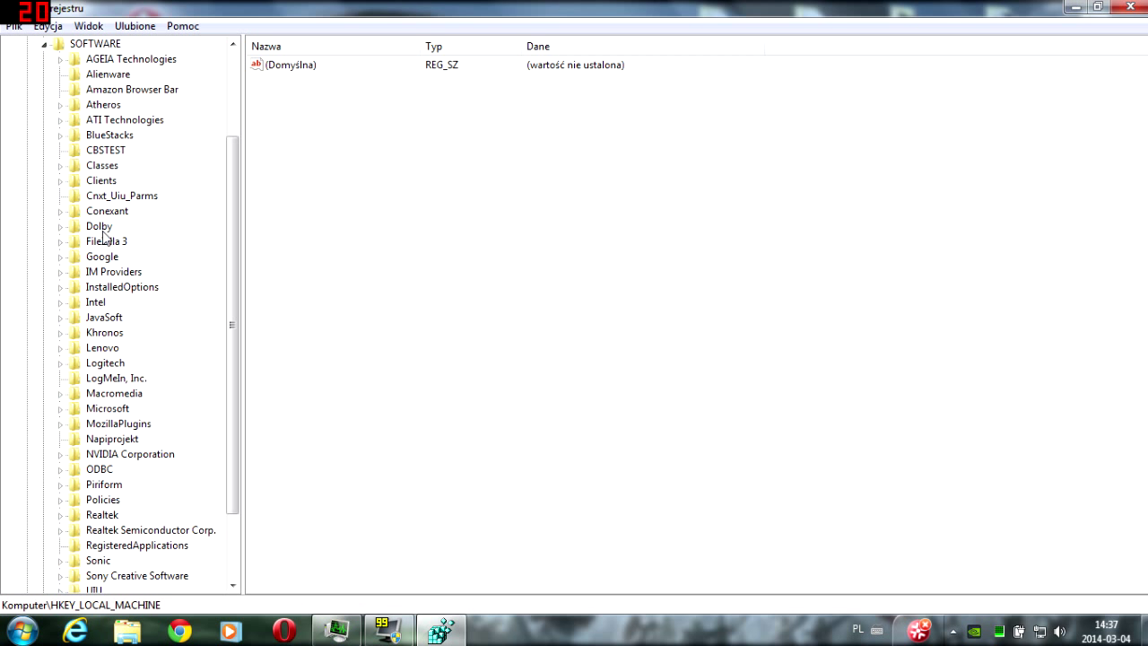
left_click(59, 134)
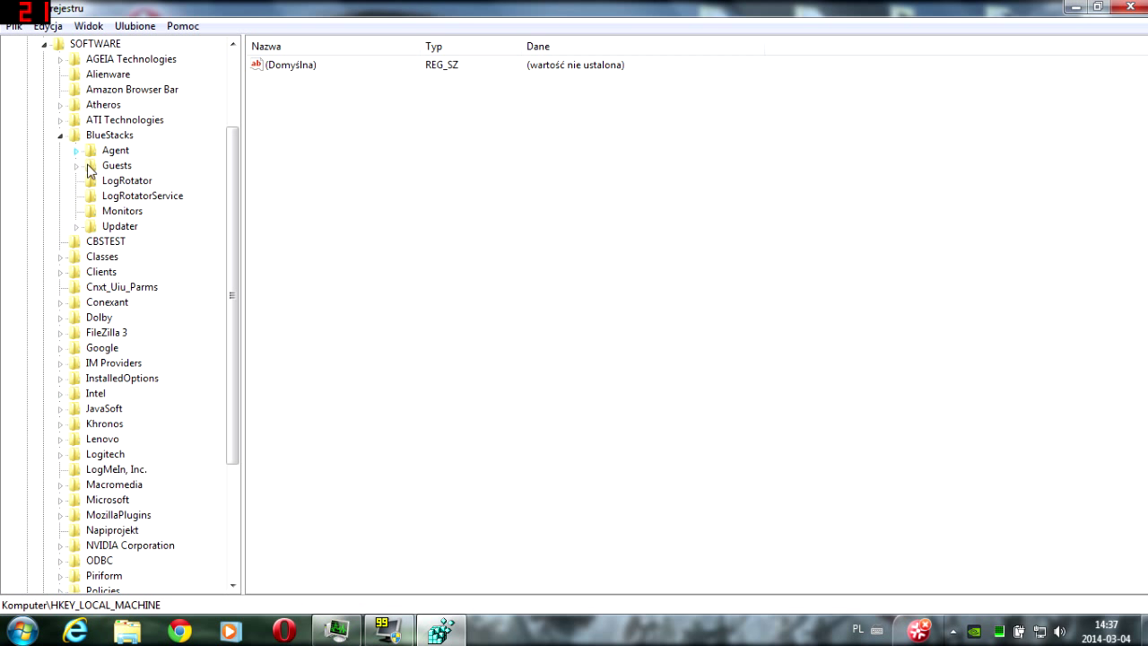
left_click(79, 151)
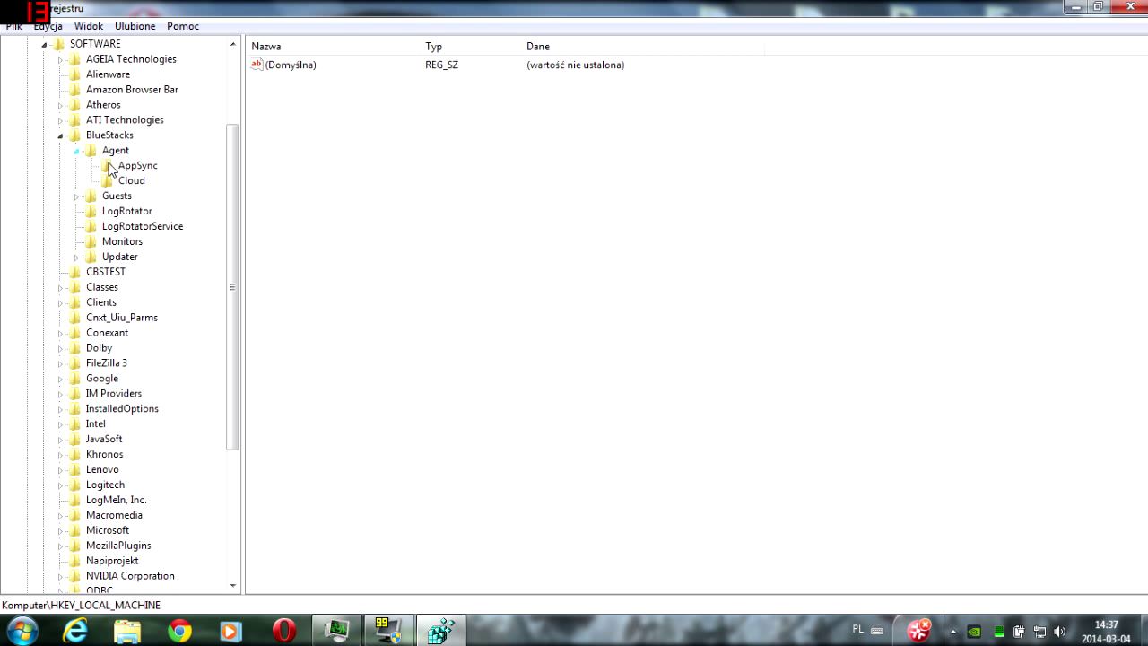
left_click(115, 150)
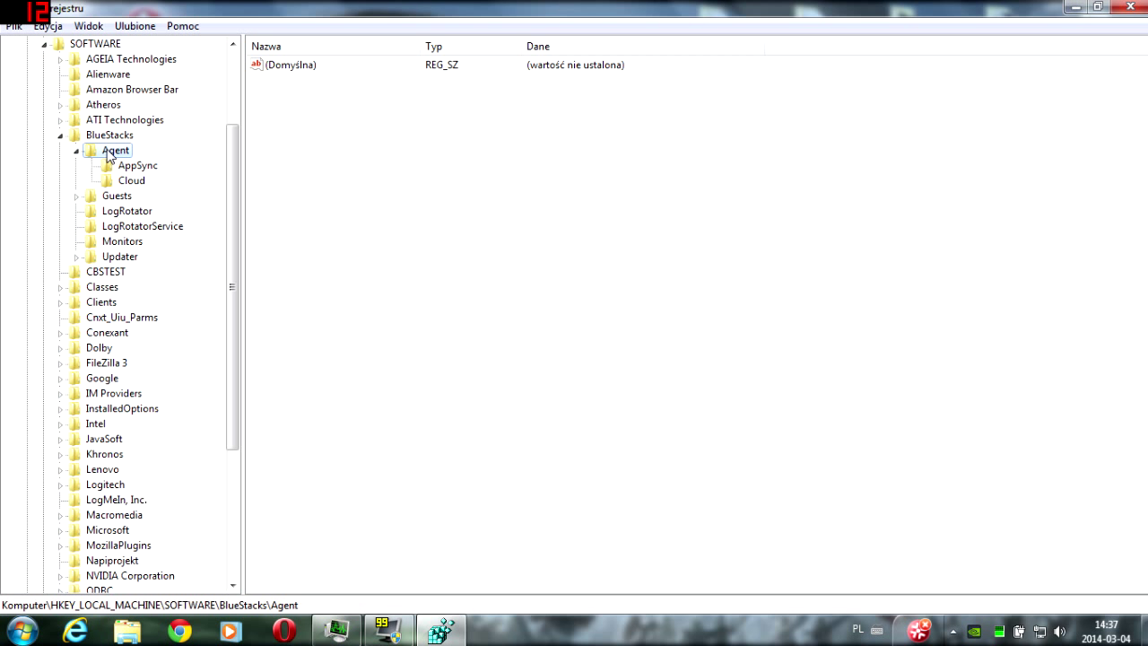
left_click(77, 151)
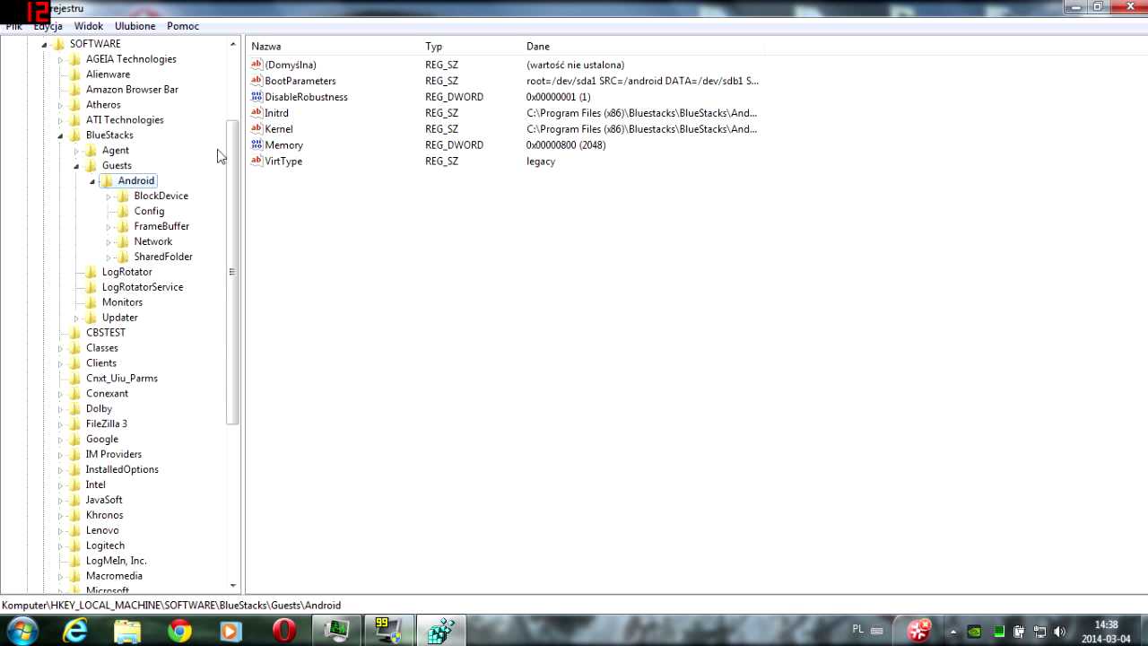
mouse_move(287, 146)
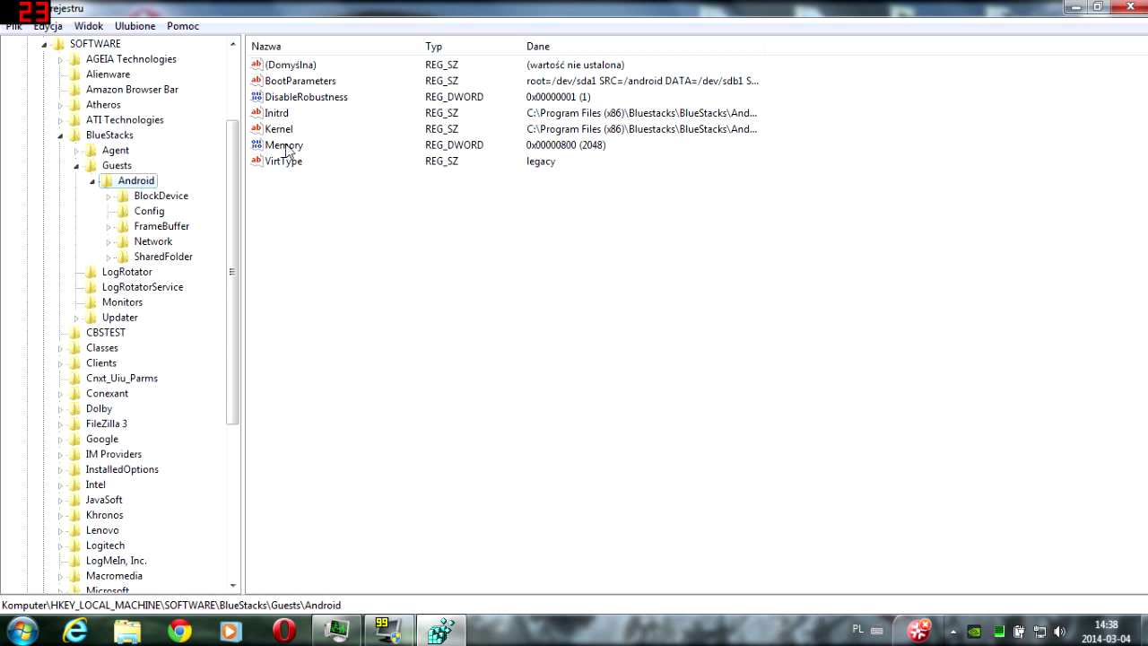
mouse_move(288, 158)
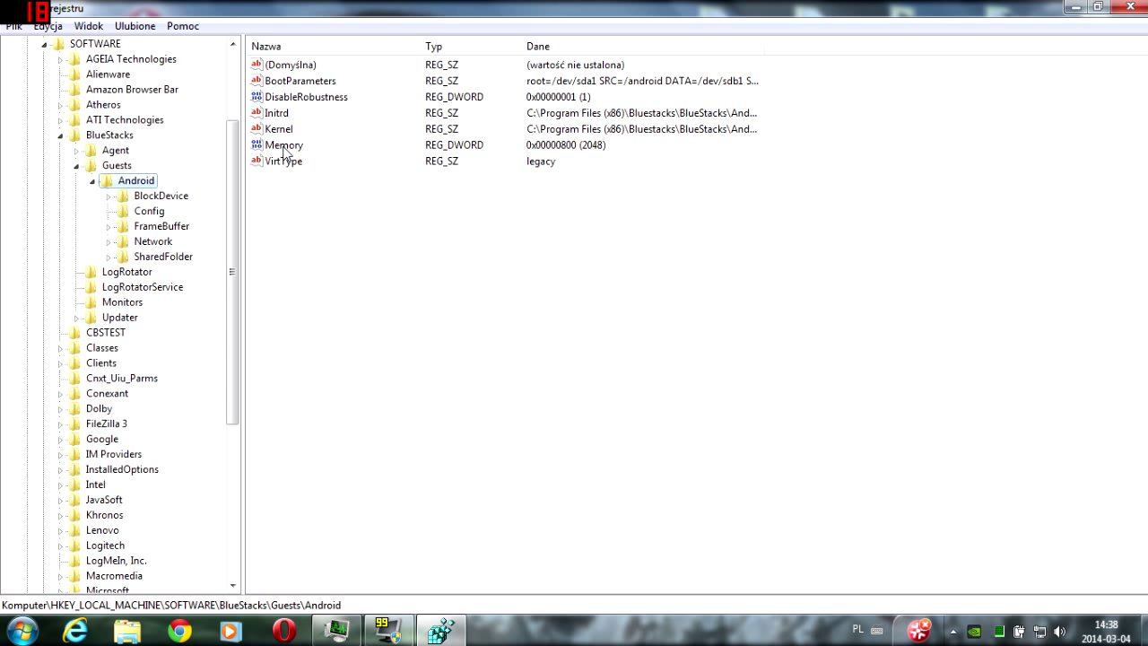
Step: Edit the Memory value, switch it to Dziesiętny (Decimal) and enter 2048
double_click(283, 146)
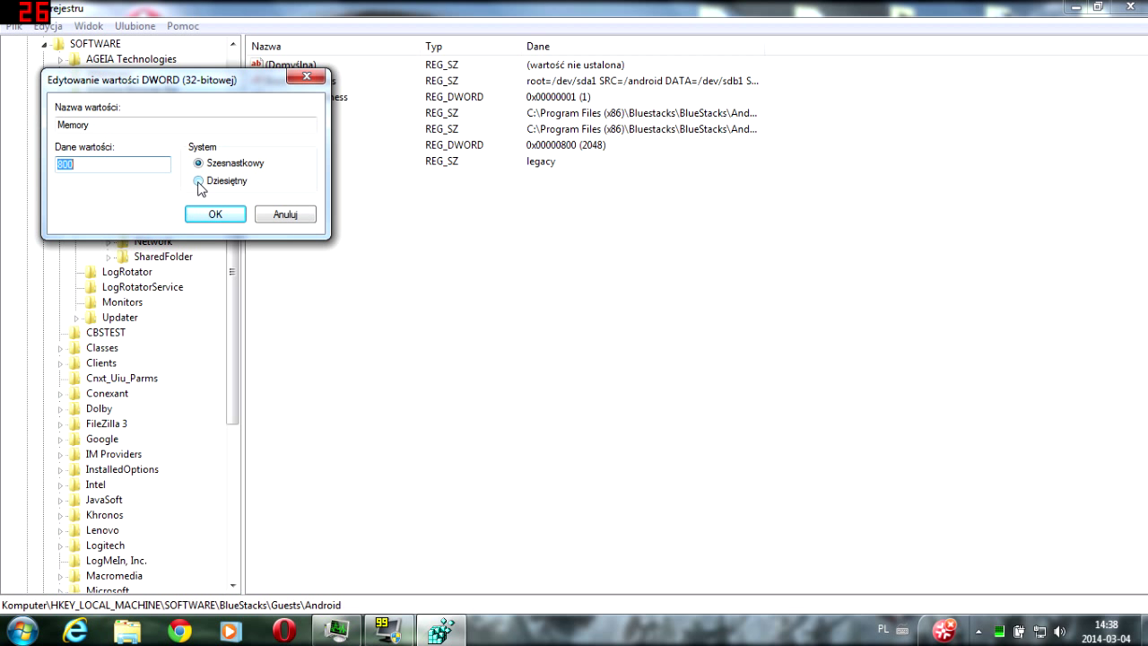
left_click(198, 180)
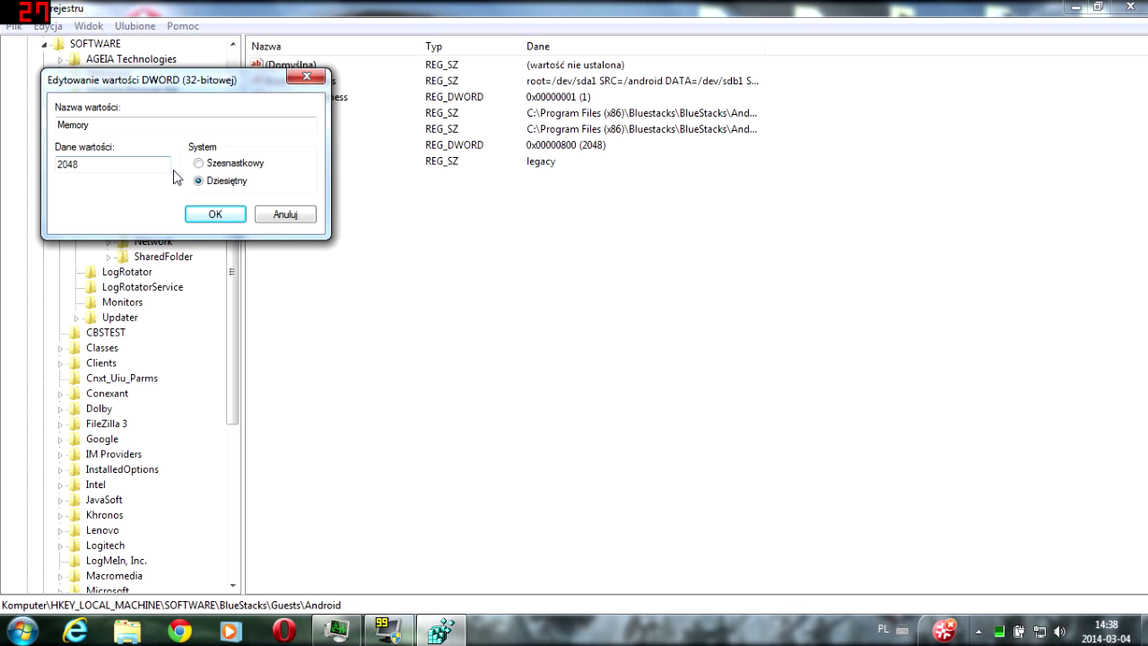
left_click(112, 165)
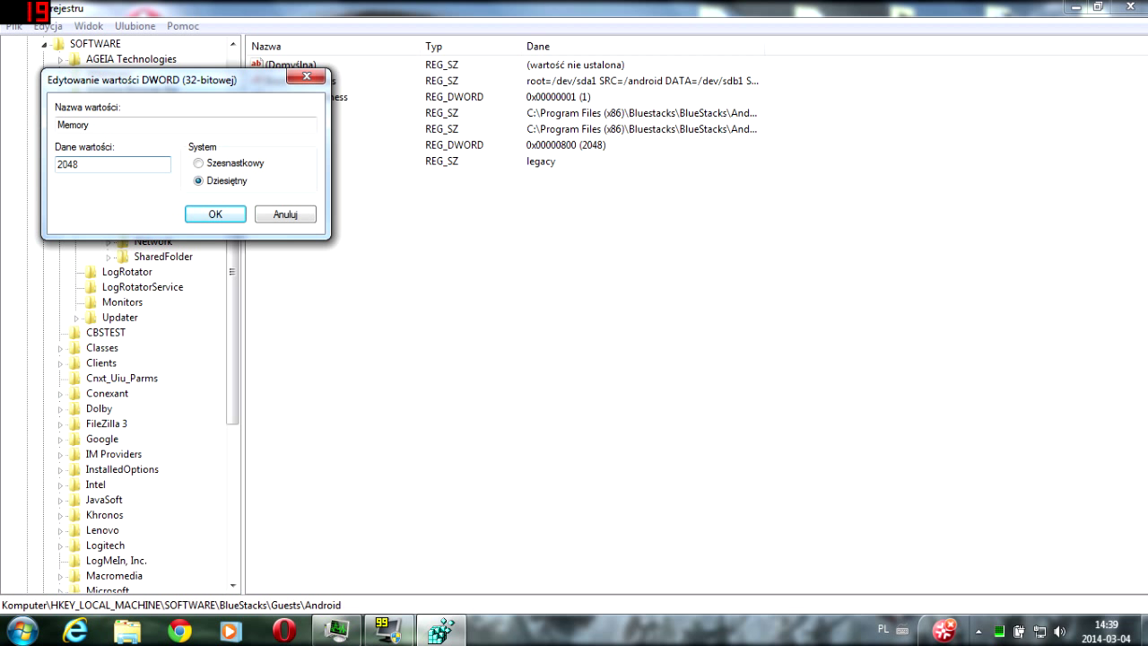
mouse_move(312, 78)
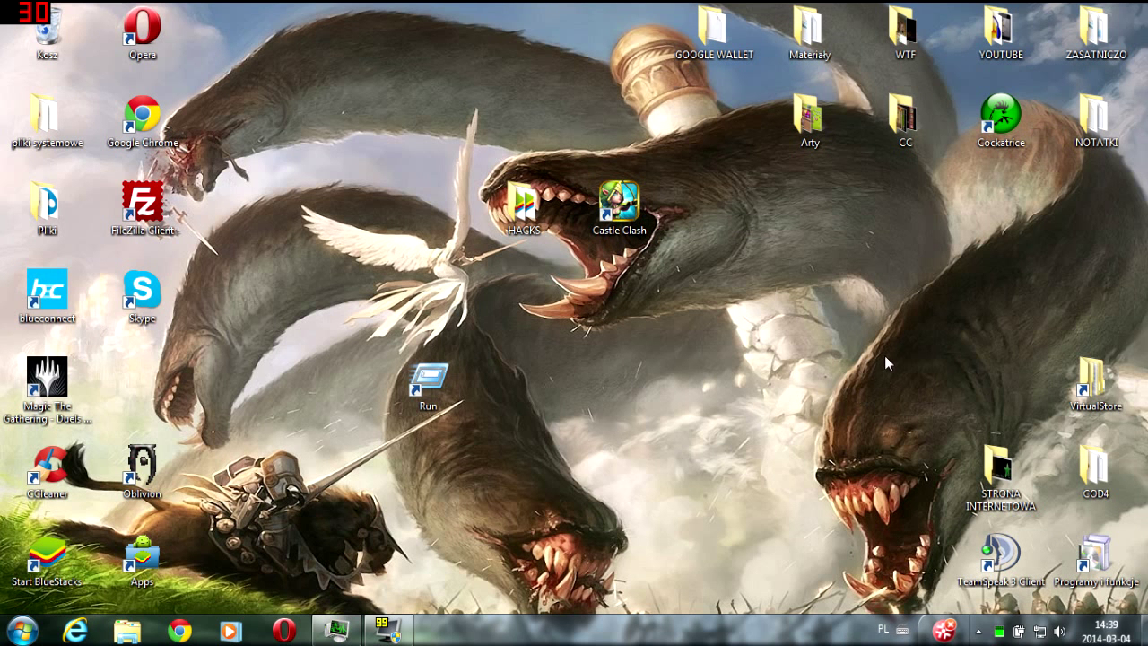
left_click(811, 122)
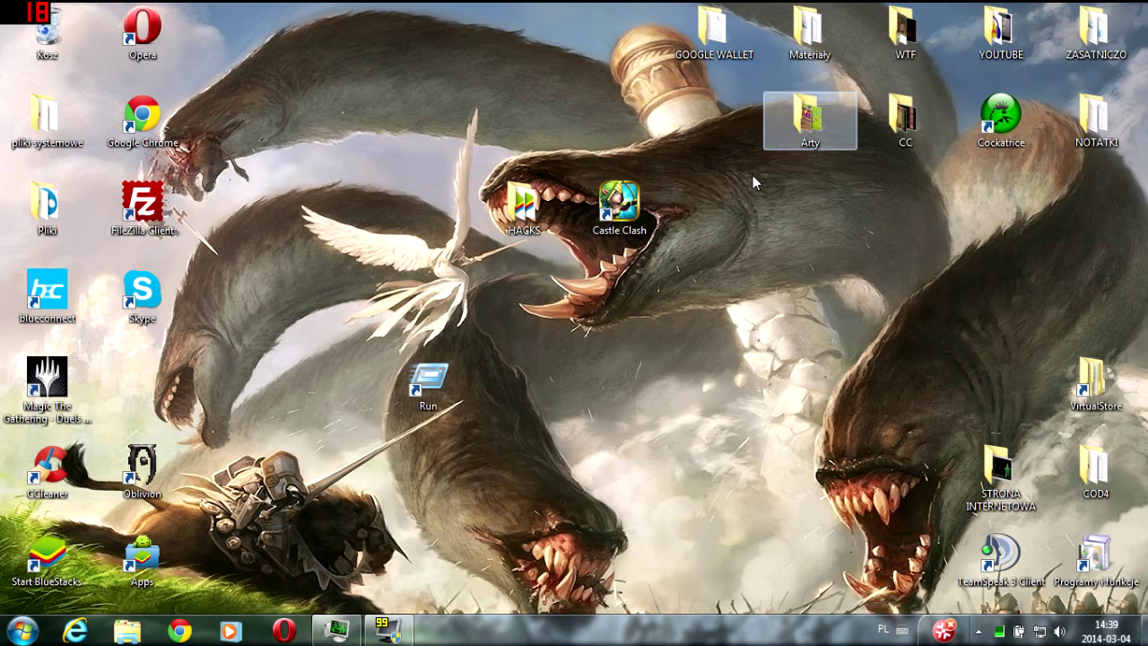
mouse_move(511, 140)
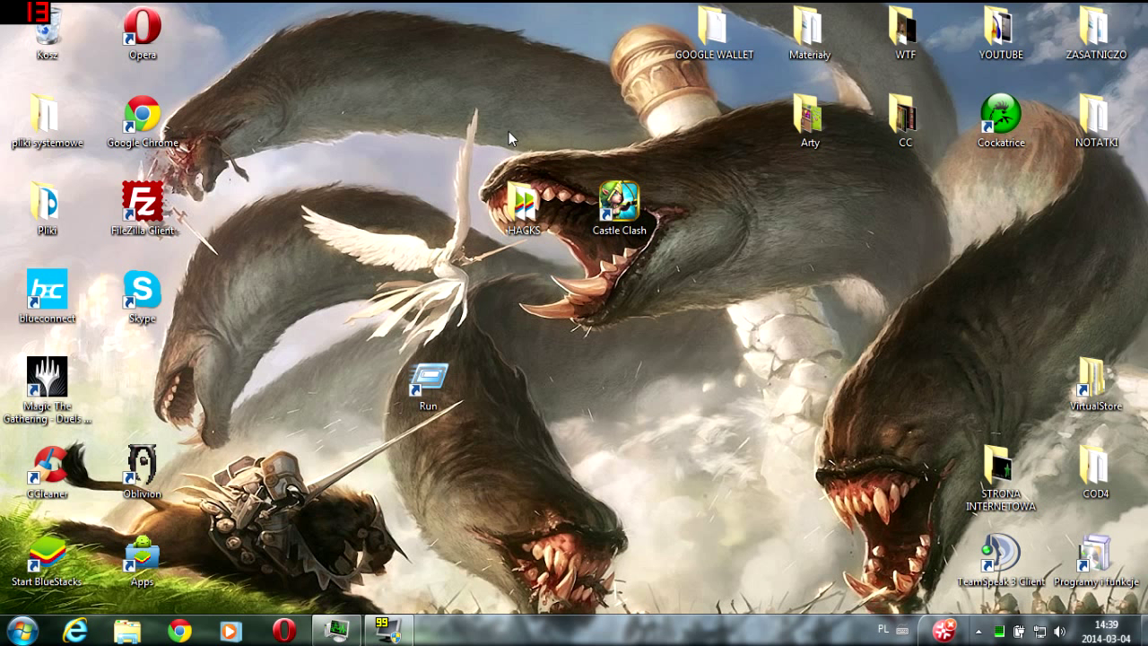
mouse_move(883, 278)
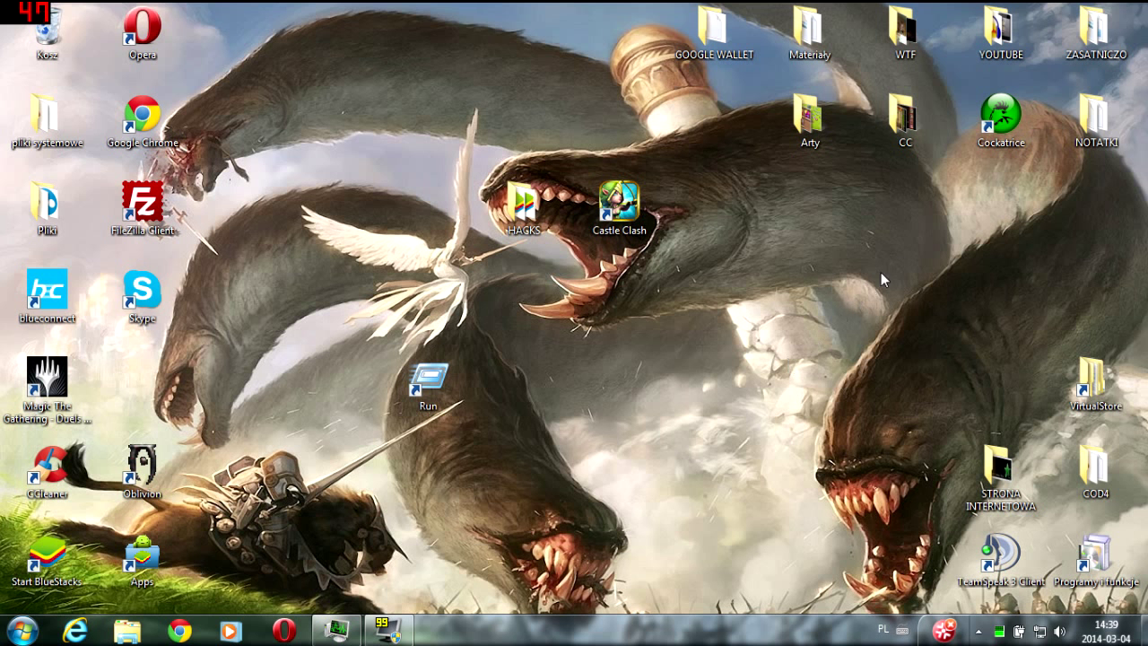
mouse_move(396, 315)
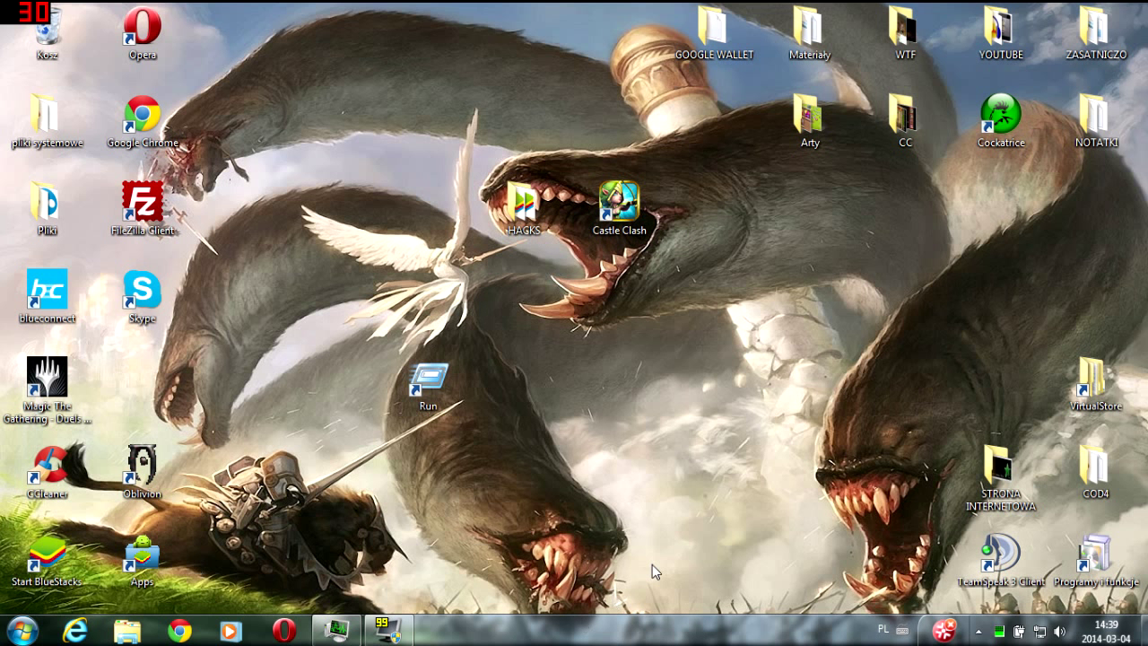
mouse_move(431, 623)
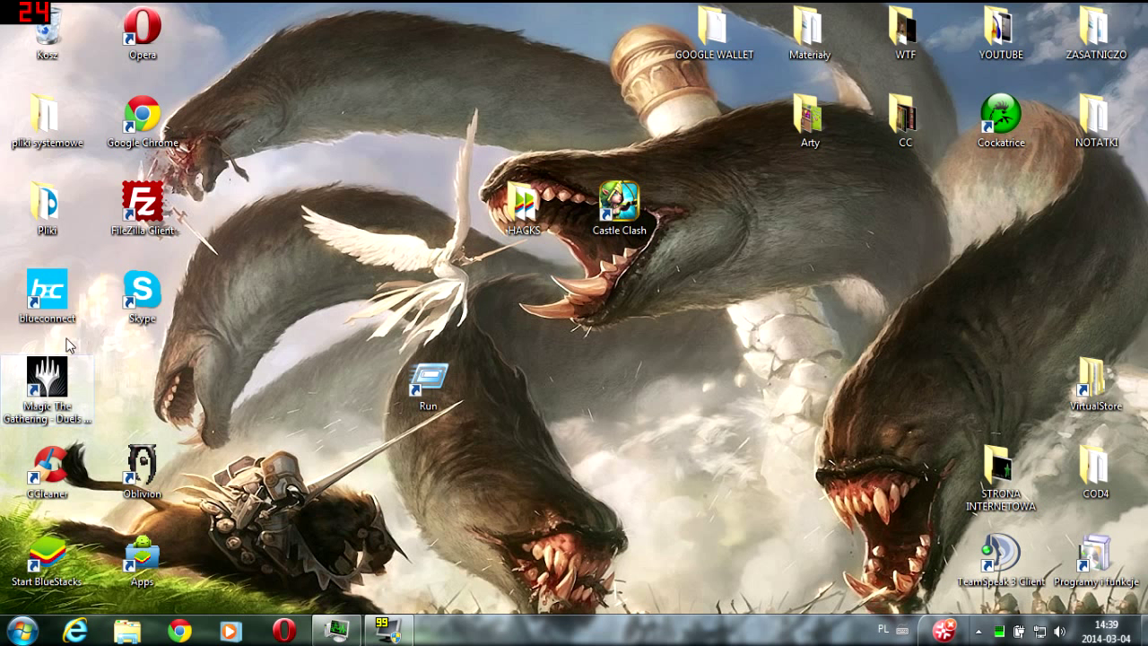
mouse_move(409, 341)
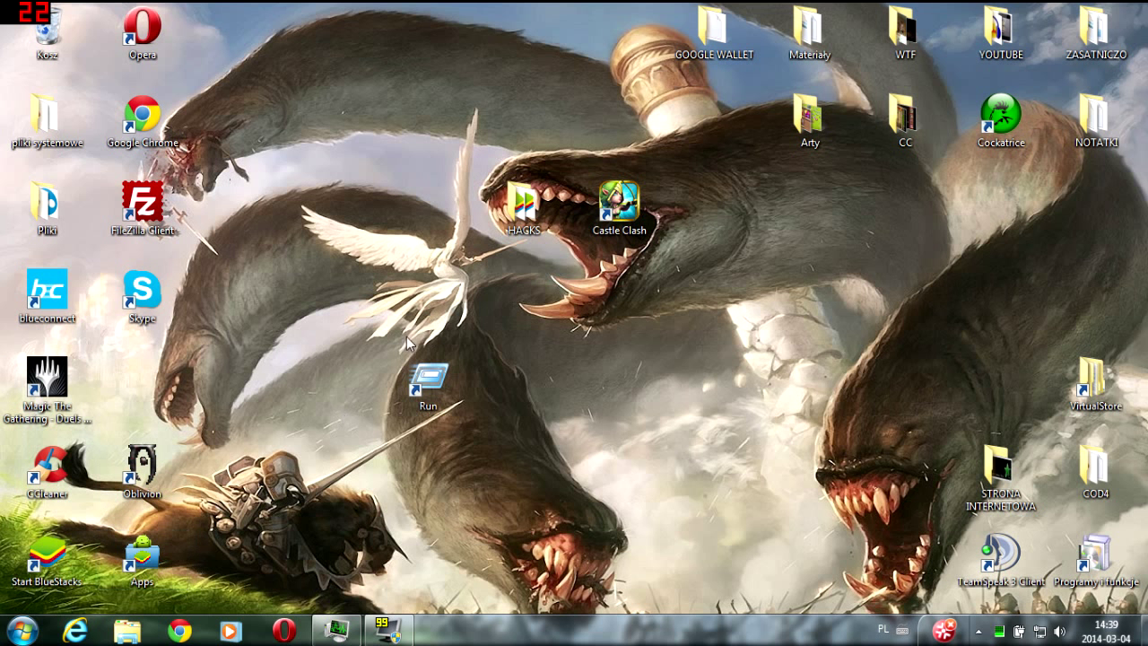
left_click(140, 554)
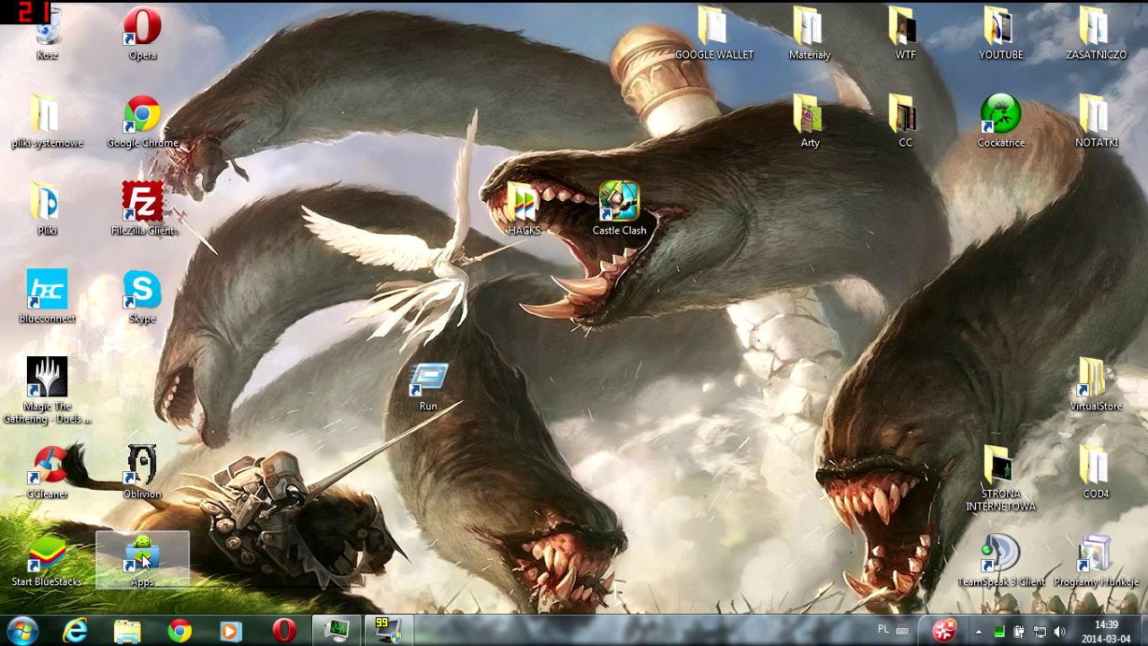